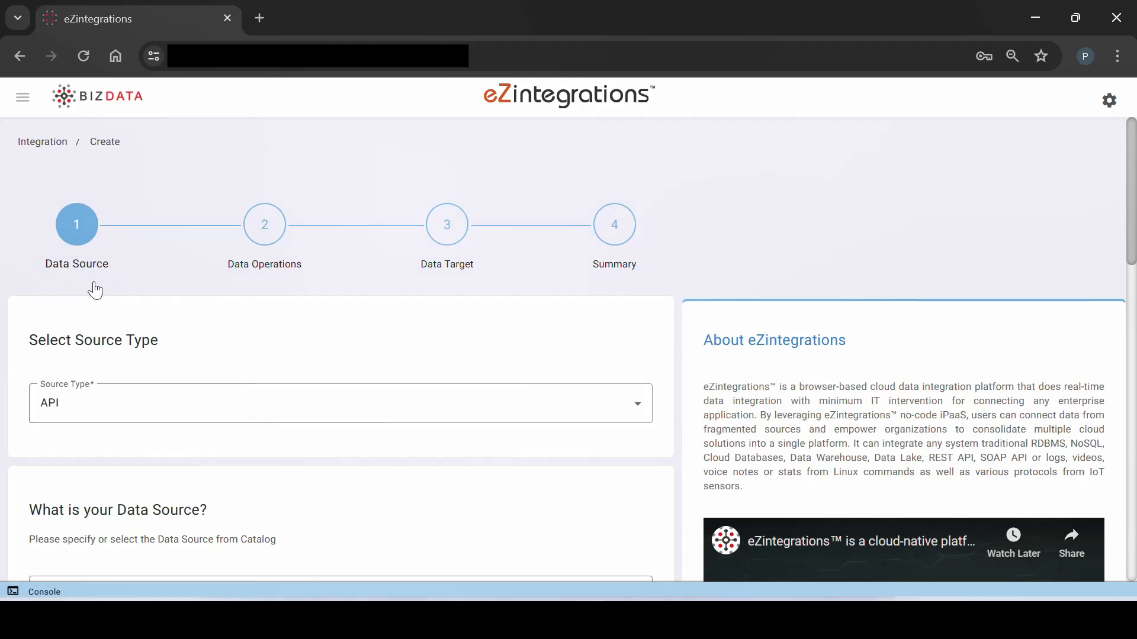
Choose API source with Humanoid as product and List Users (GET) as the business object
scroll("down", 3)
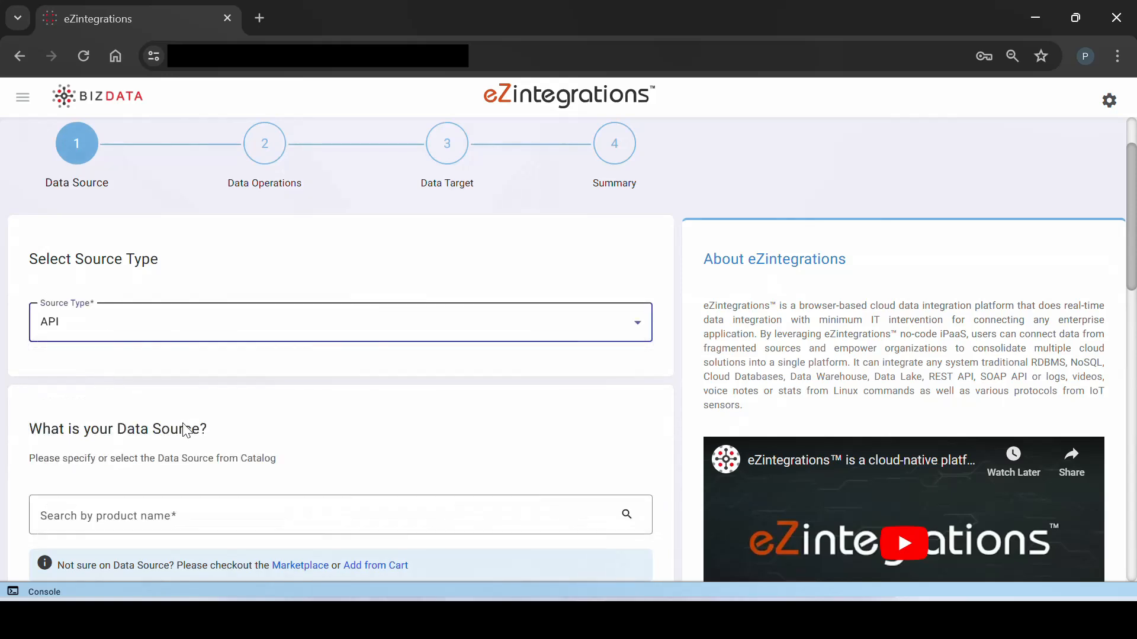
scroll("down", 3)
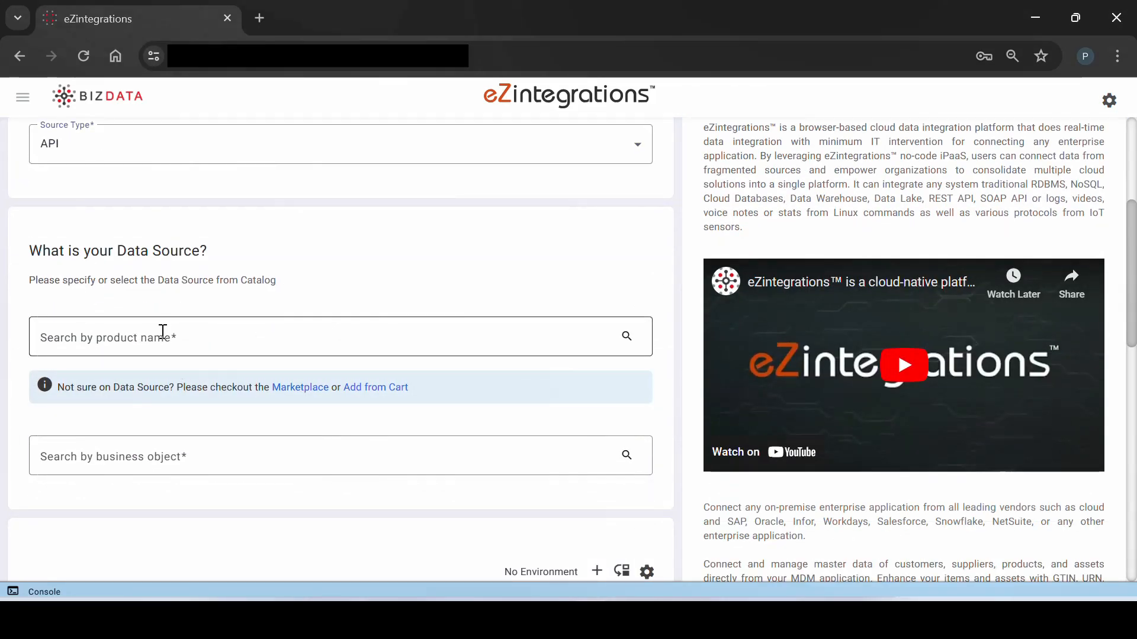
type("hum")
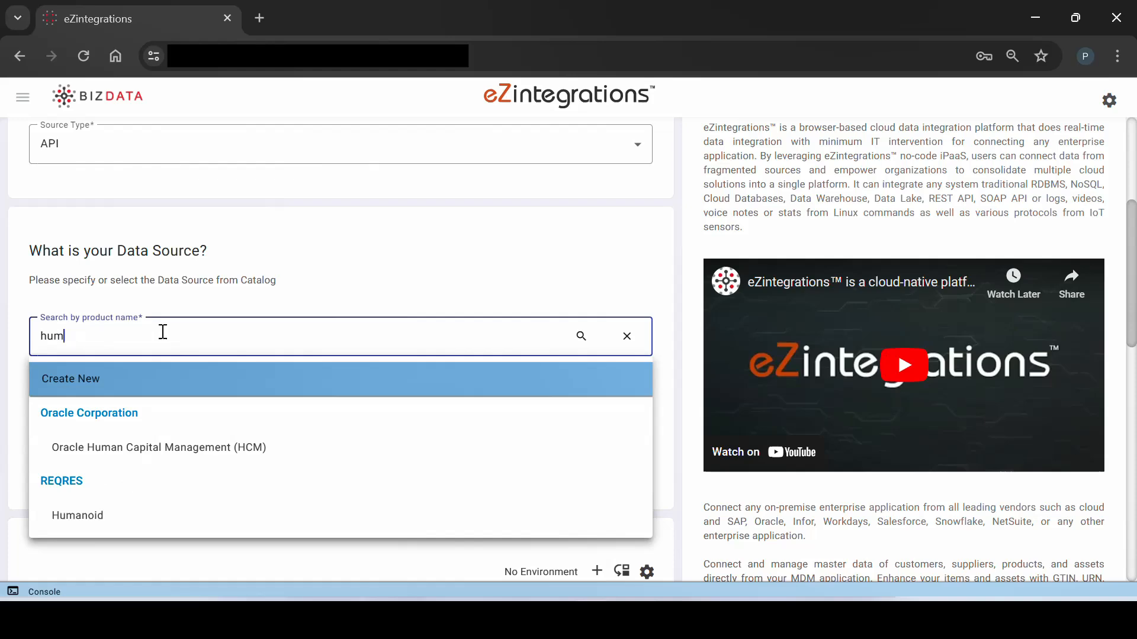
left_click(77, 516)
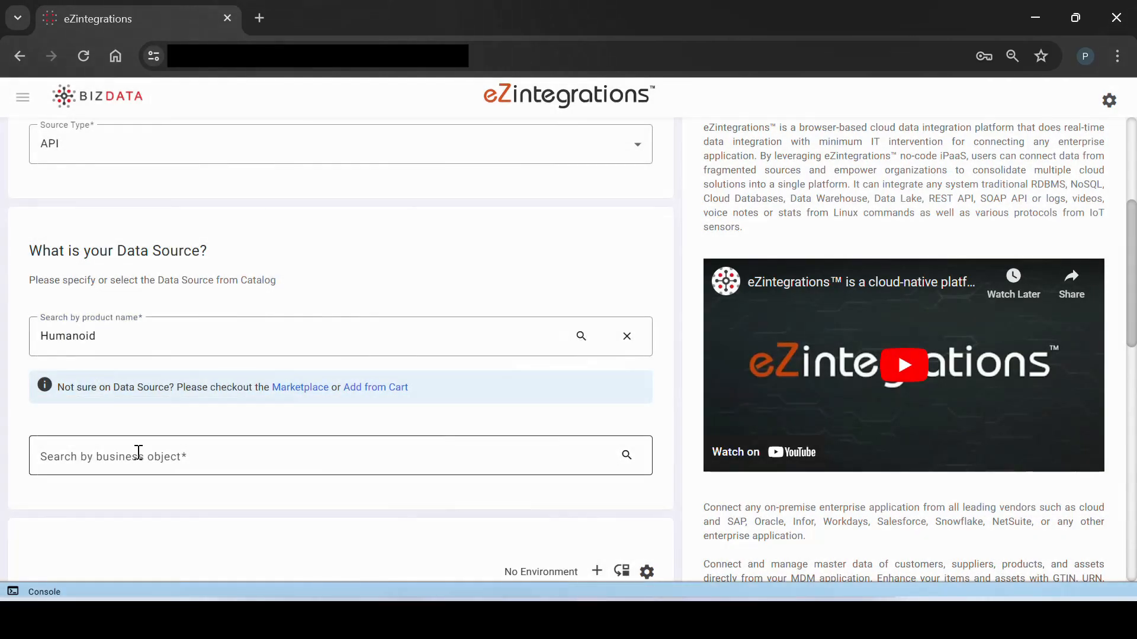
type("List Users (Version: All) (Method: GET)")
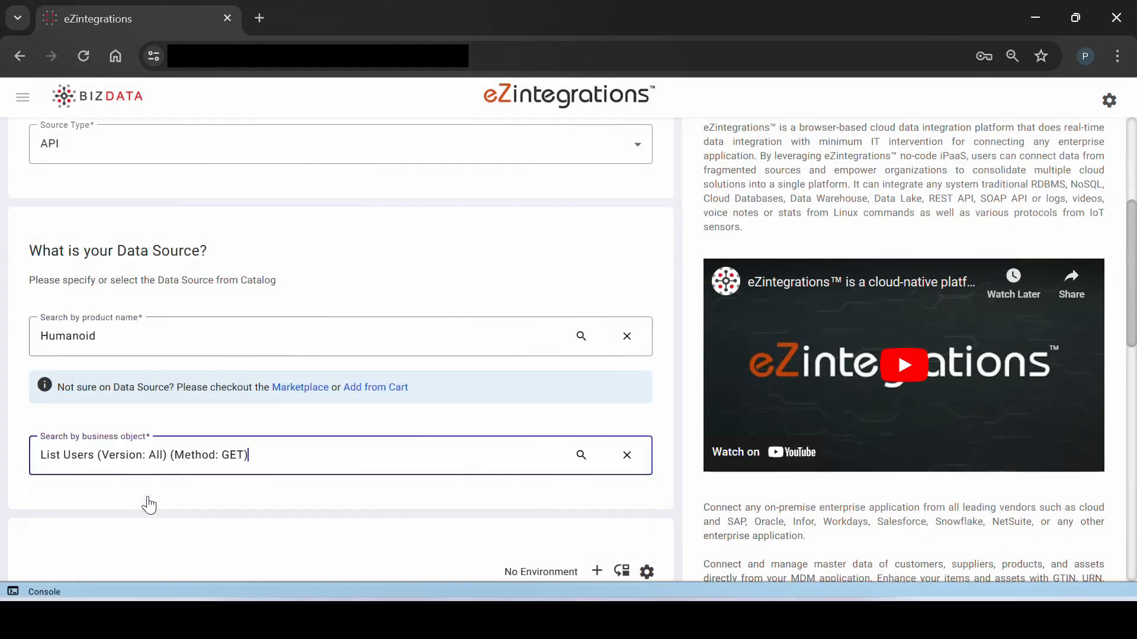
scroll("down", 3)
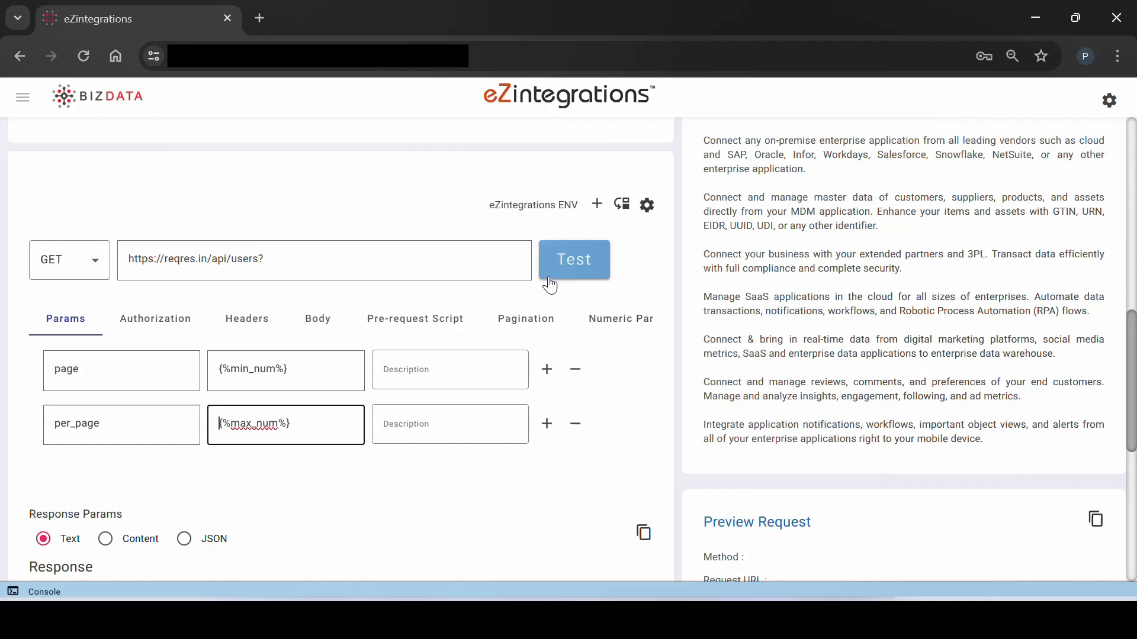
Test the request and review the user-list response with status 200
left_click(573, 259)
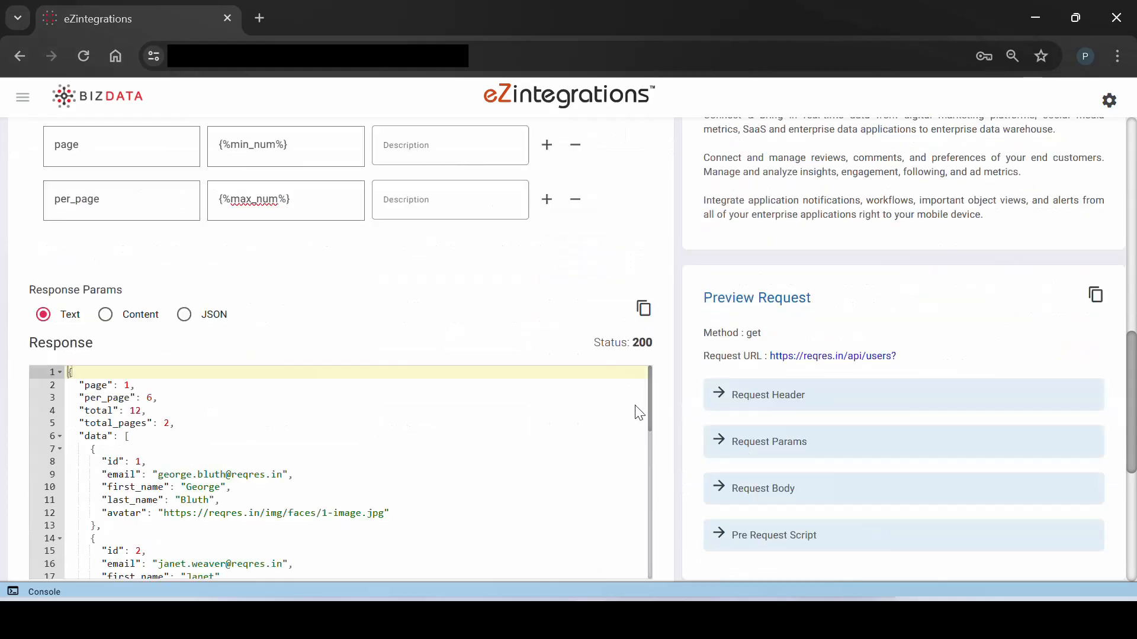
scroll("down", 3)
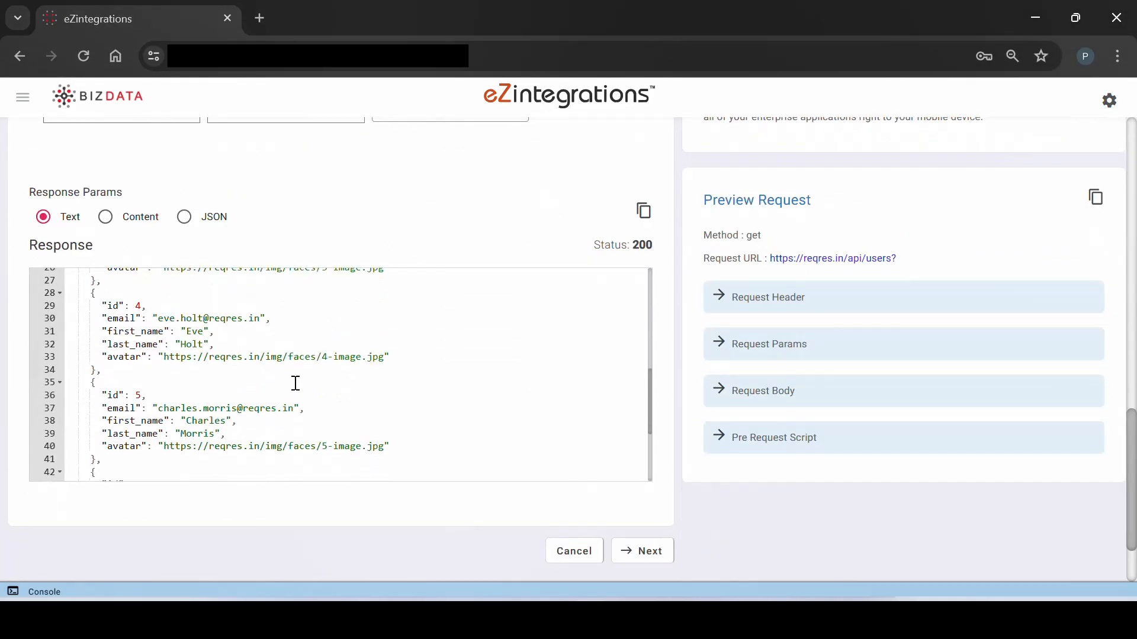
Advance to the Data Operations step and bring up the console log panel
left_click(640, 551)
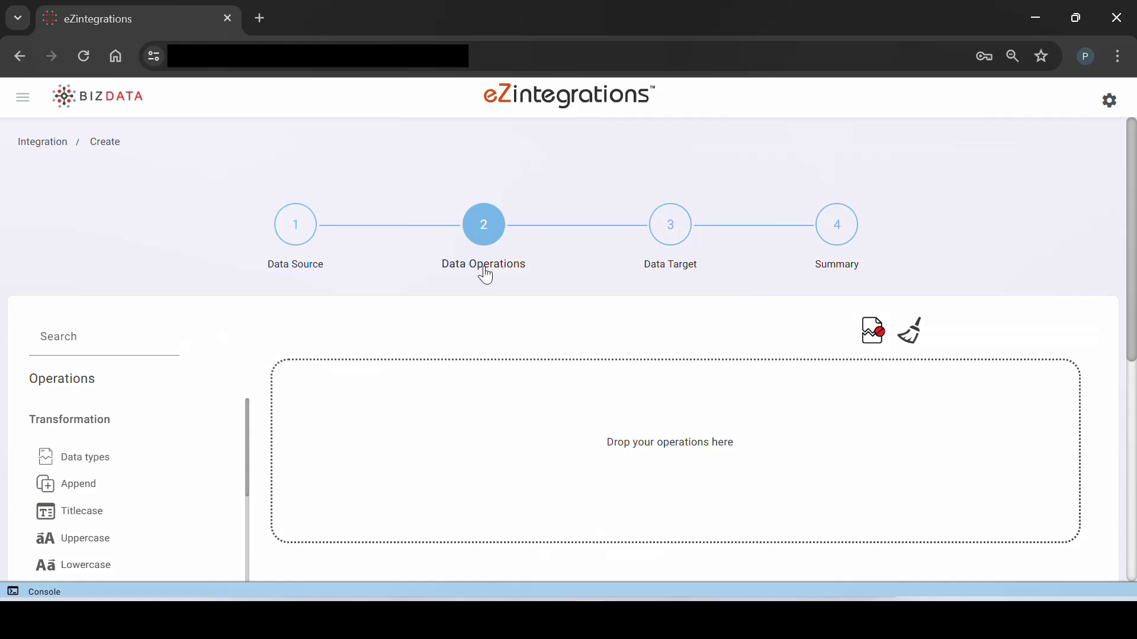
scroll("down", 3)
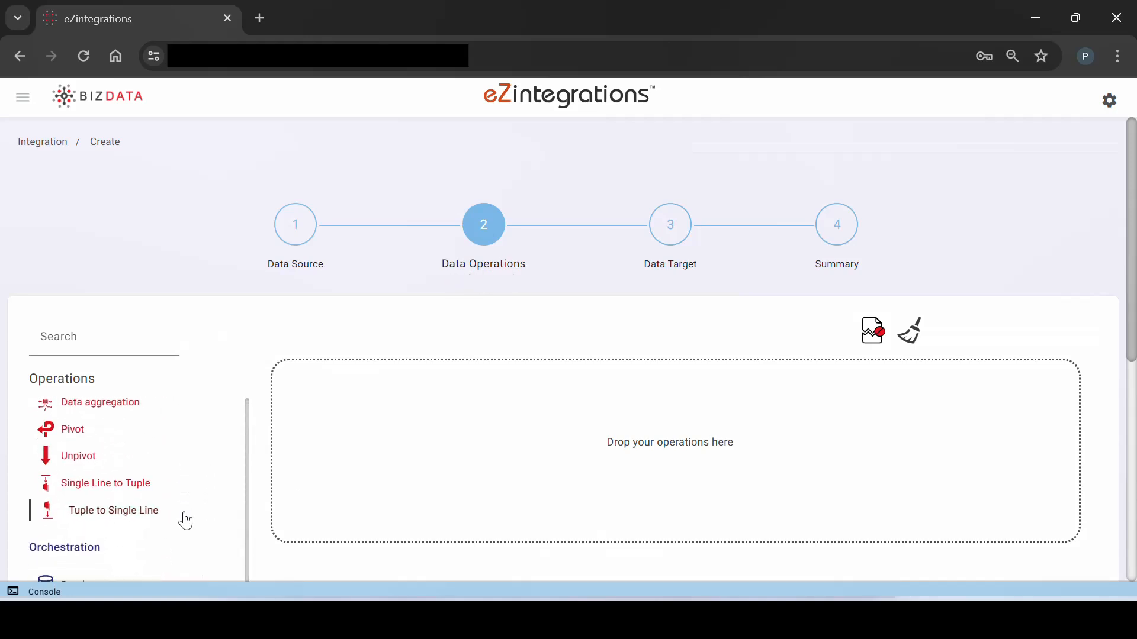
scroll("down", 3)
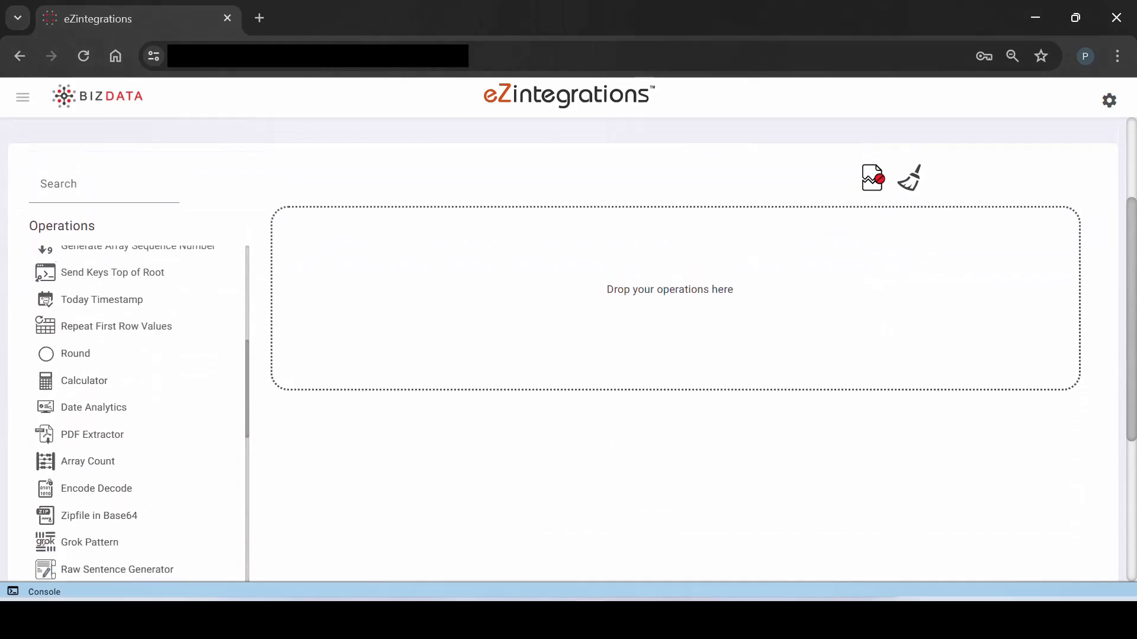
left_click(43, 591)
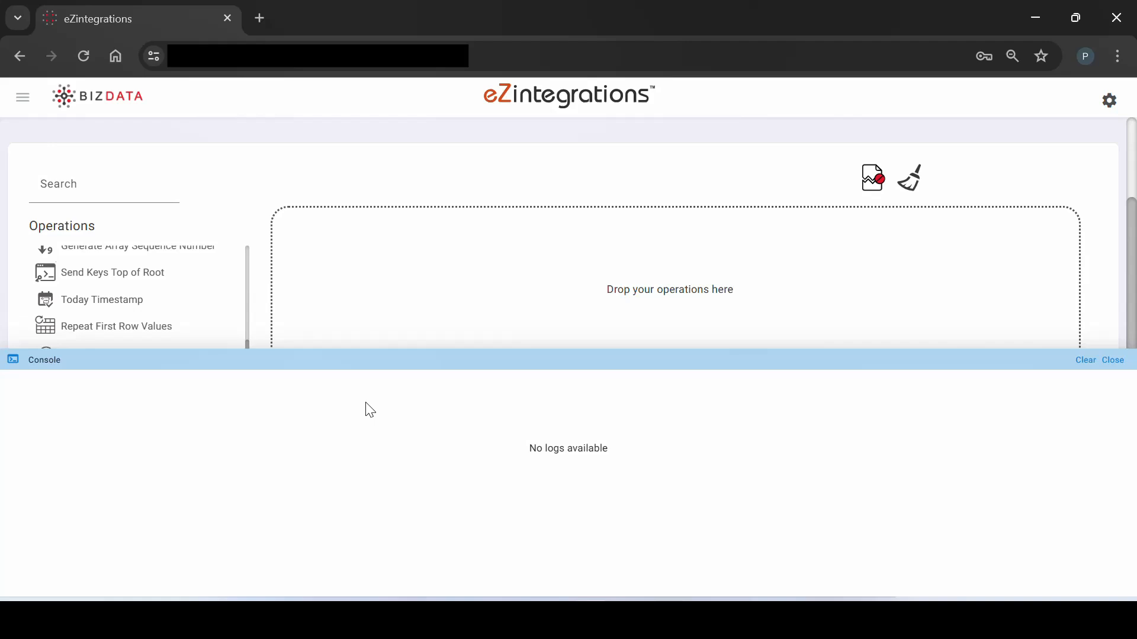
mouse_move(595, 480)
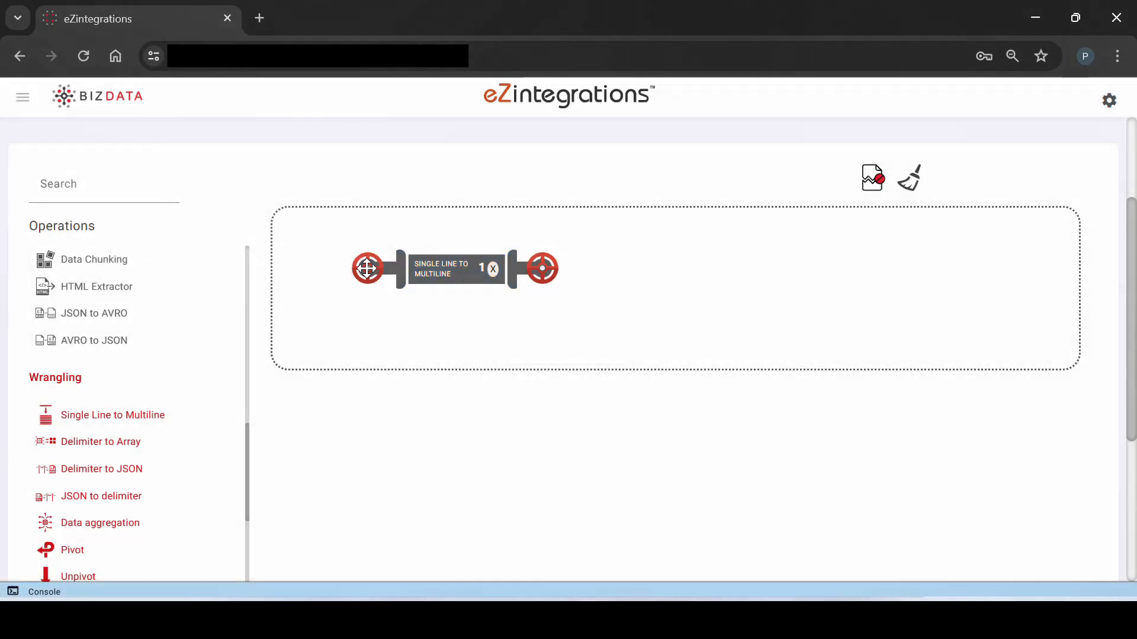
mouse_move(286, 269)
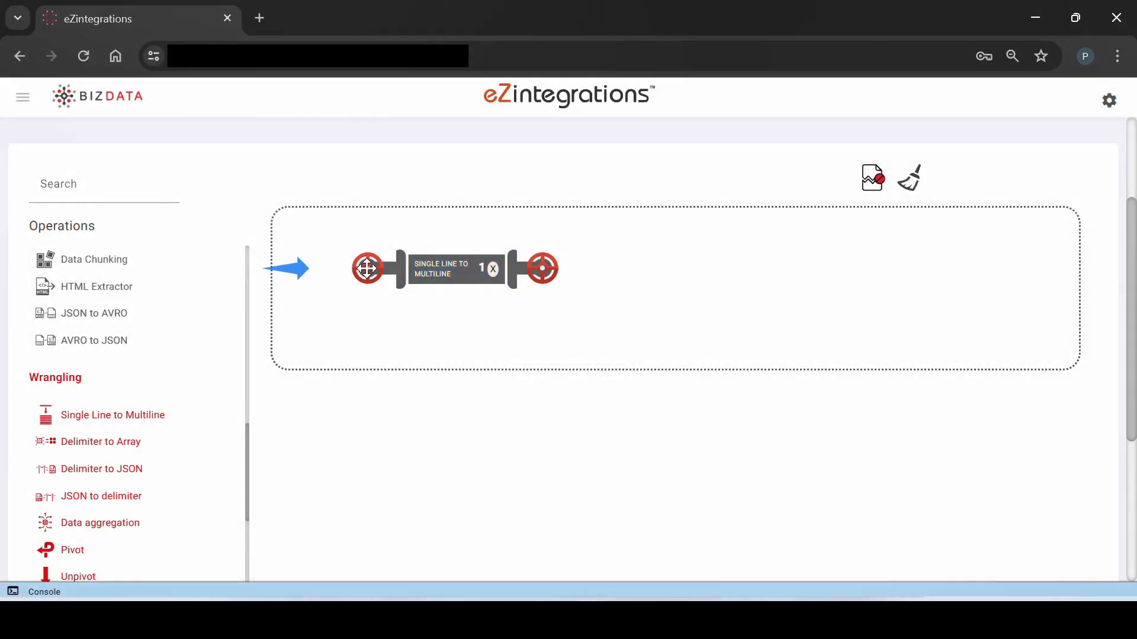
left_click(43, 592)
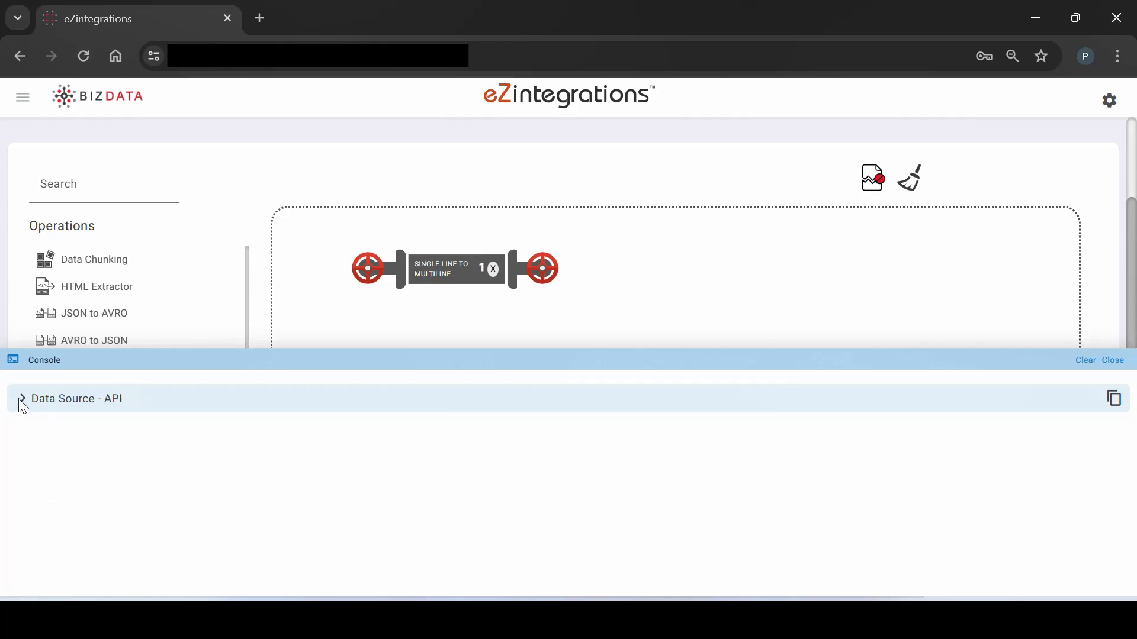
left_click(21, 398)
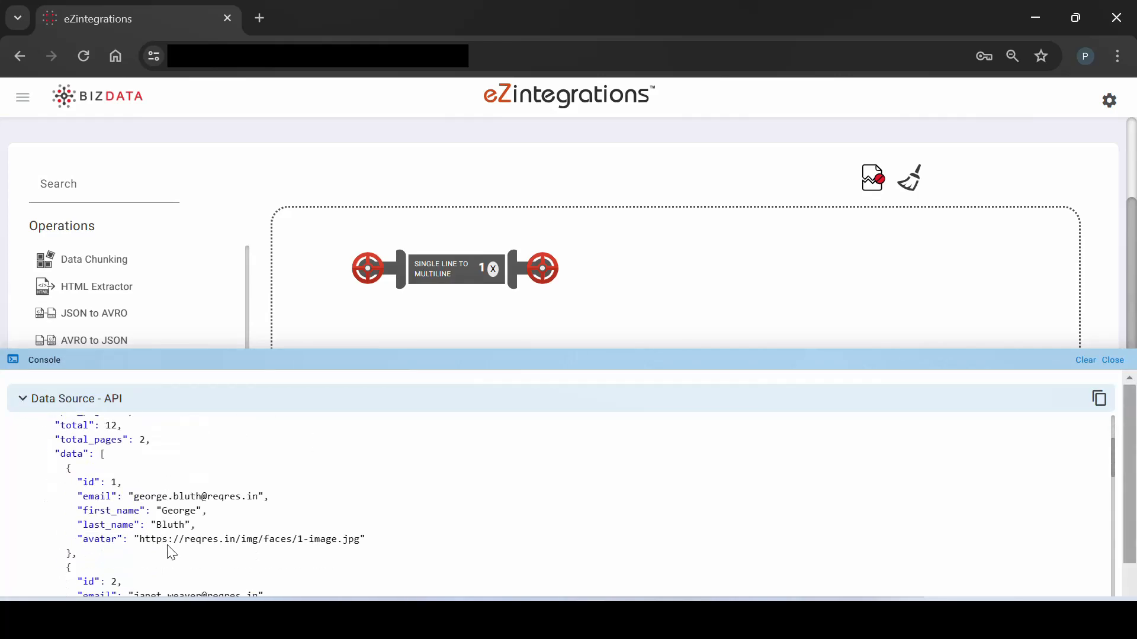
scroll("down", 3)
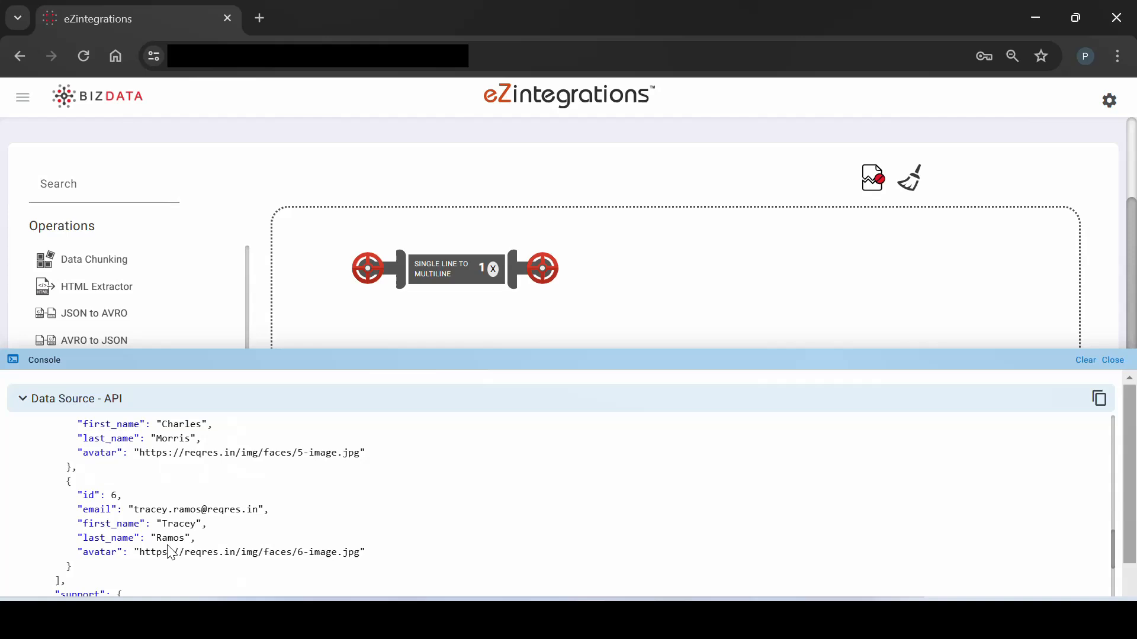
scroll("down", 3)
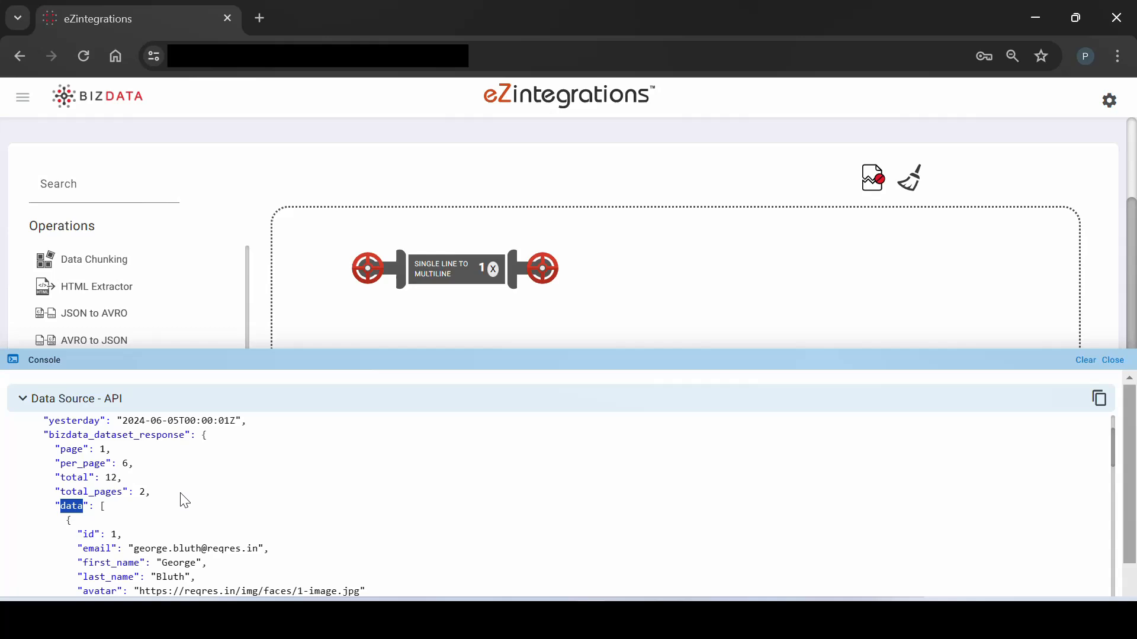
scroll("down", 3)
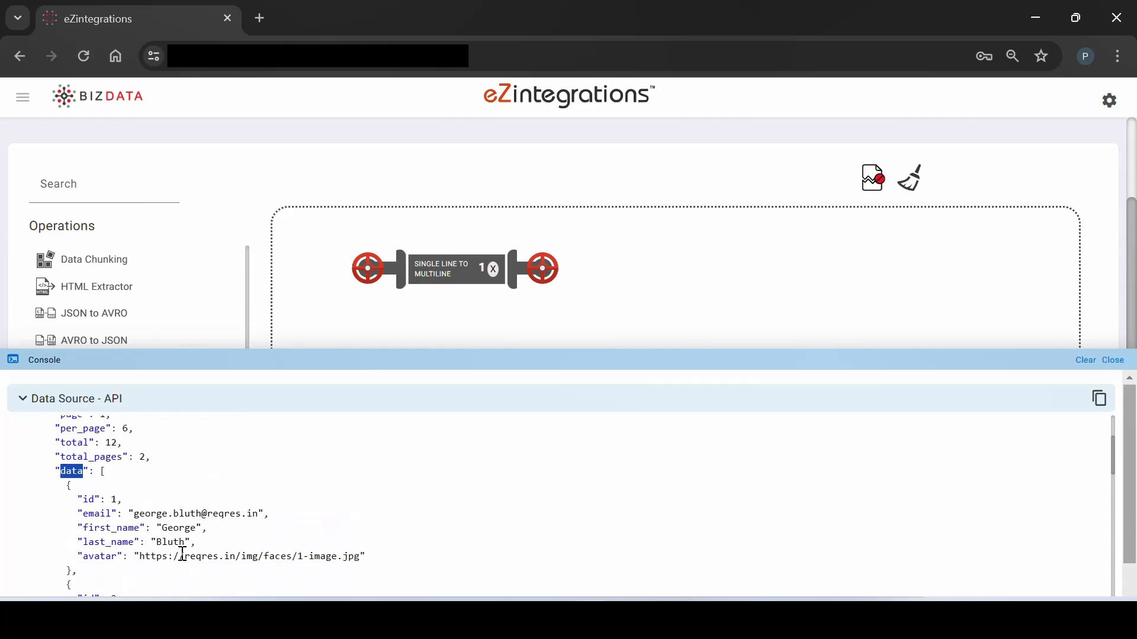
scroll("up", 3)
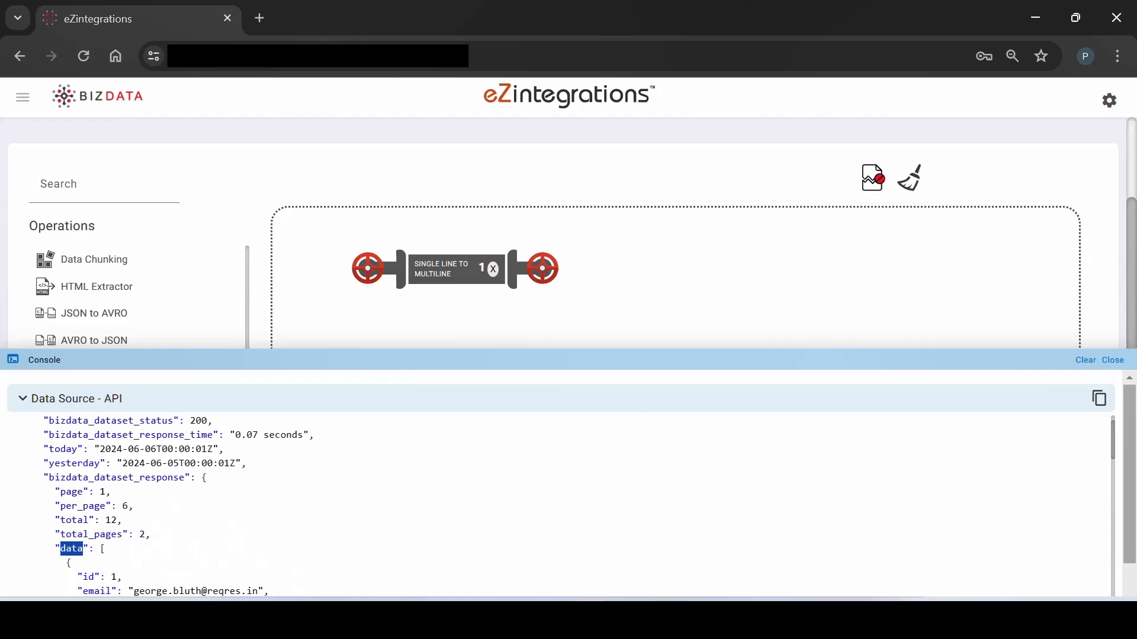
double_click(116, 477)
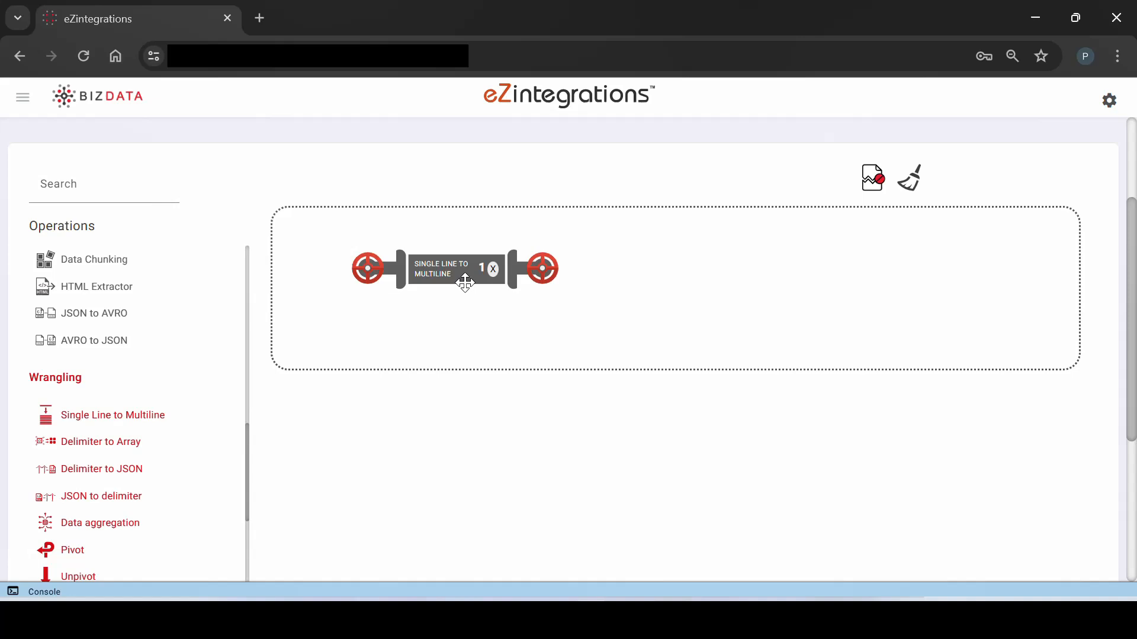
Fill the Single Line to Multiline chopkey with ['bizdata_dataset_response']['data']
left_click(440, 269)
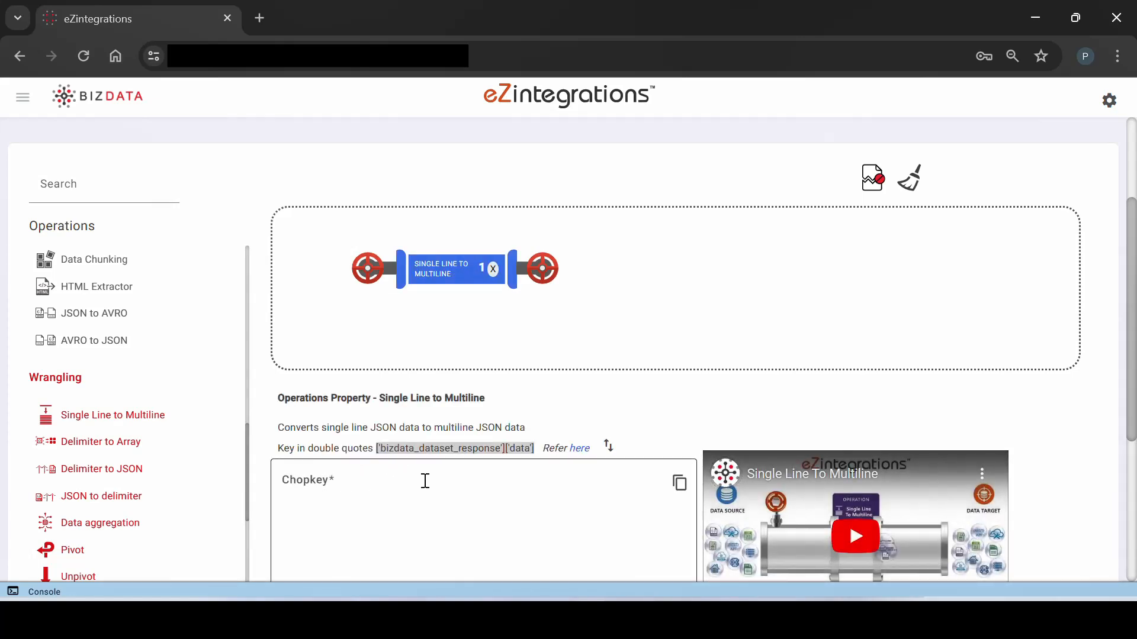
mouse_move(608, 446)
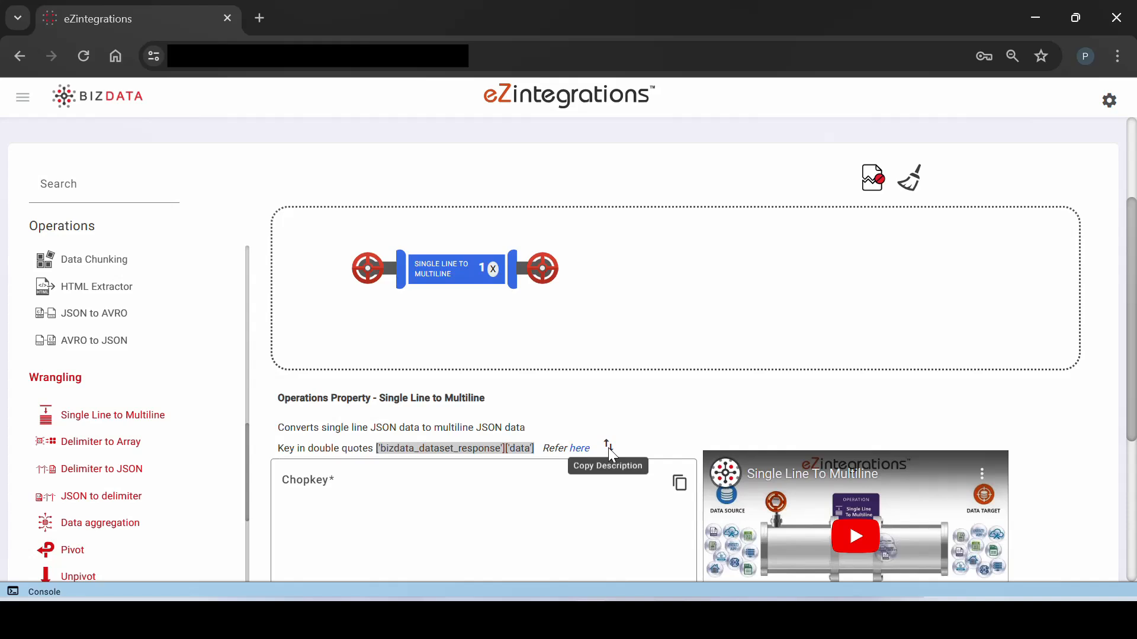
left_click(587, 449)
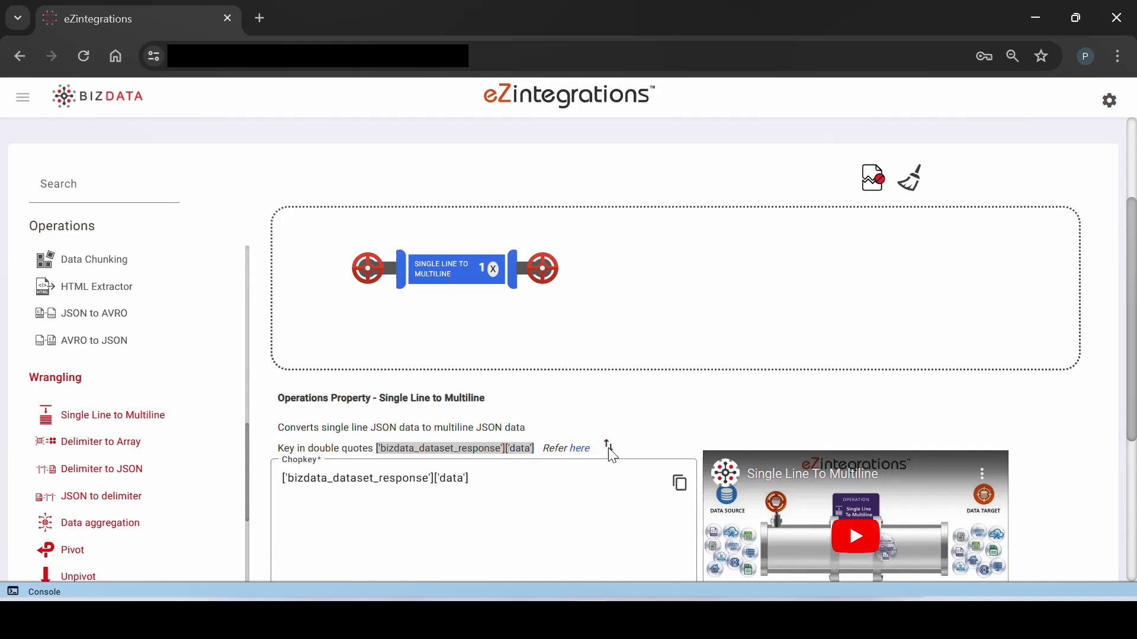
mouse_move(566, 283)
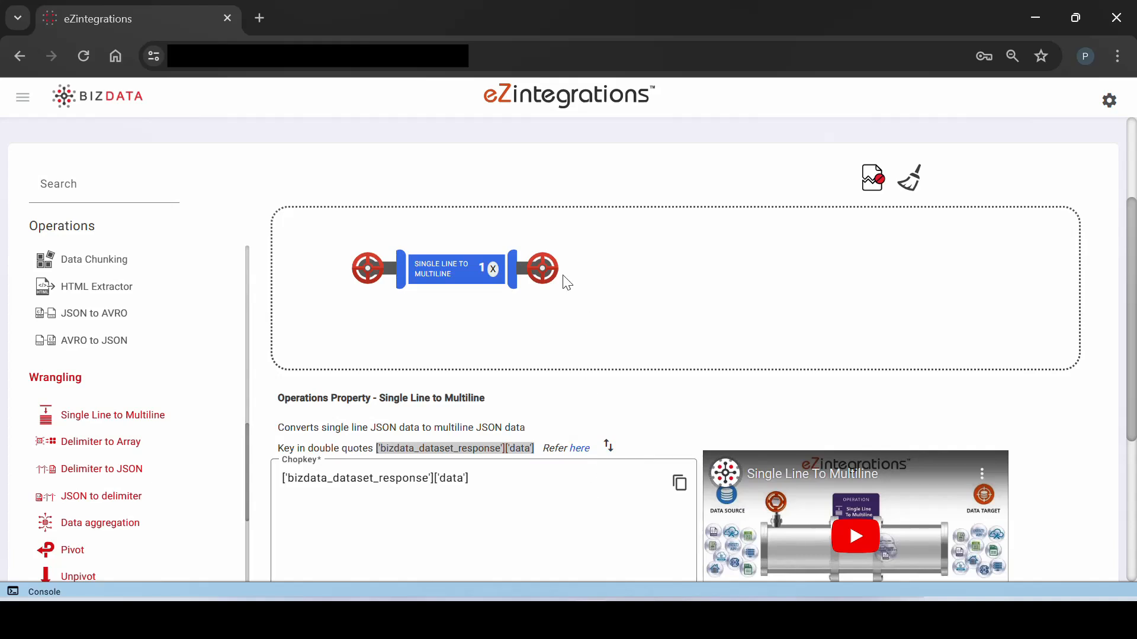
mouse_move(540, 268)
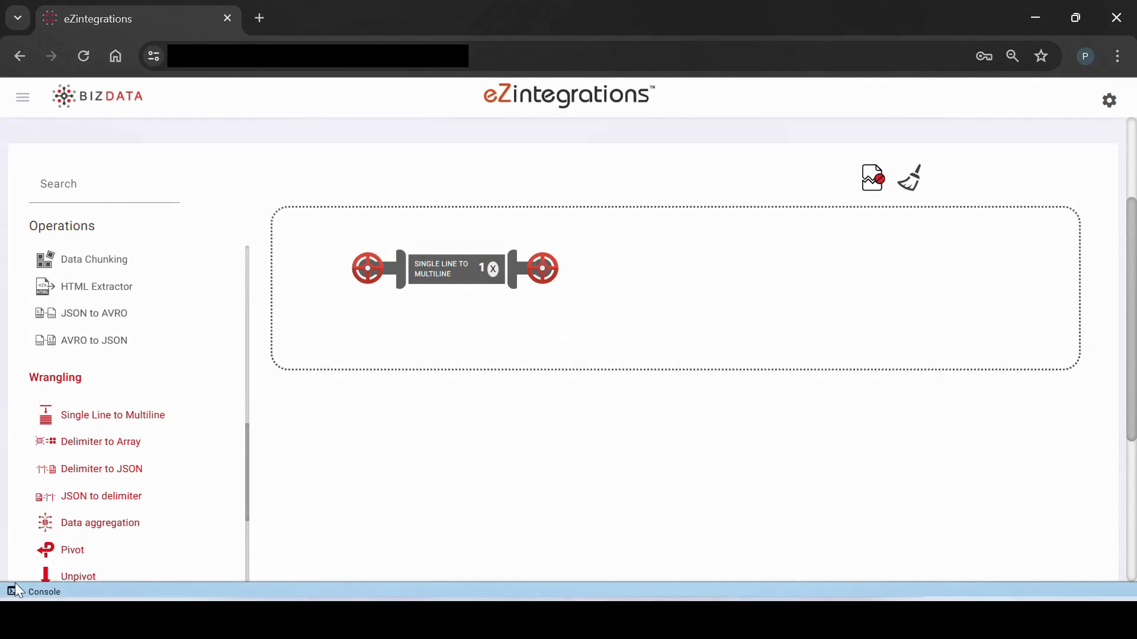
Review the Single Line to Multiline output showing each user as a separate record with metadata
left_click(43, 591)
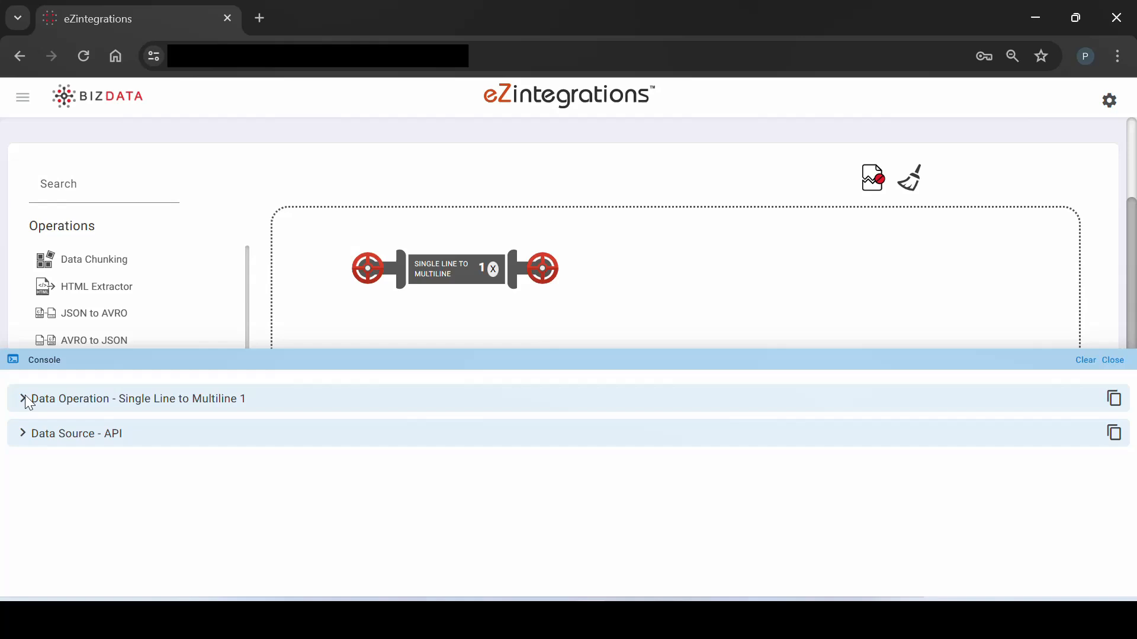
left_click(23, 398)
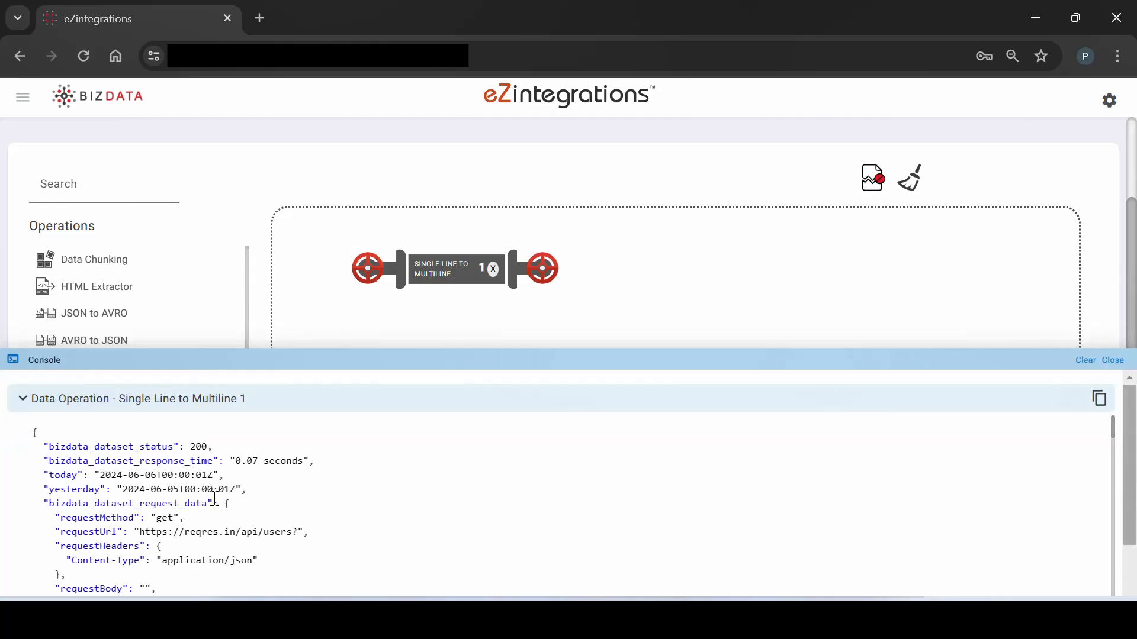
scroll("down", 3)
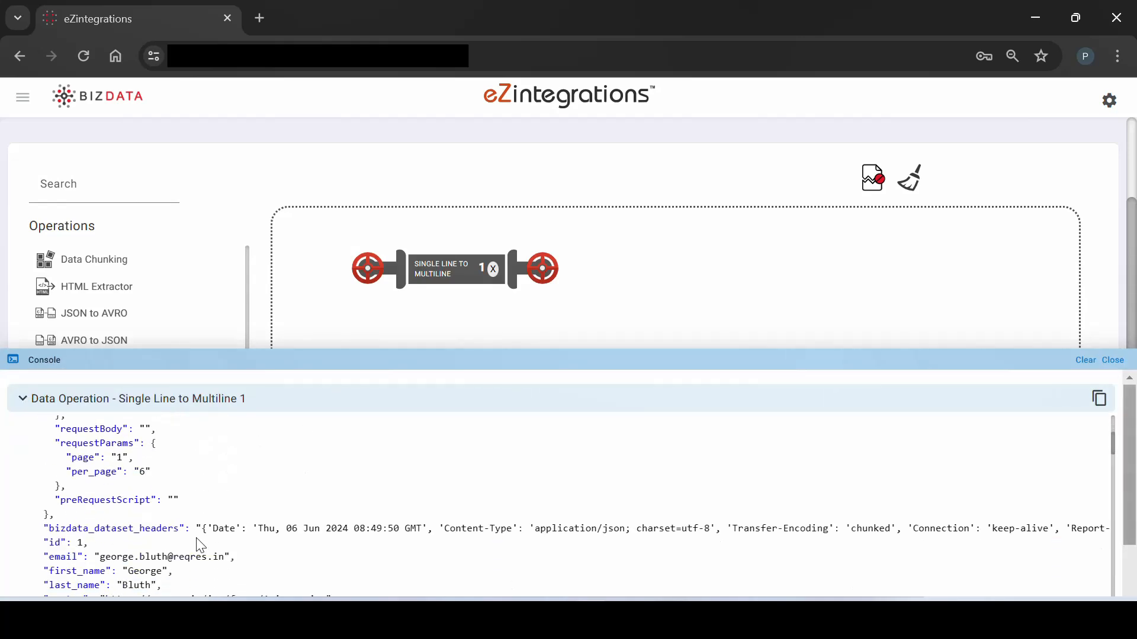
scroll("down", 3)
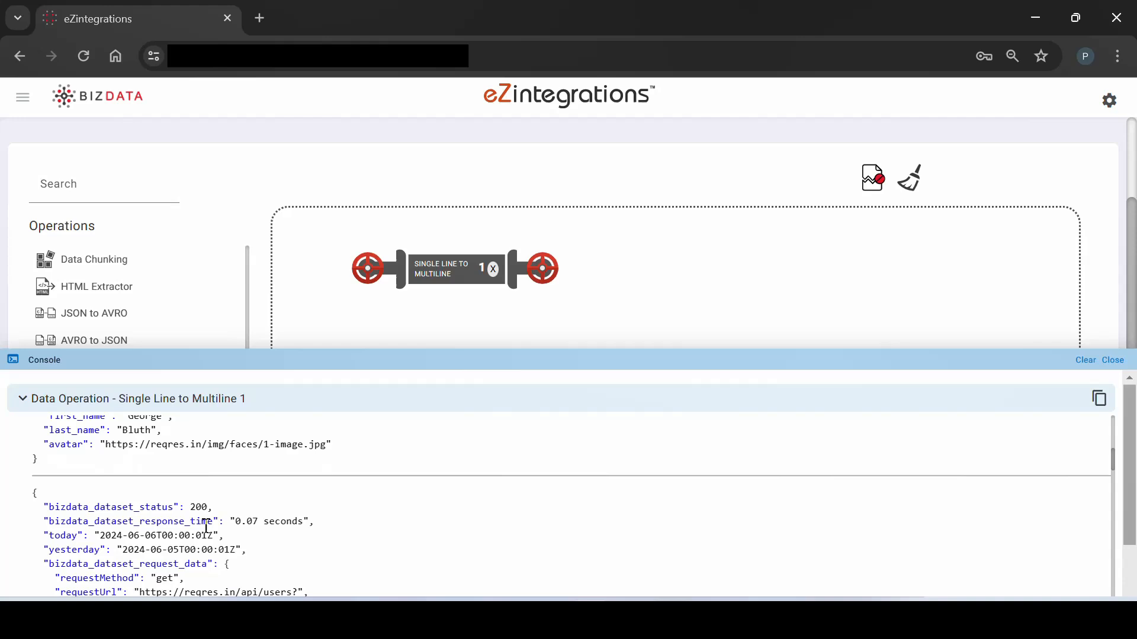
scroll("down", 3)
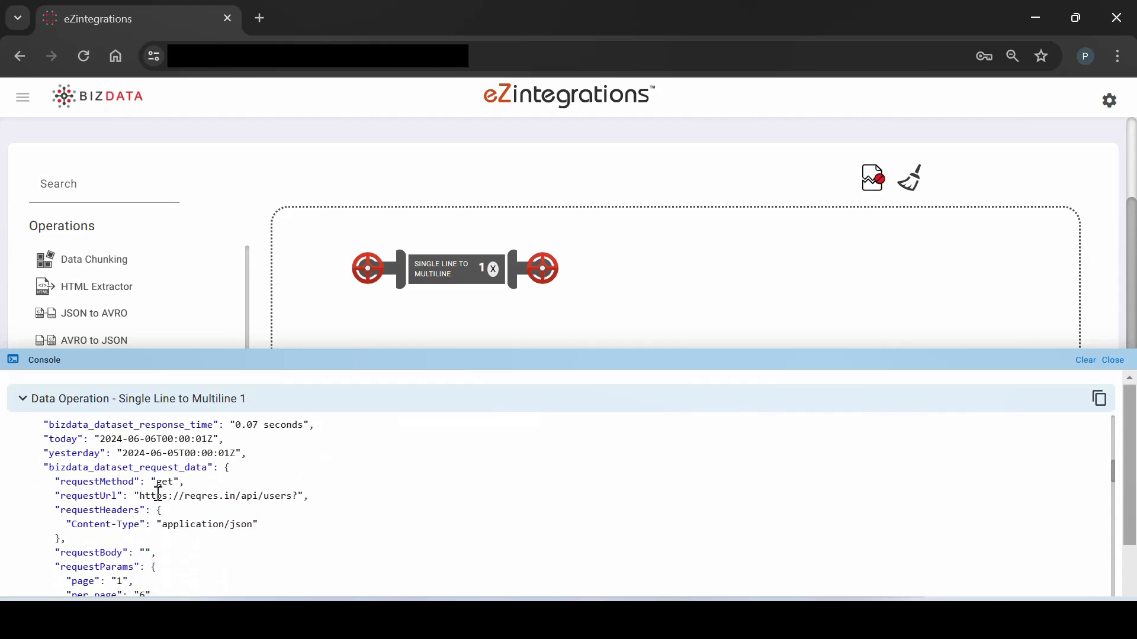
scroll("down", 3)
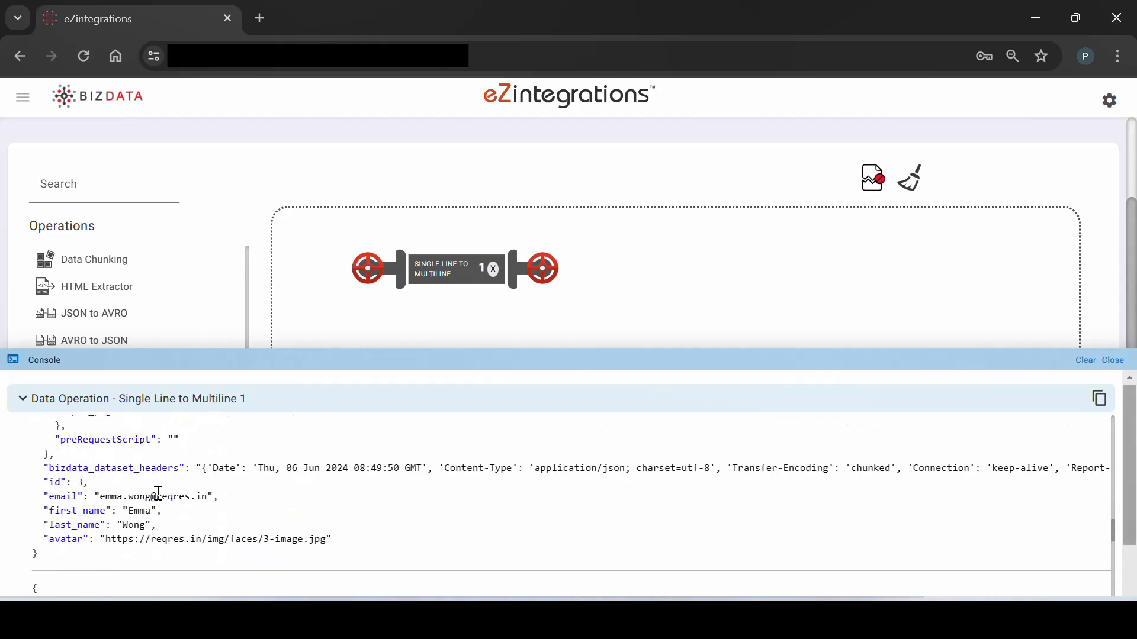
scroll("down", 3)
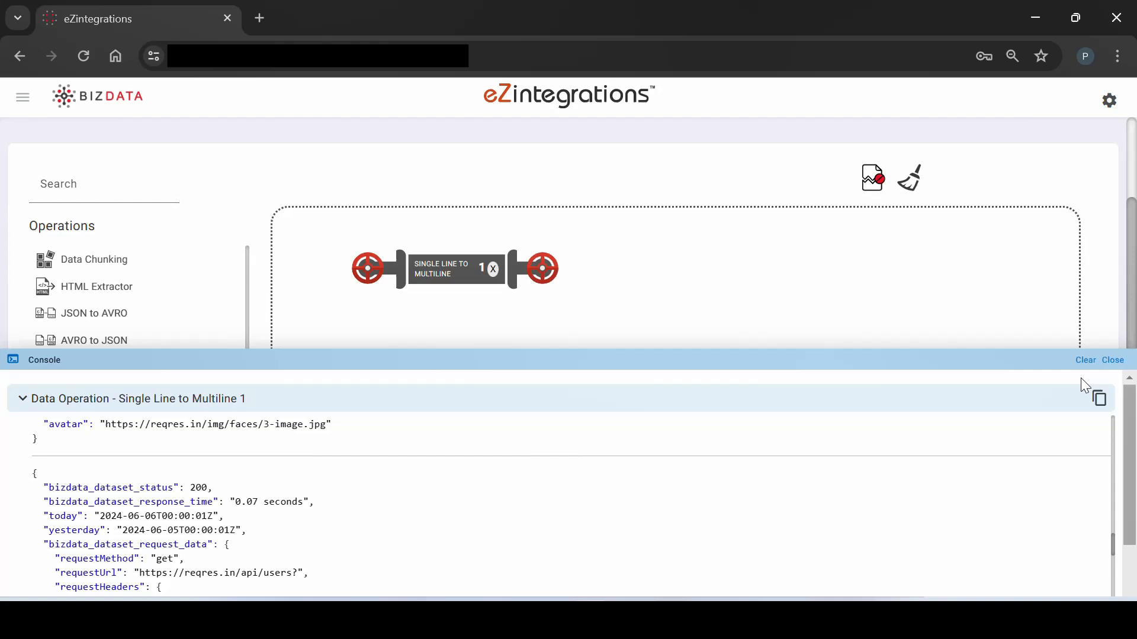
mouse_move(1112, 360)
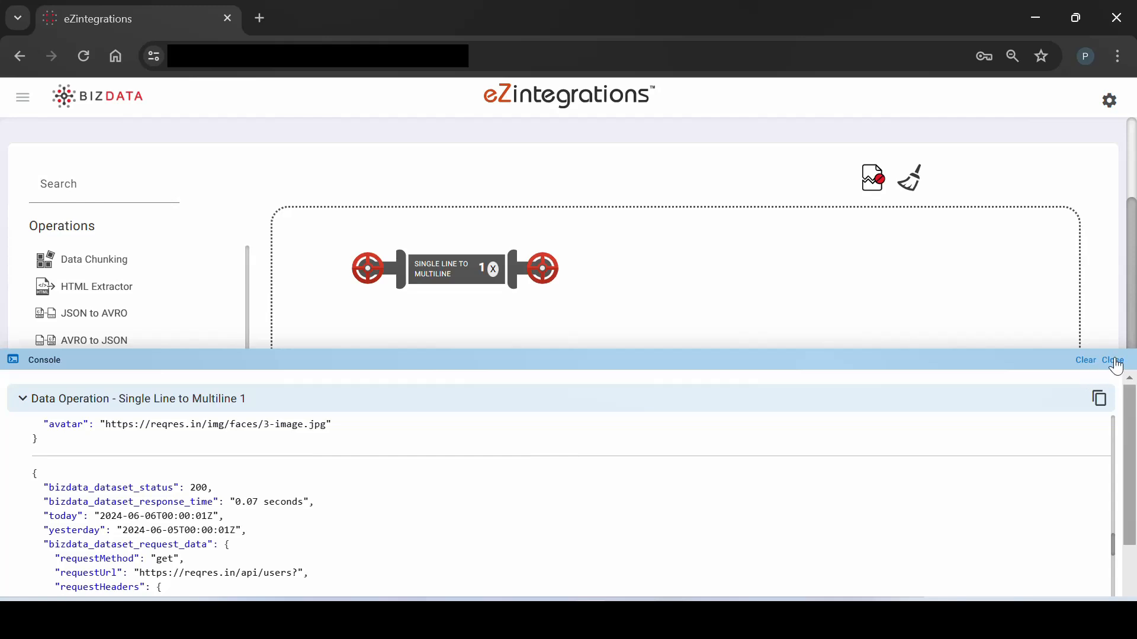
Toggle the console once more and close the test output panel
left_click(1112, 361)
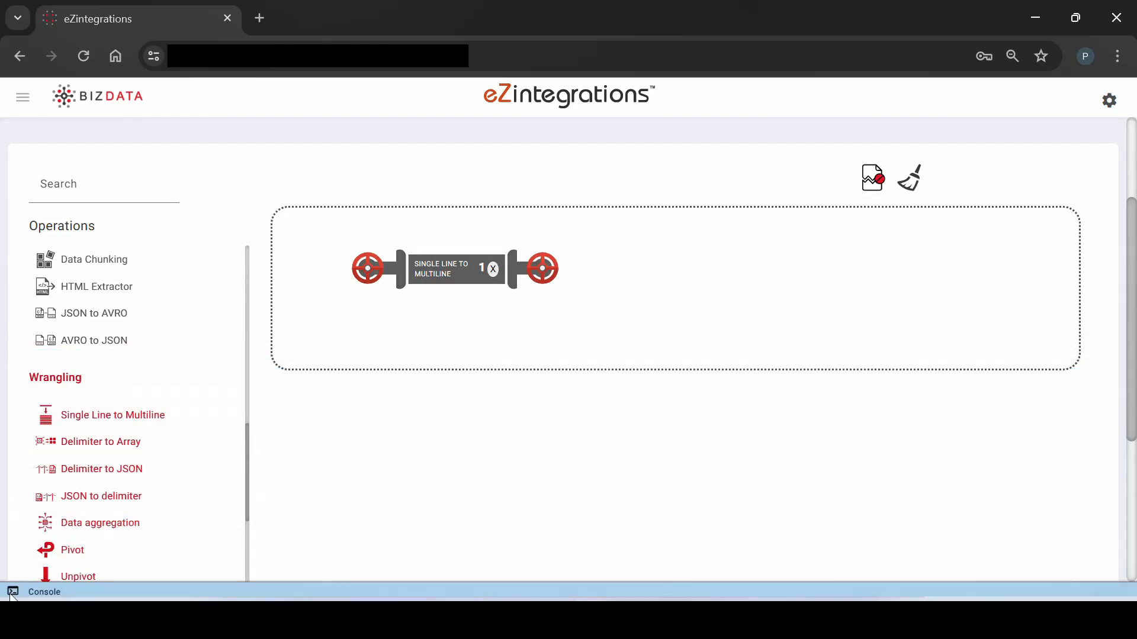
left_click(44, 592)
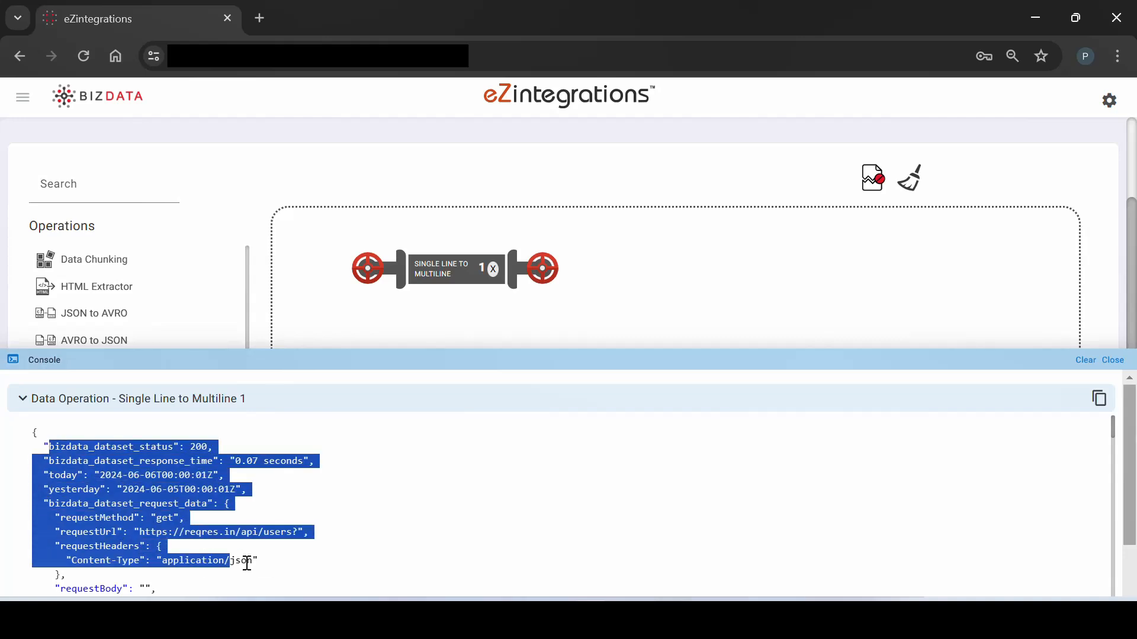
left_click(191, 567)
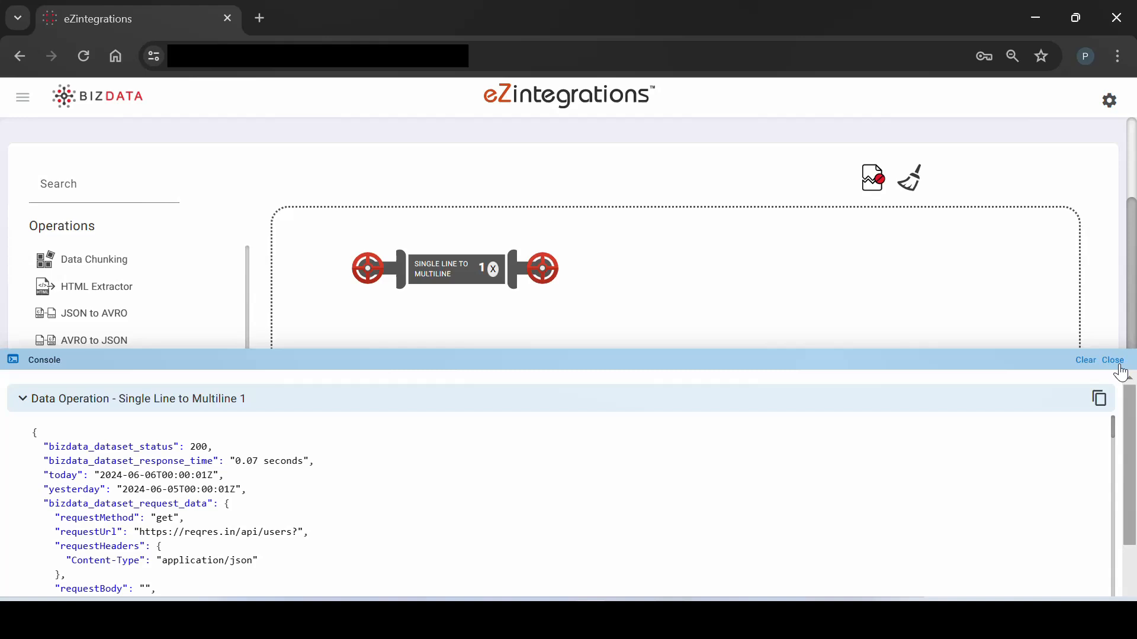
left_click(1112, 361)
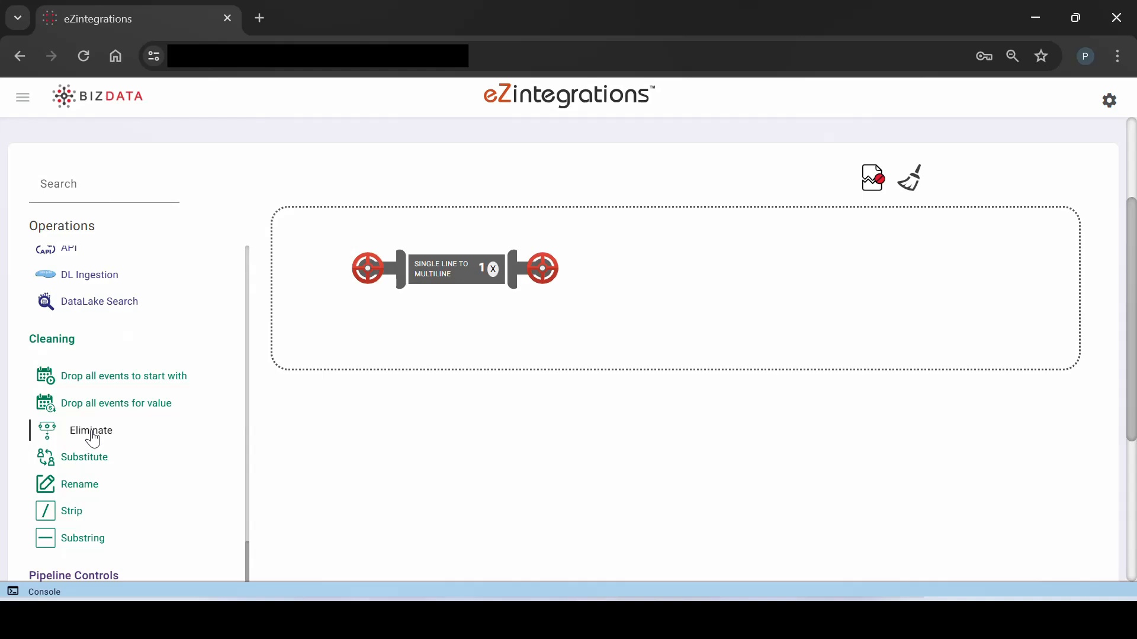
Add an Eliminate operation after Single Line to Multiline in the pipeline
left_click(89, 430)
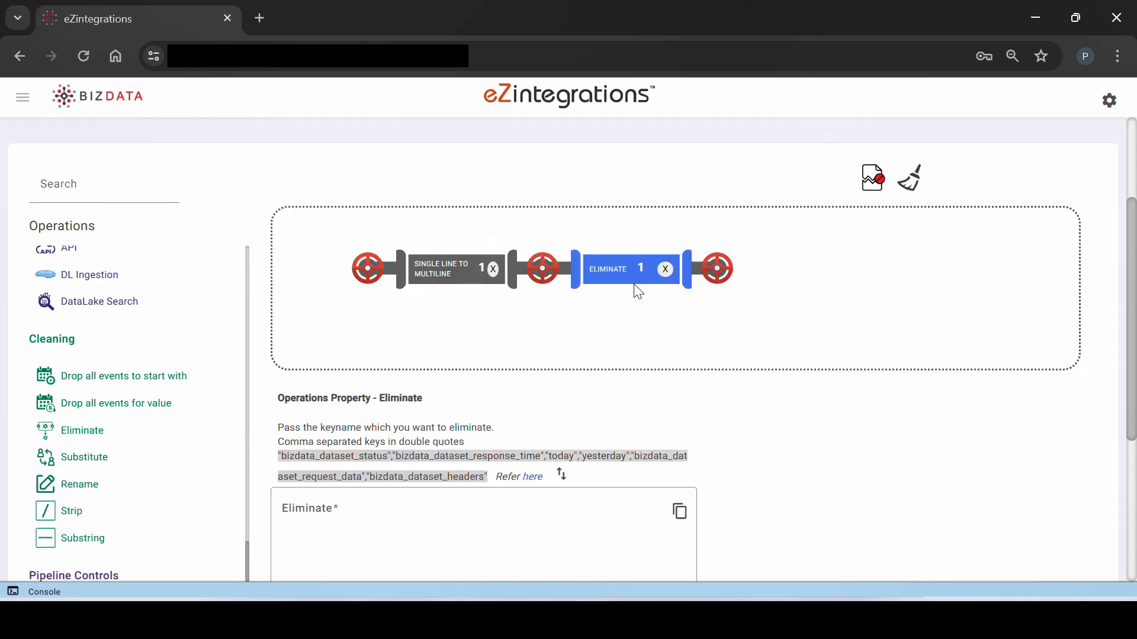
scroll("down", 3)
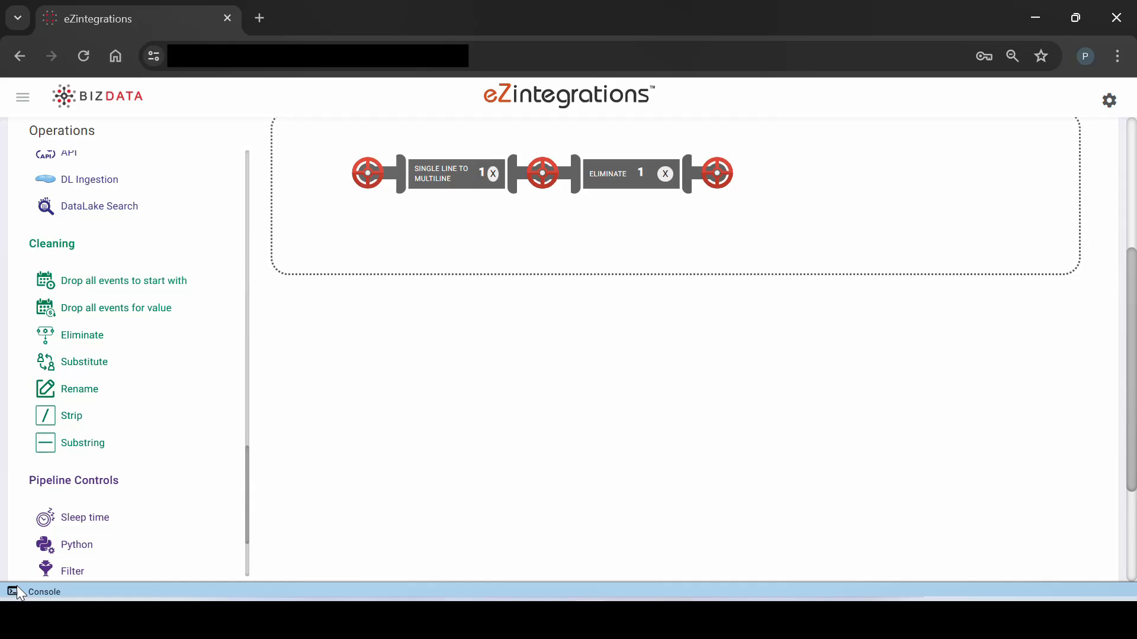
left_click(44, 591)
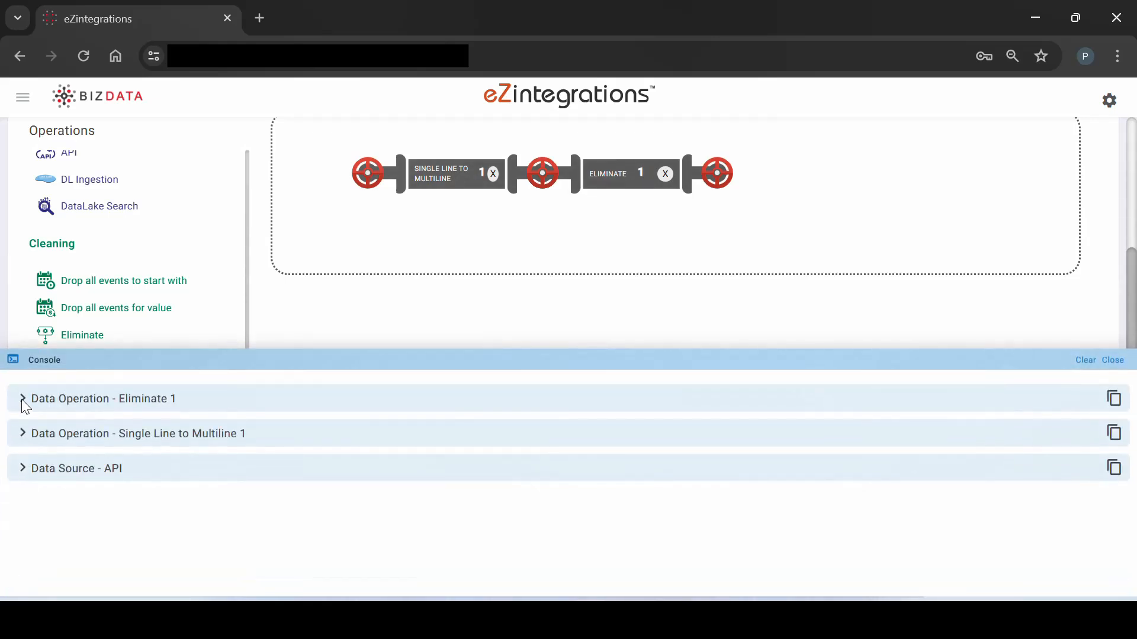
left_click(22, 398)
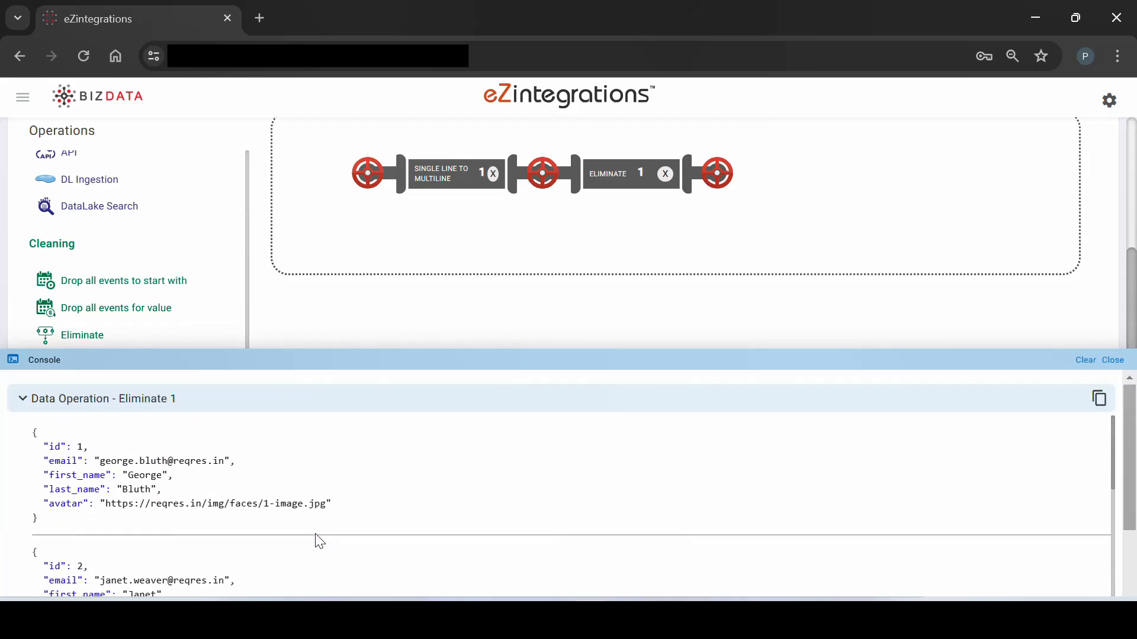
left_click(1112, 359)
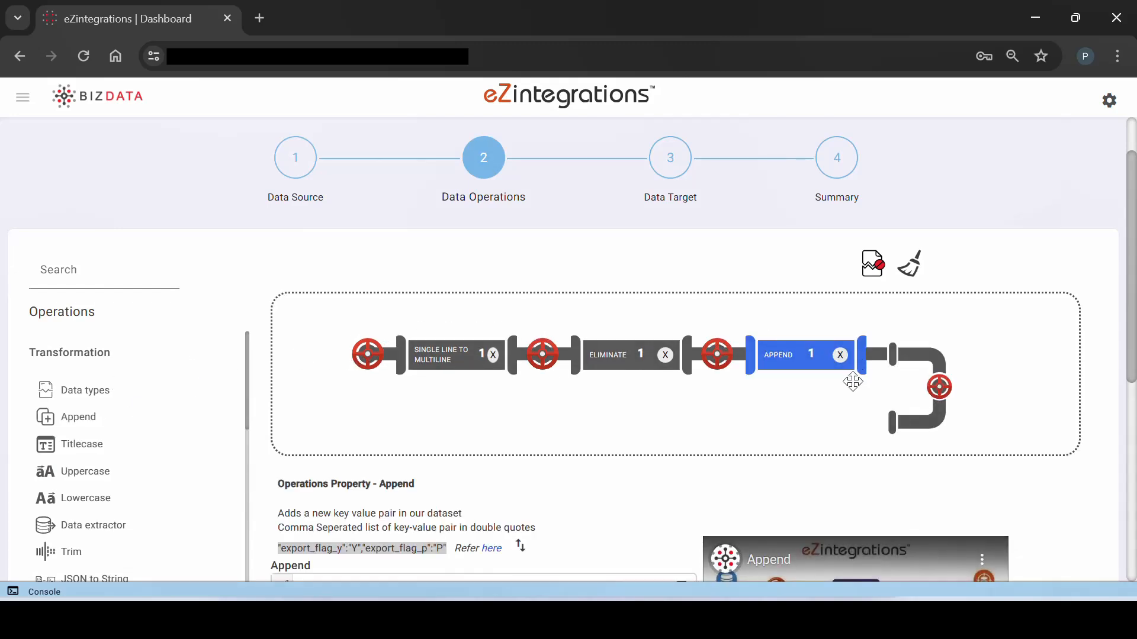
mouse_move(689, 488)
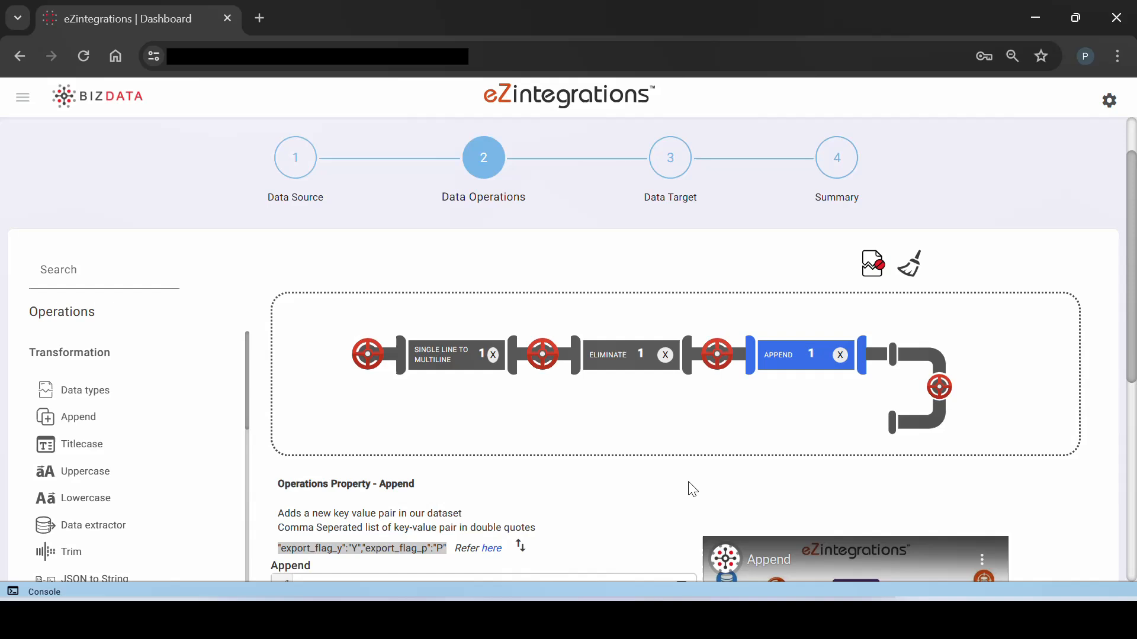
Fill Append with the sample key-value pairs and run the pipeline preview
scroll("down", 3)
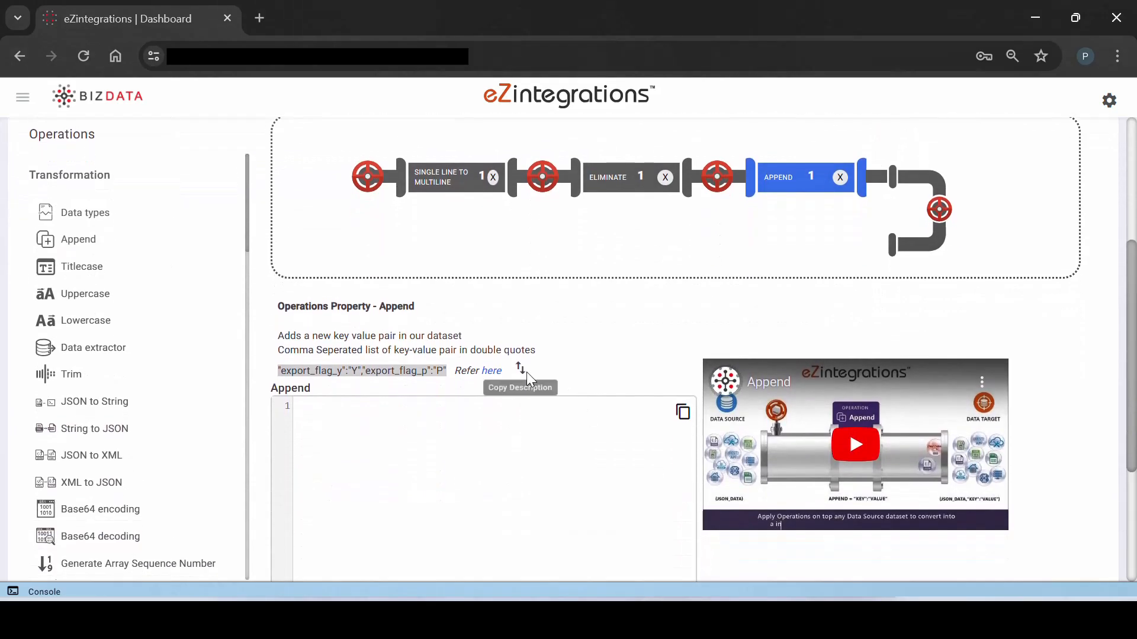
left_click(520, 386)
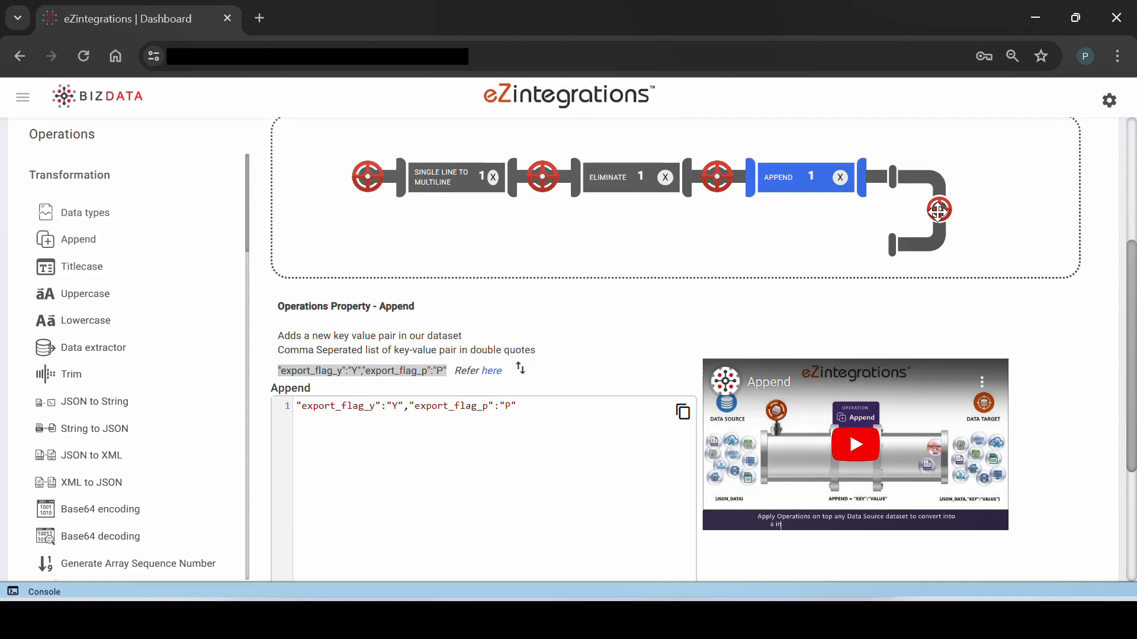
left_click(43, 591)
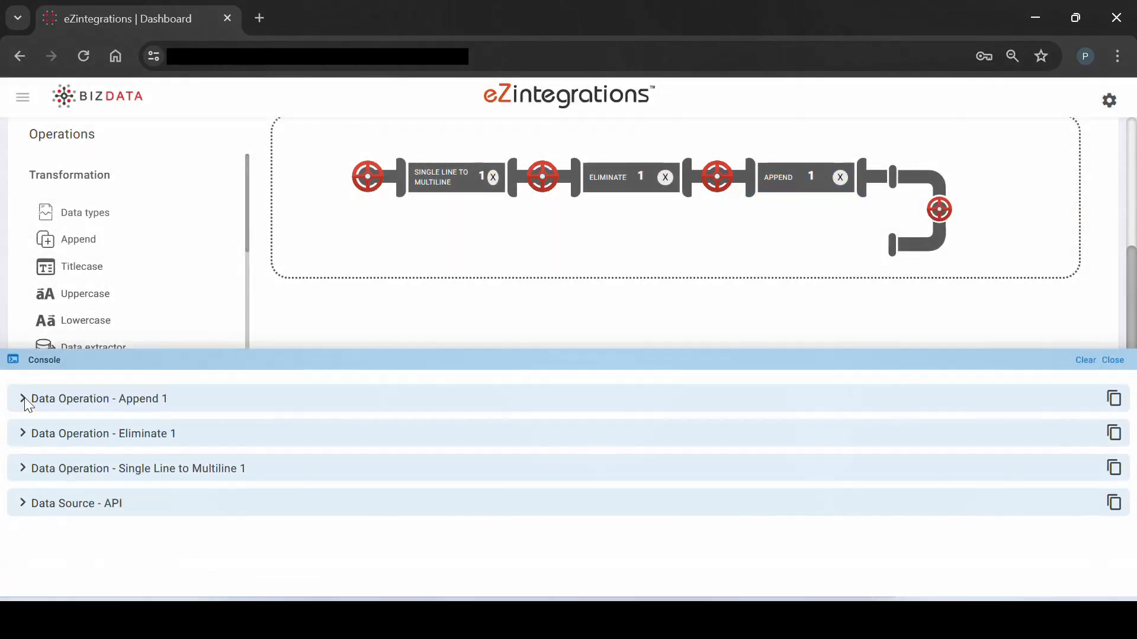
left_click(22, 398)
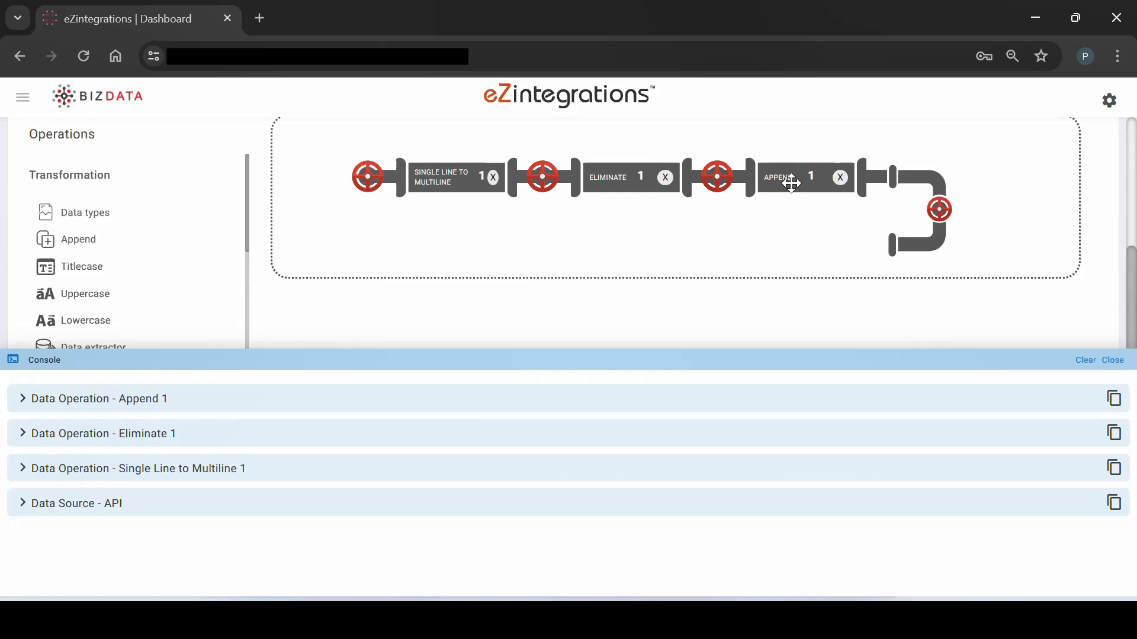
Rename the second appended key to Source with value Oracle
left_click(777, 177)
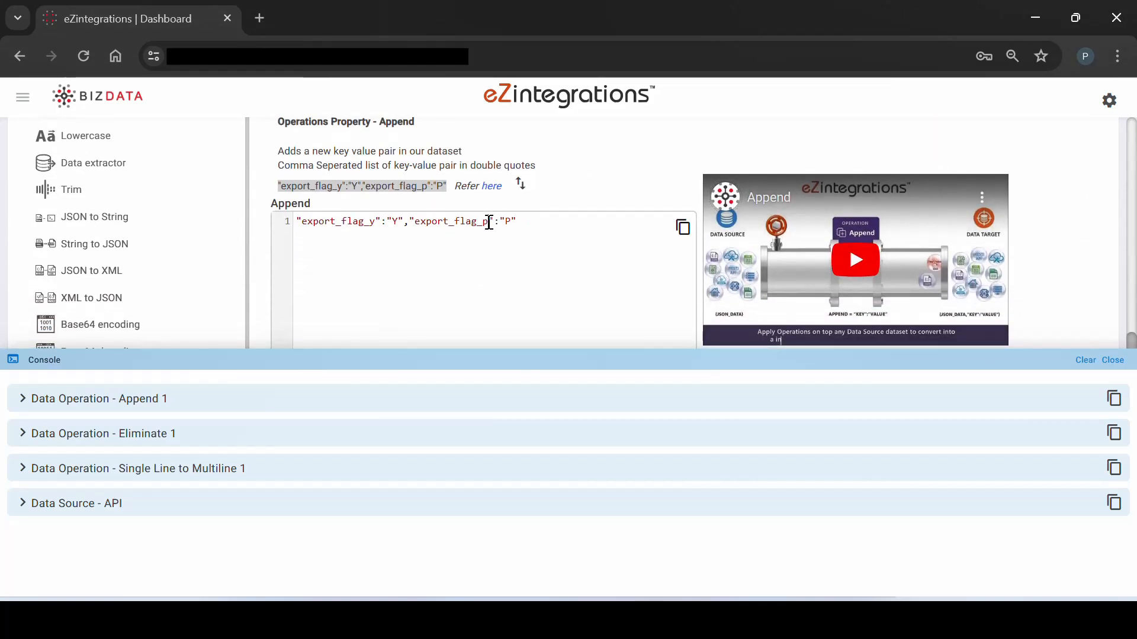
type("So")
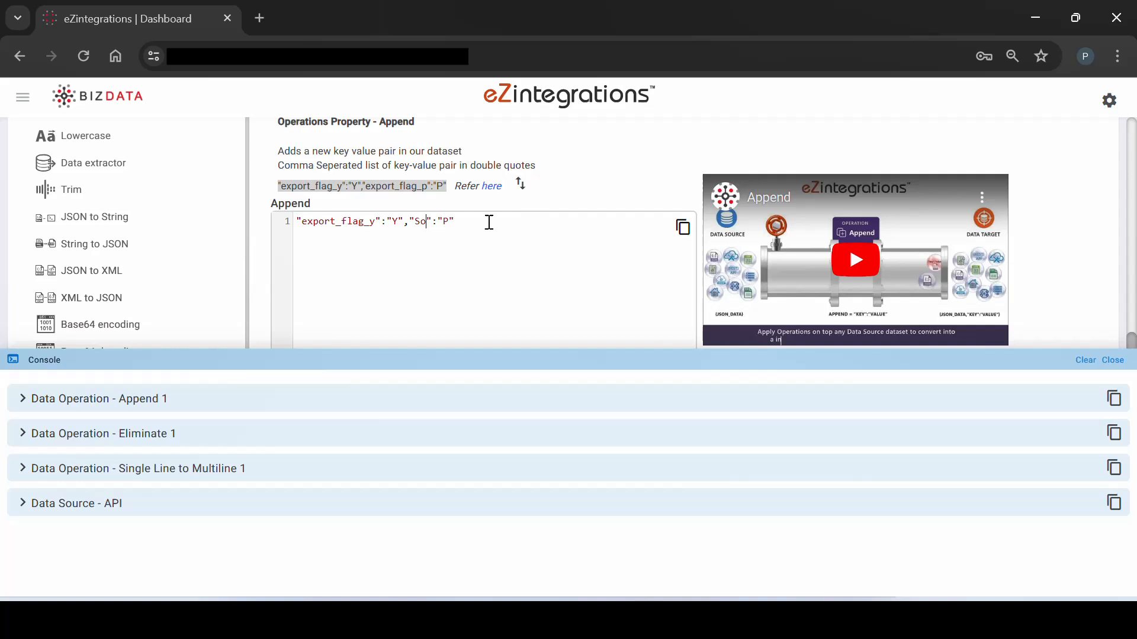
type("urce")
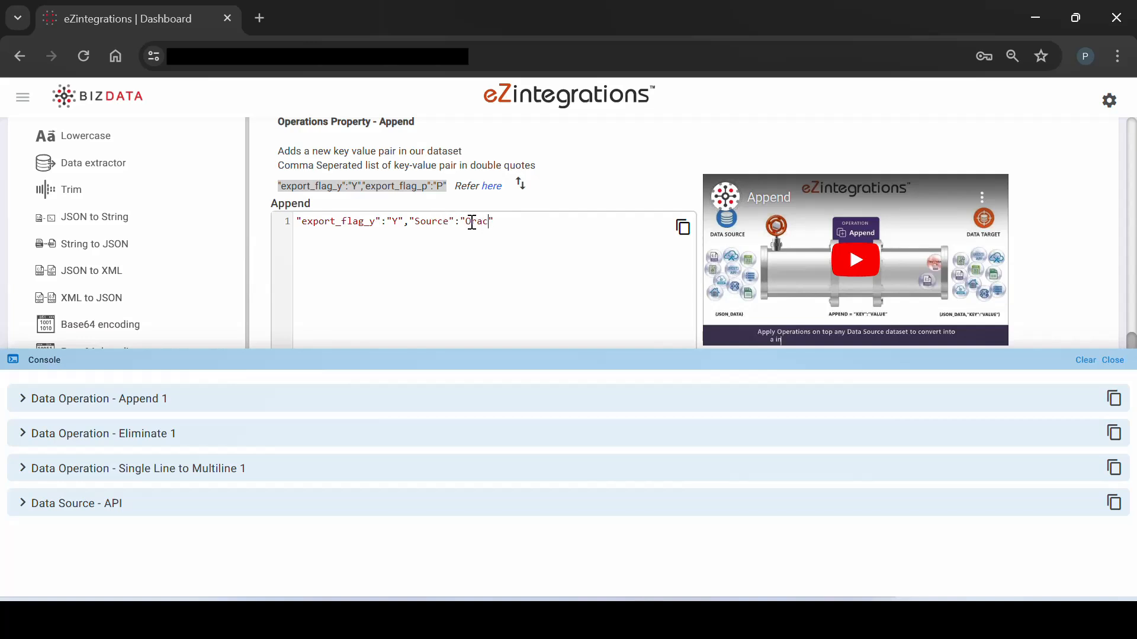
scroll("up", 3)
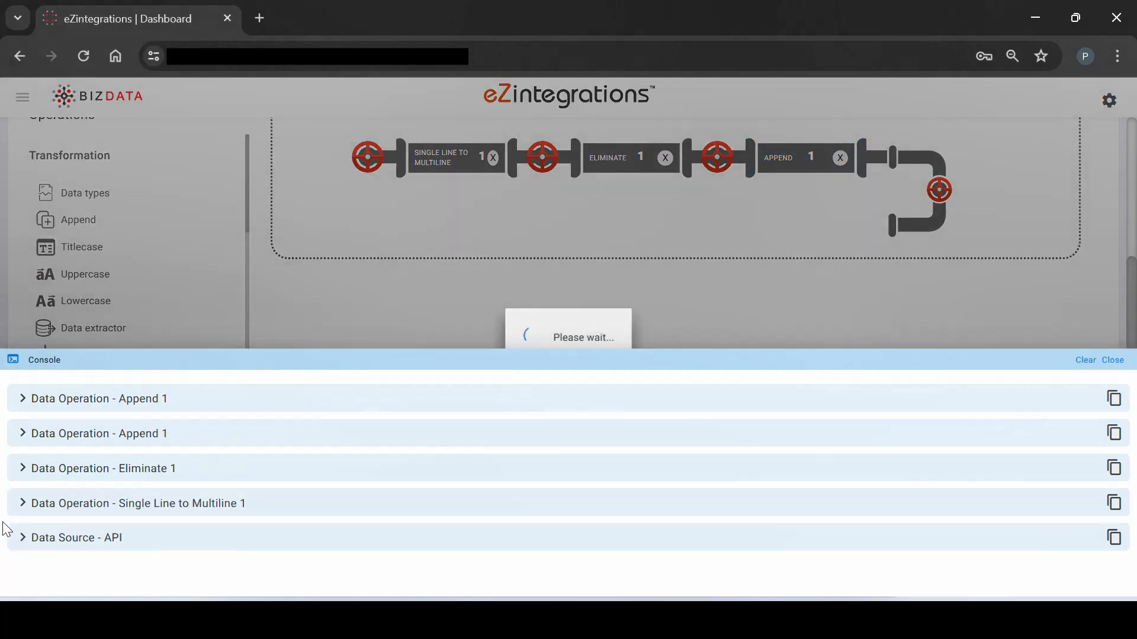
Inspect Append output records carrying export_flag_y Y and Source Oracle, then reopen Append settings
left_click(22, 397)
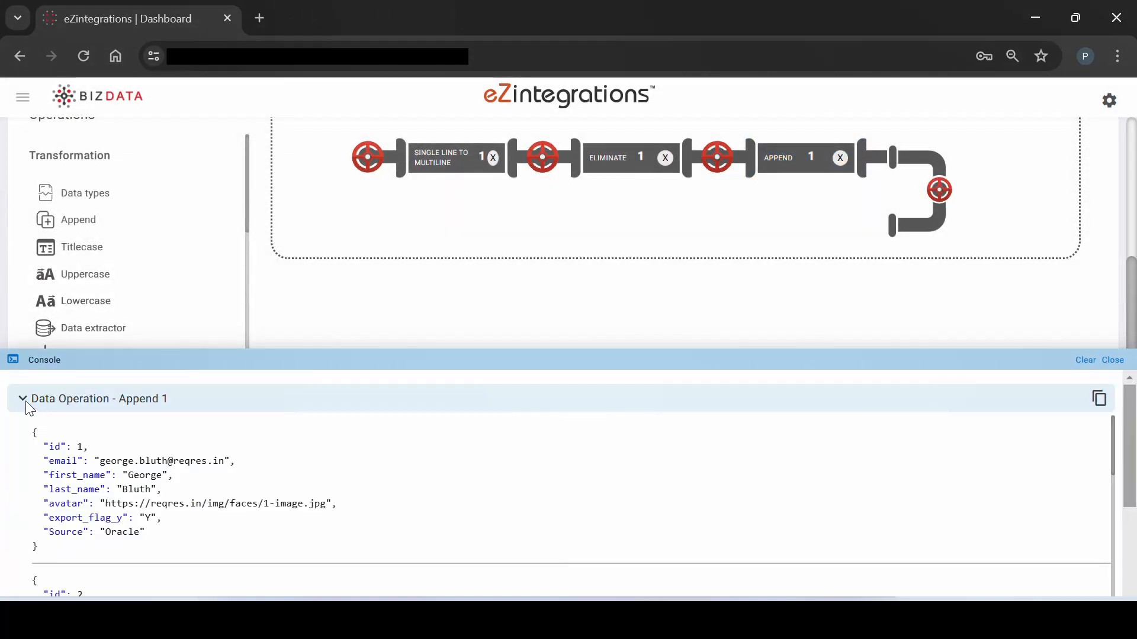
scroll("down", 3)
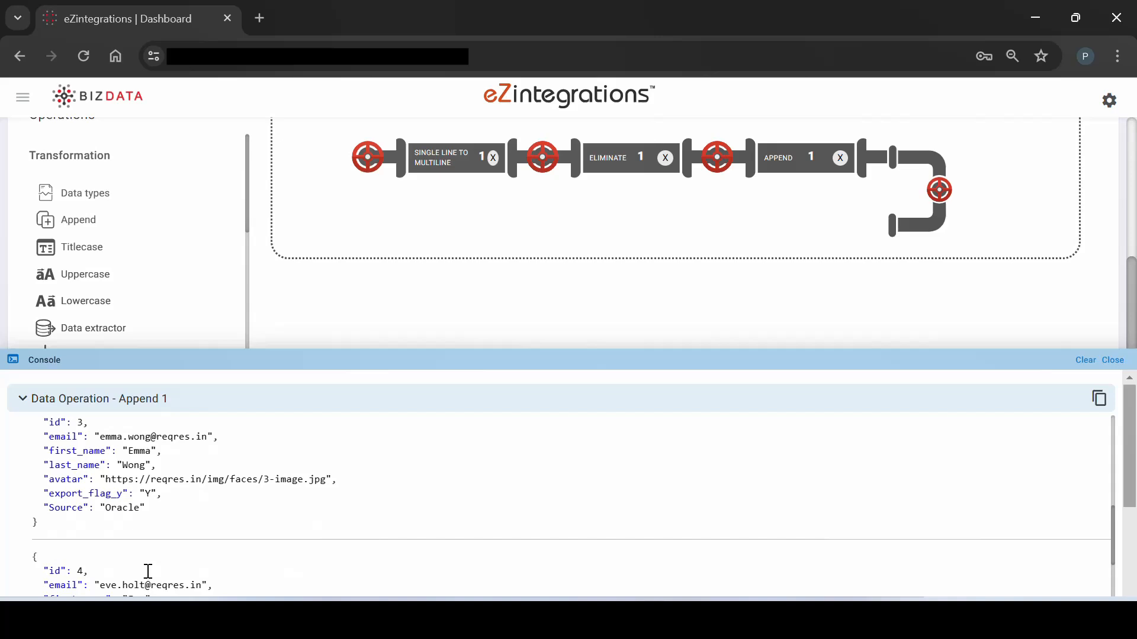
scroll("up", 3)
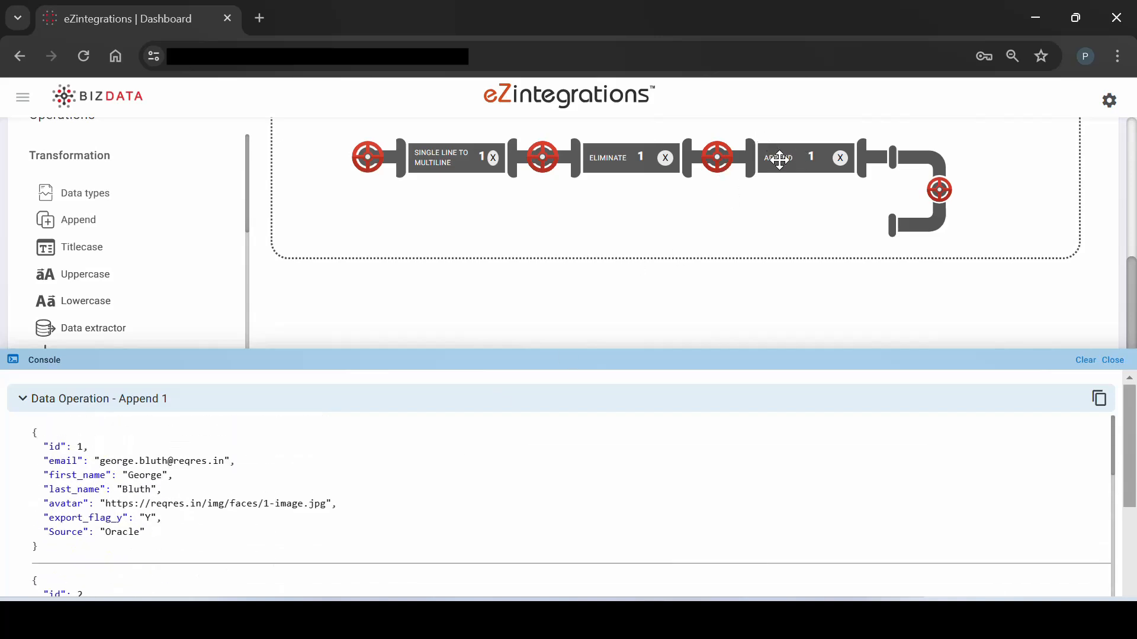
left_click(779, 157)
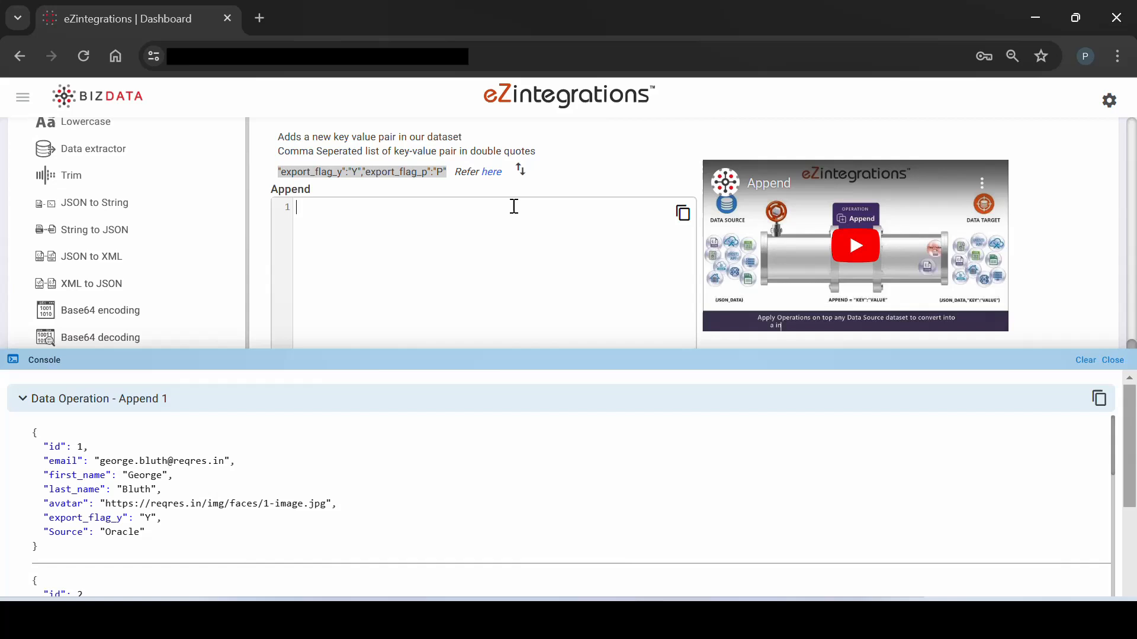
Enter "Name":"{%first_name%}{%last_name%}" in the Append field to build a Name key
type("\"Name")
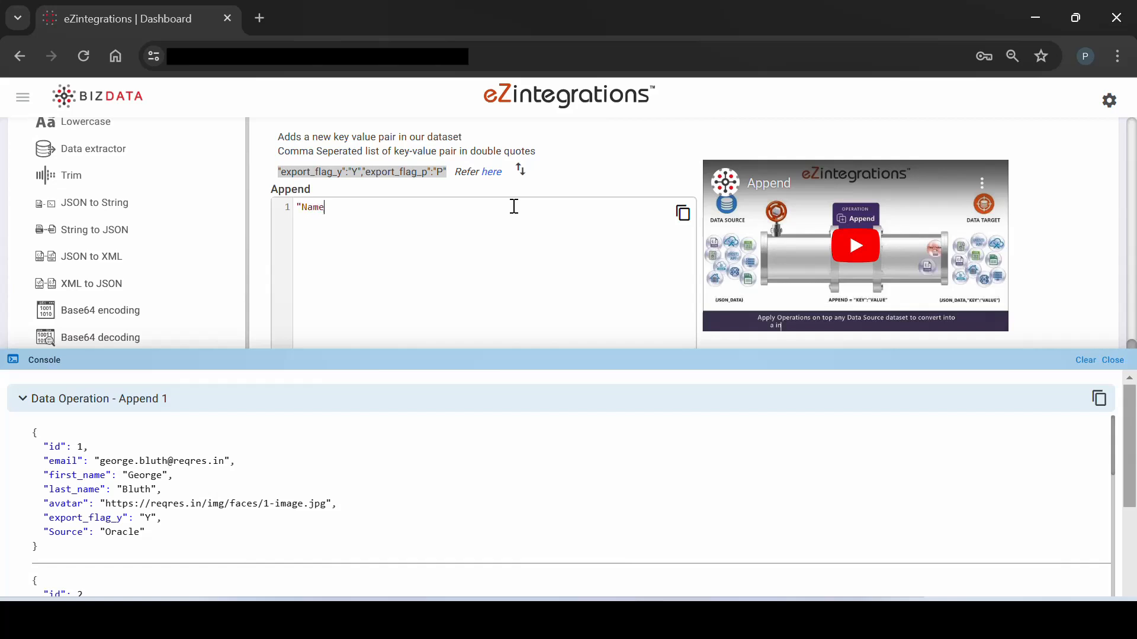
type("\":")
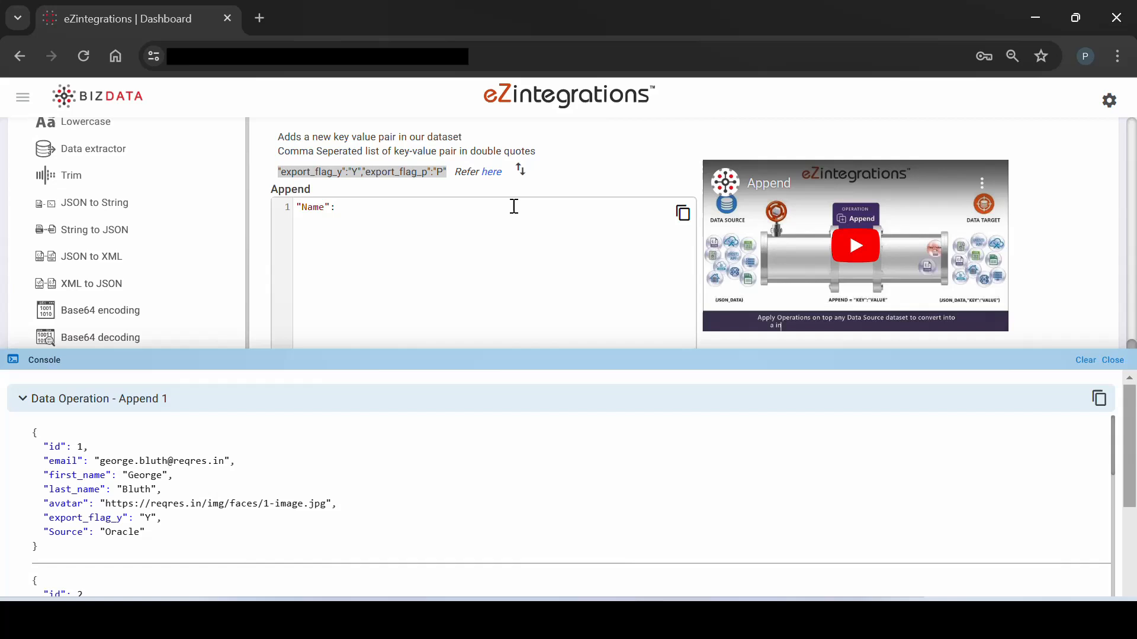
type("\"{%")
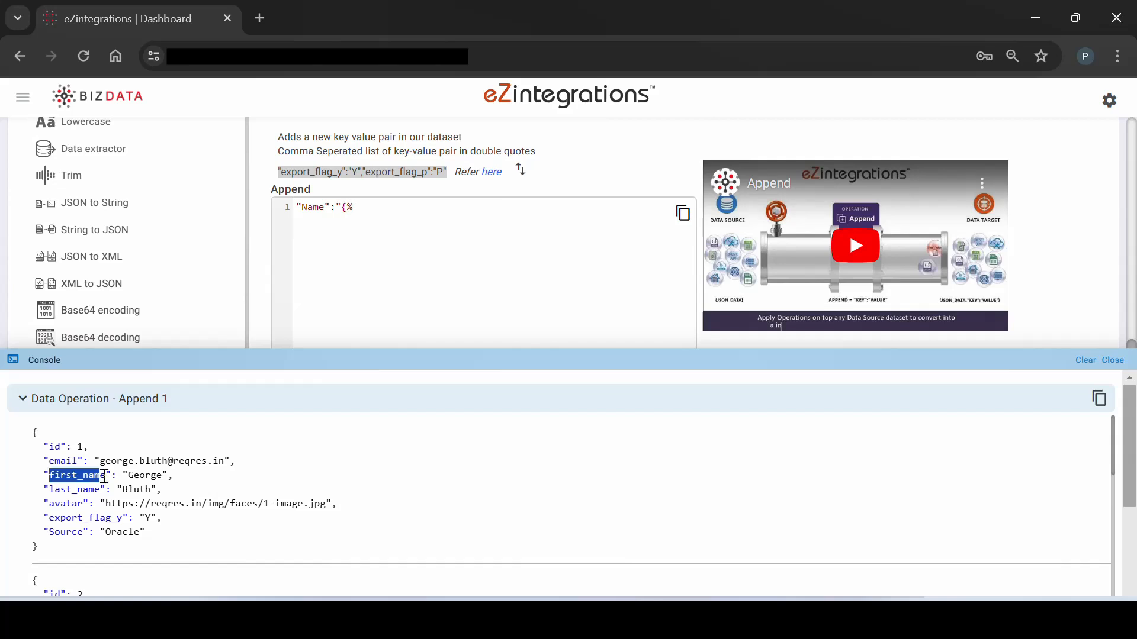
type("first_name%}")
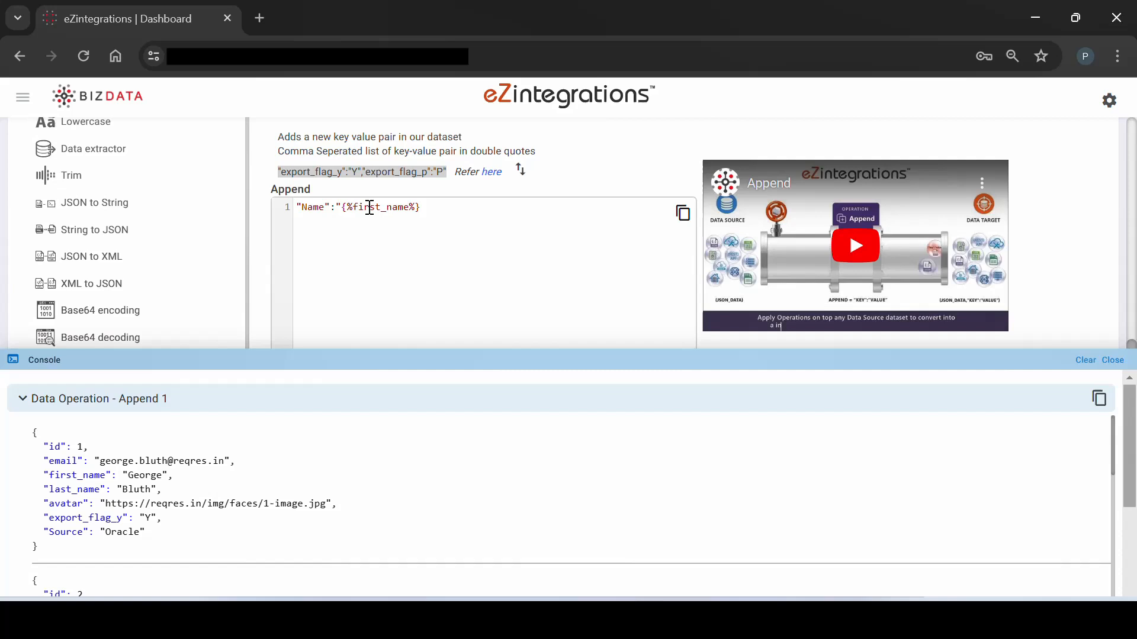
type("{%first_name%}")
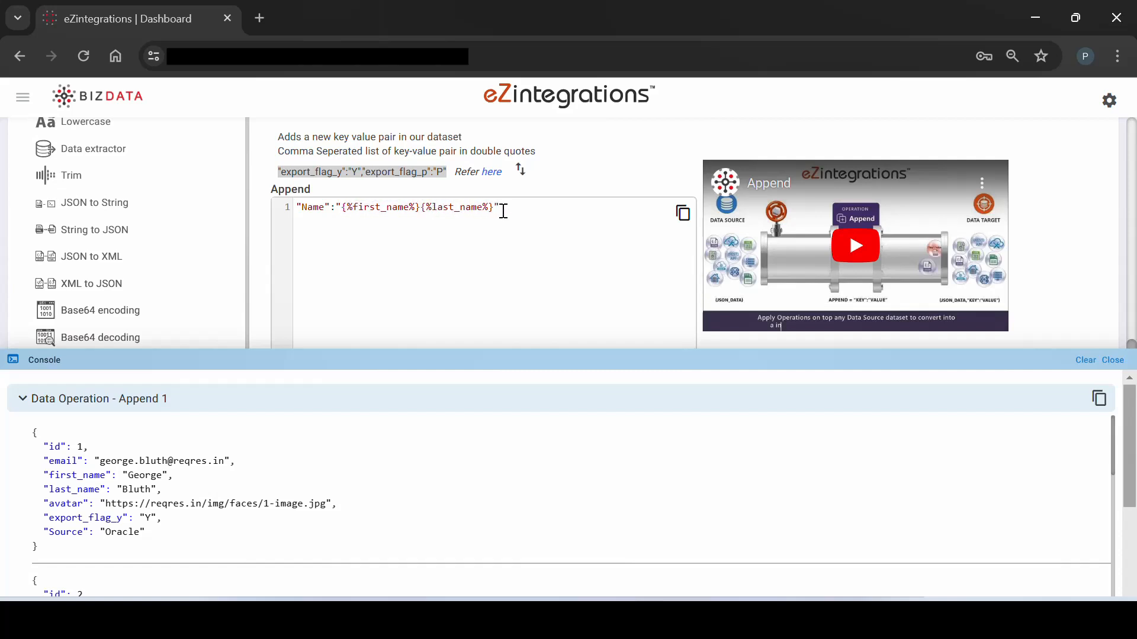
scroll("up", 3)
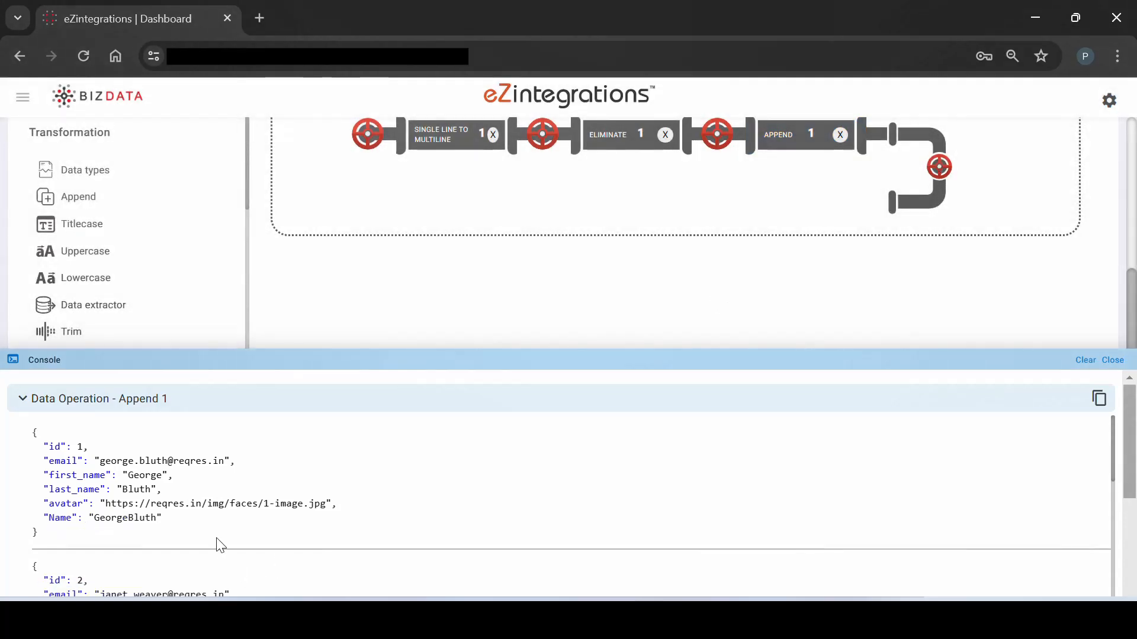
Edit the Name value to "{%first_name%} {%last_name%}" with a separating space
scroll("down", 3)
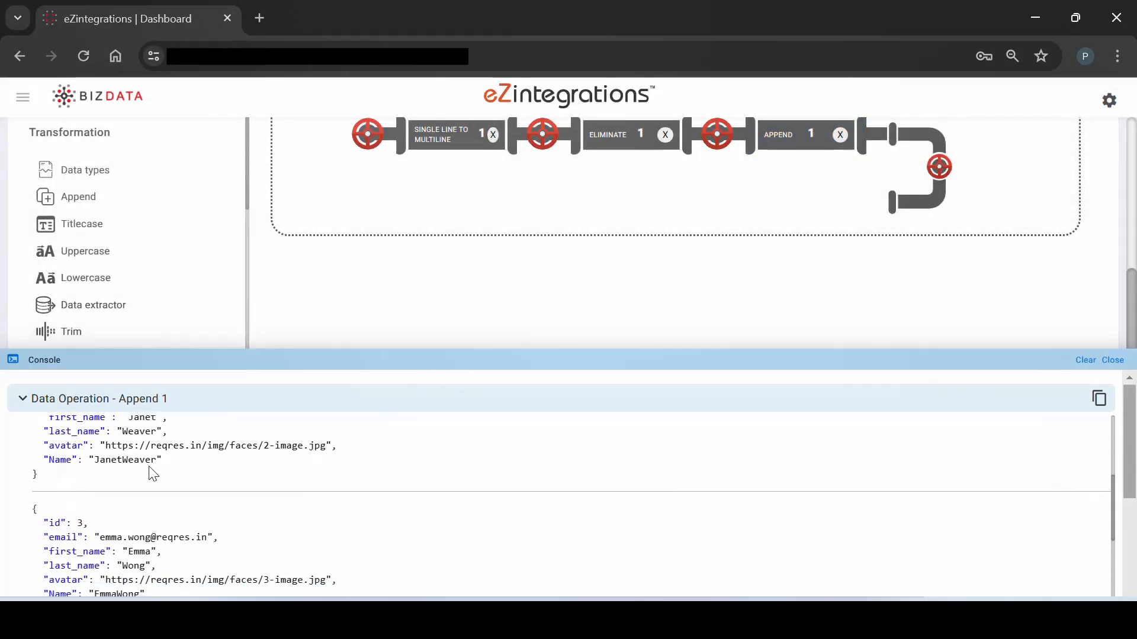
scroll("up", 3)
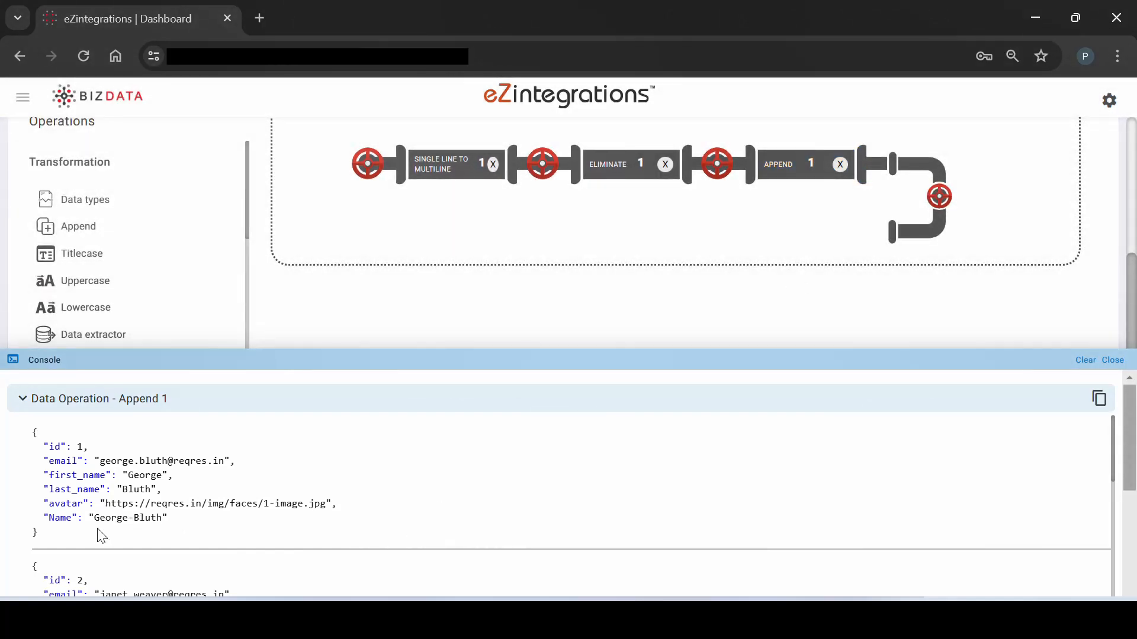
mouse_move(782, 164)
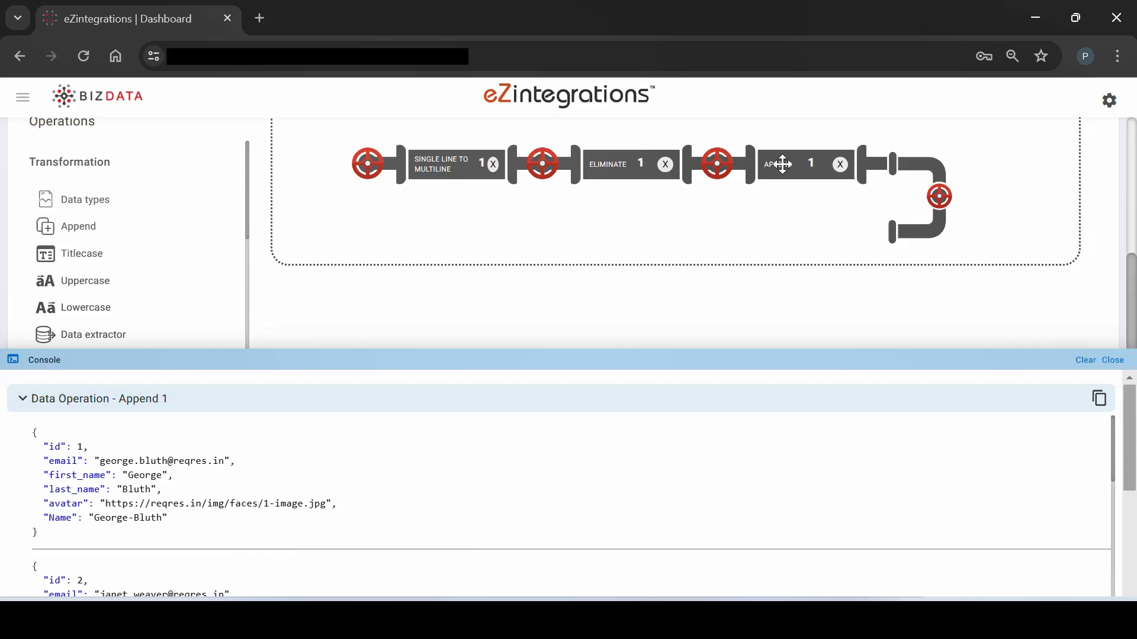
left_click(779, 164)
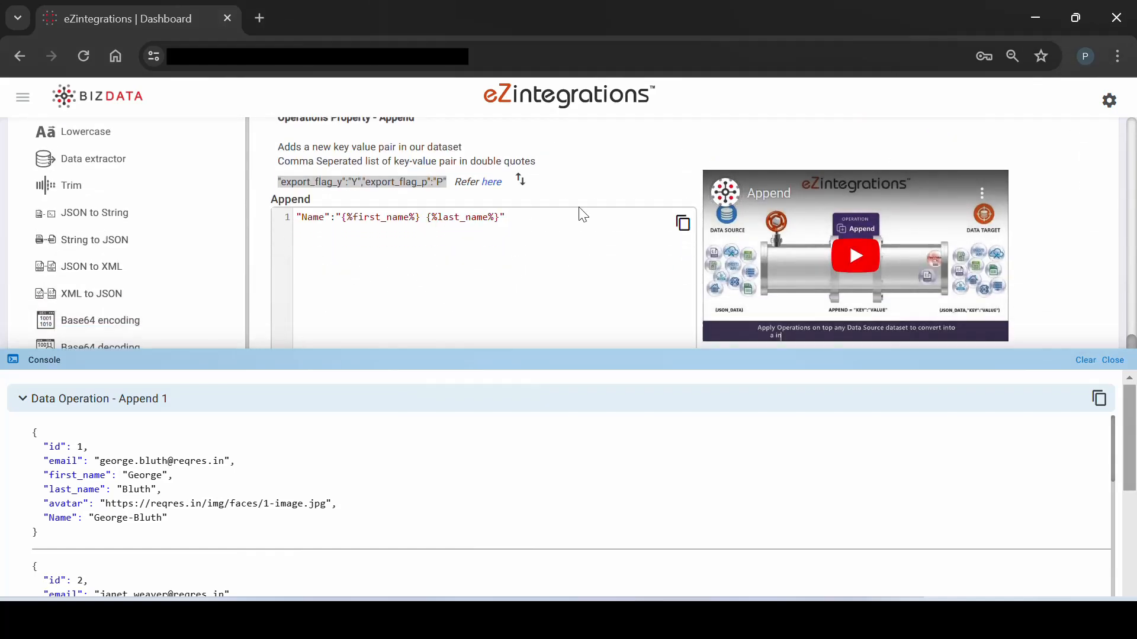
scroll("up", 3)
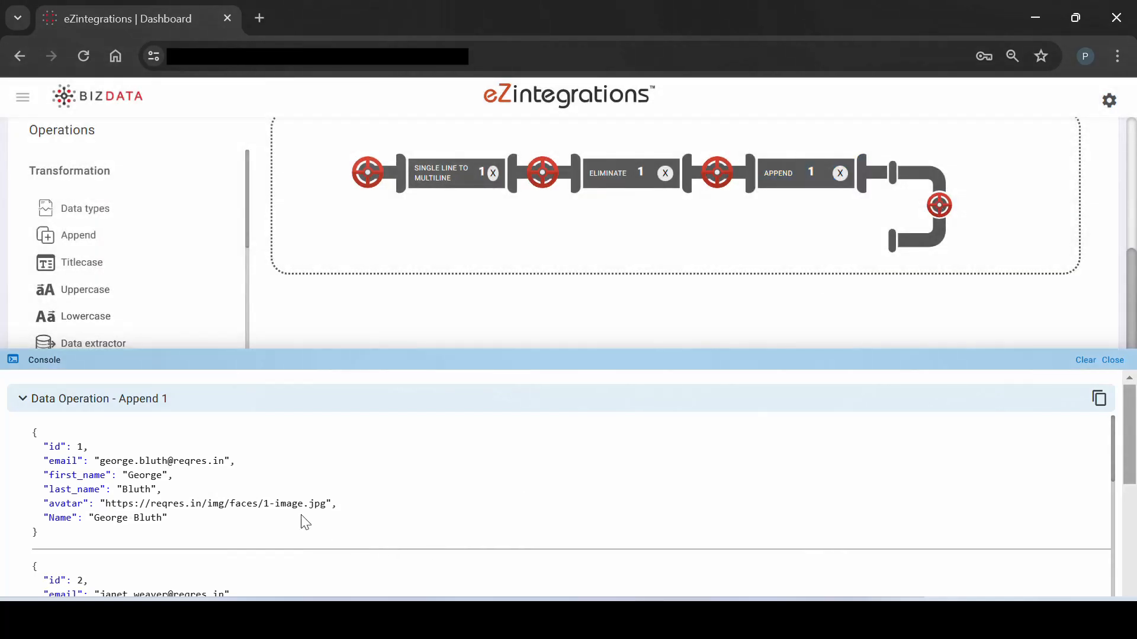
Verify space-separated names like George Bluth in the output and close the console
scroll("down", 3)
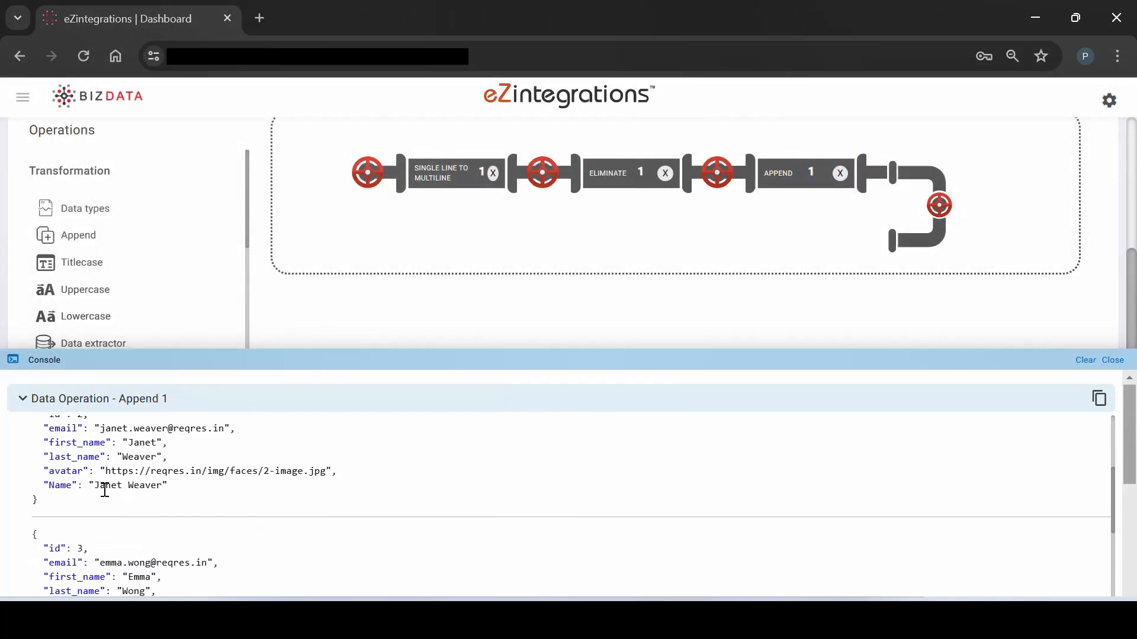
scroll("down", 3)
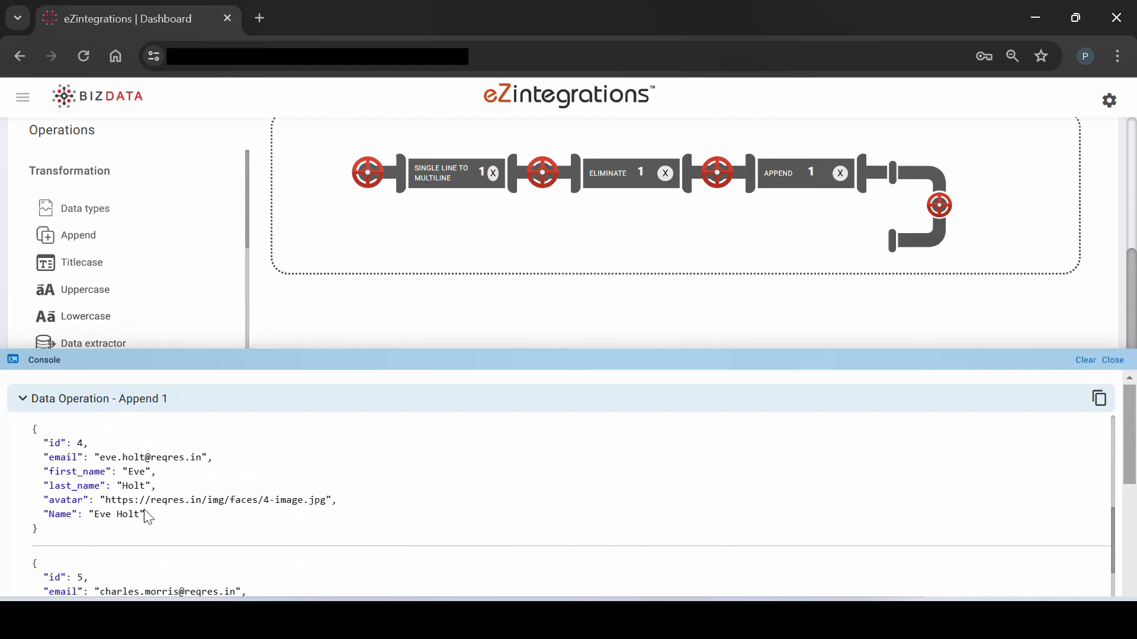
left_click(22, 398)
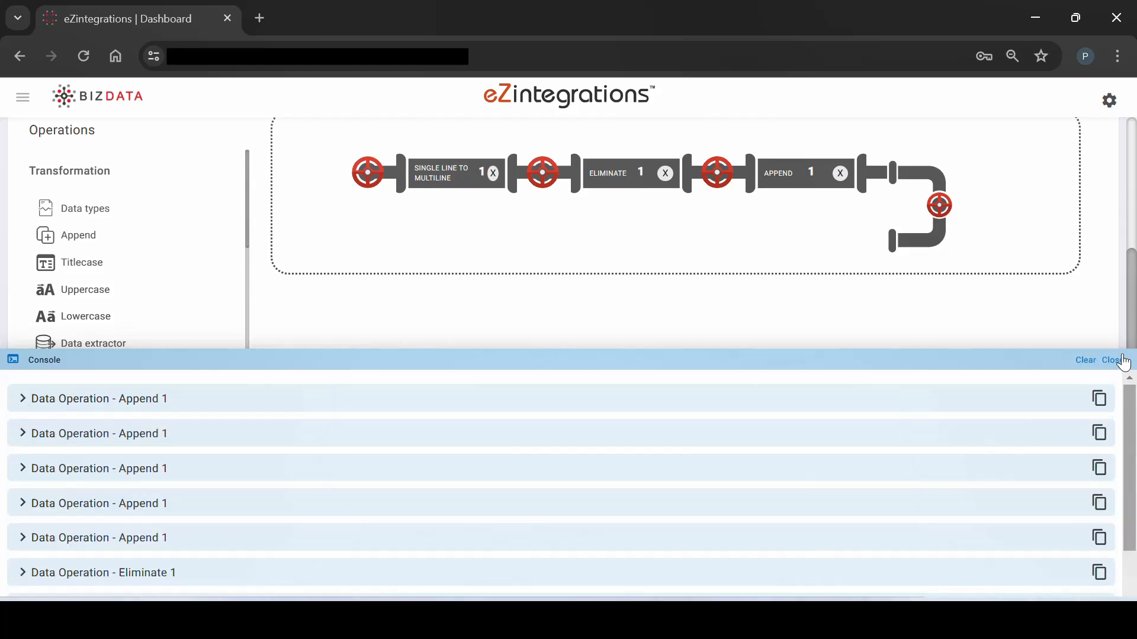
left_click(1113, 359)
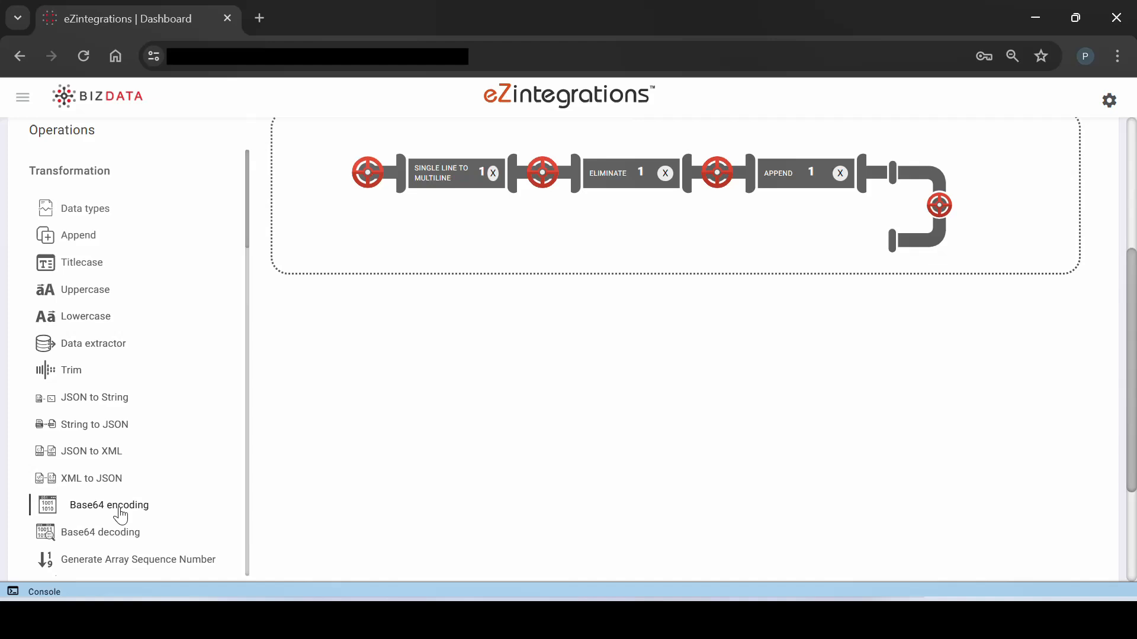
Add a Base64 encoding operation keyed on "email" to the pipeline
left_click(108, 504)
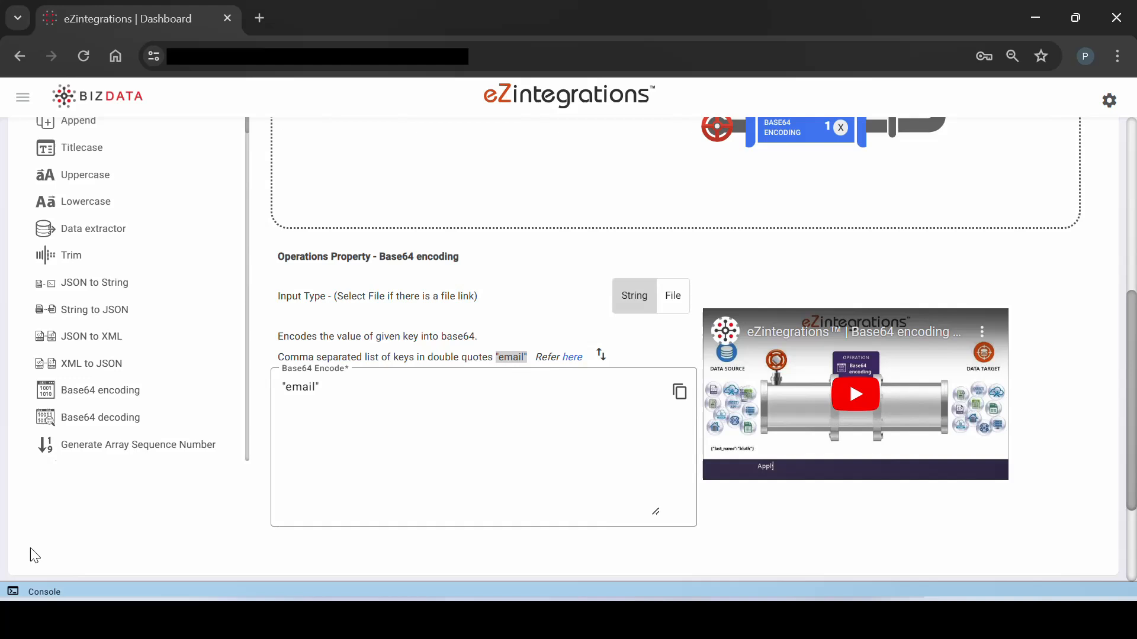
mouse_move(723, 126)
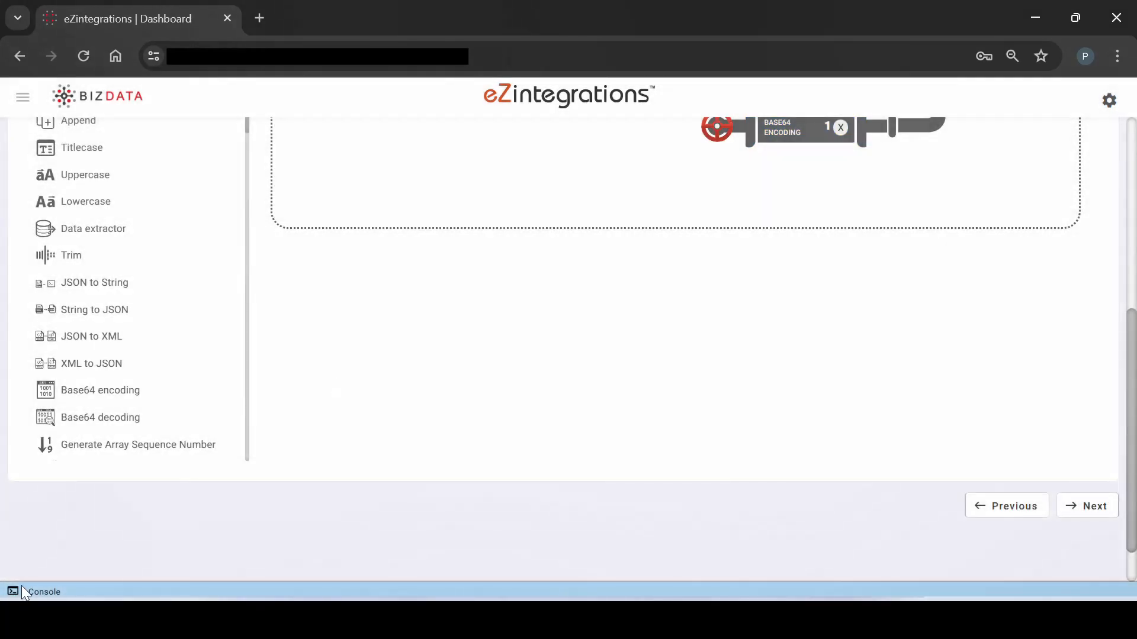
left_click(44, 591)
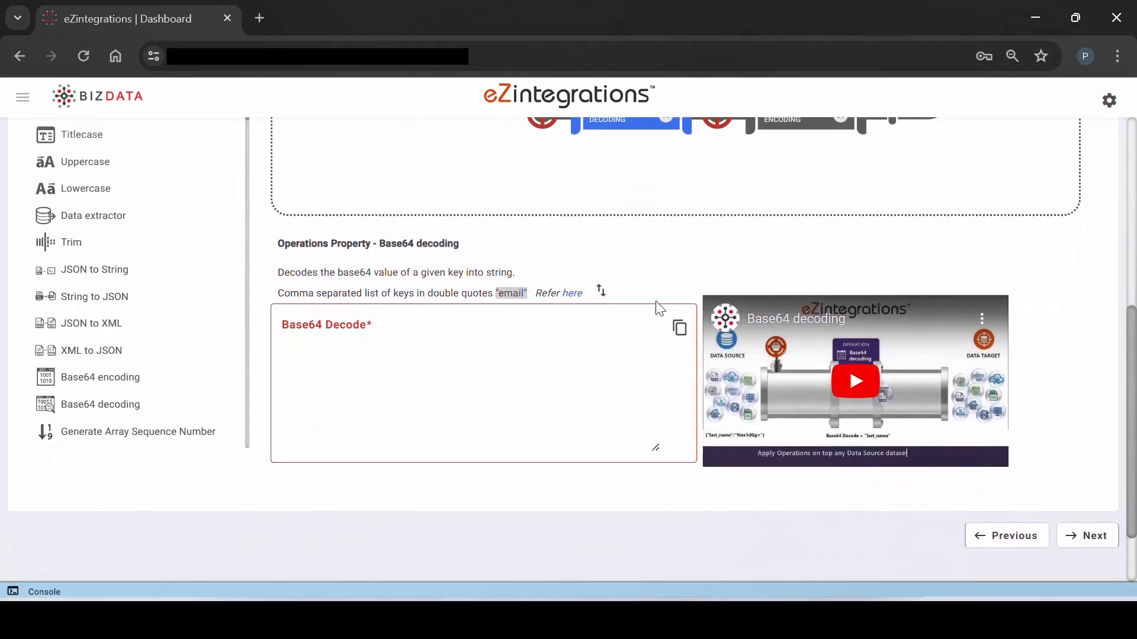
mouse_move(600, 290)
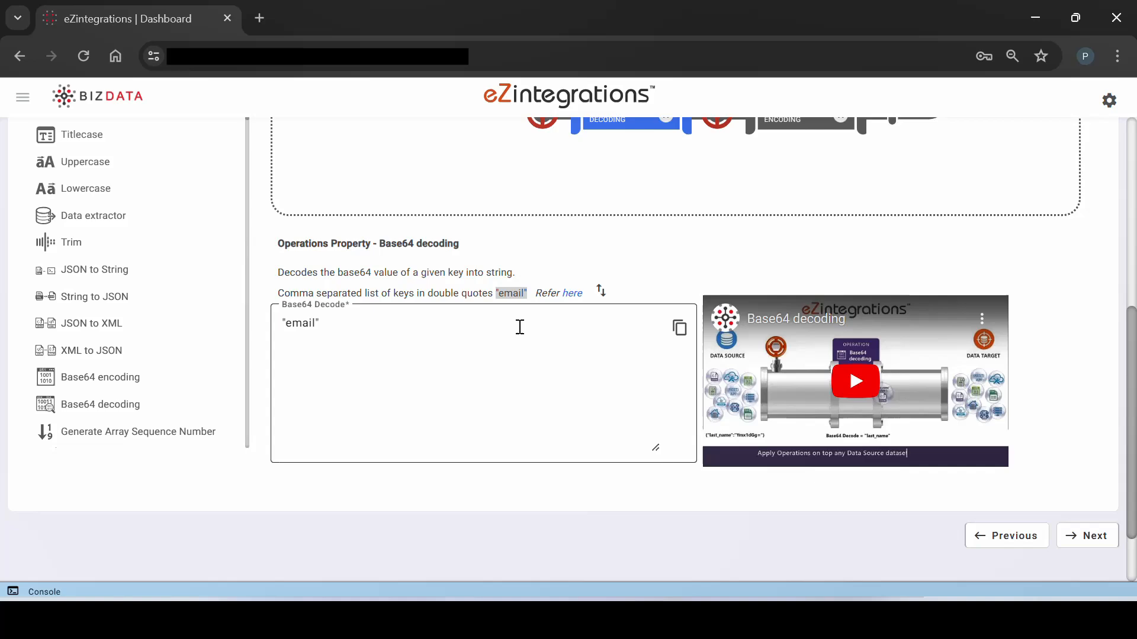
Add Base64 decoding on the email value and check its decoded output in the Console
scroll("up", 3)
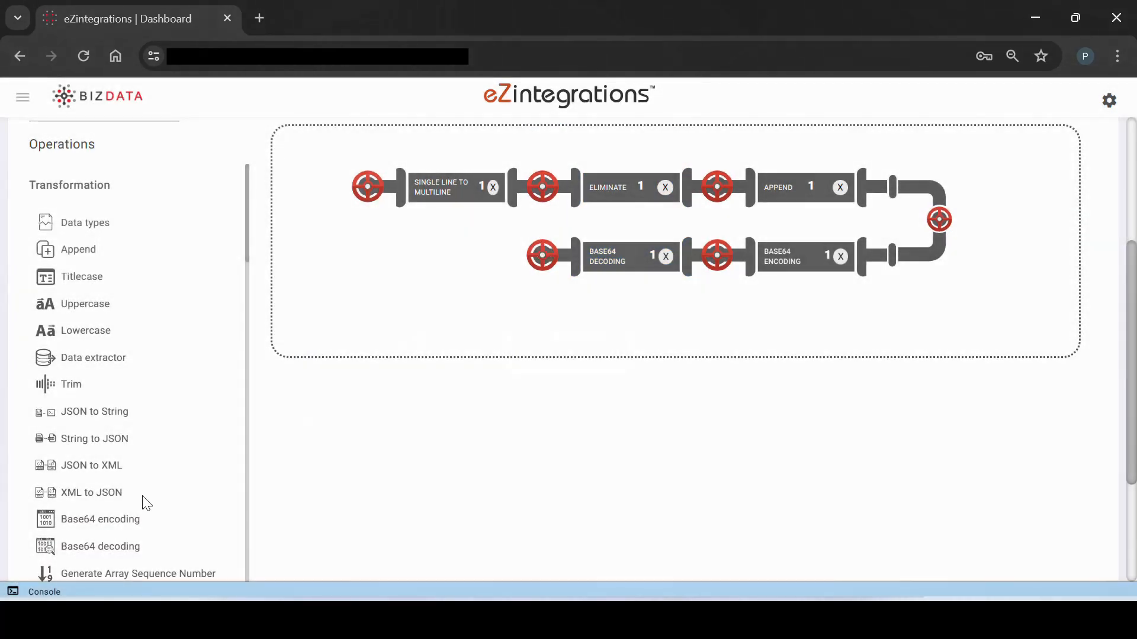
left_click(43, 591)
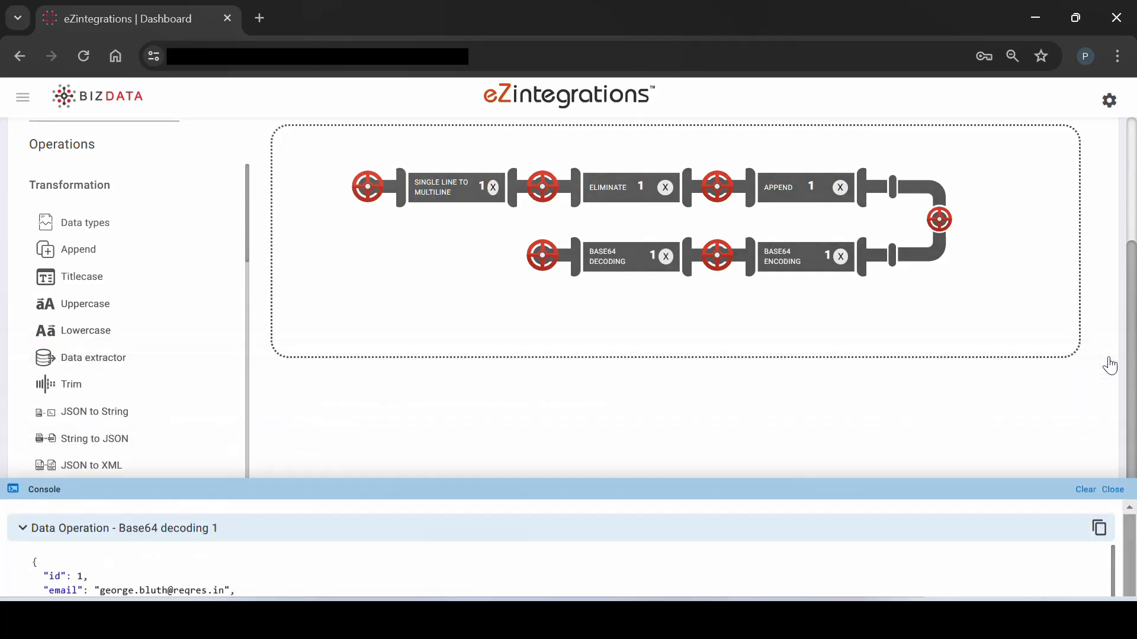
scroll("down", 3)
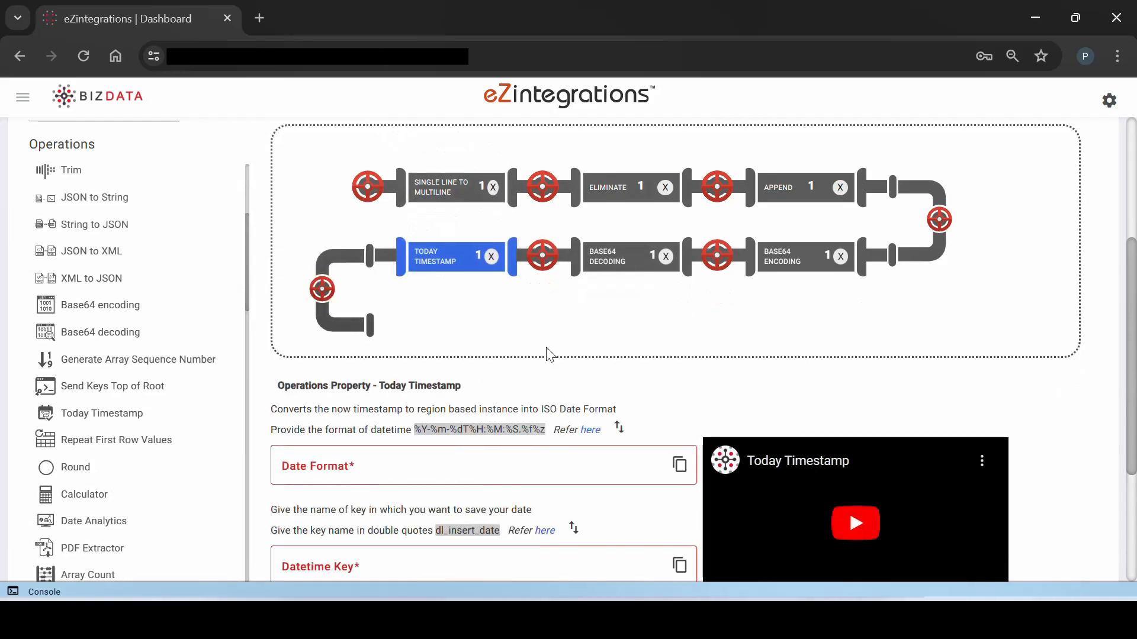
Add Today Timestamp with dl_insert_date key in %Y-%m-%dT%H:%M:%S.%f%z format and view its records
scroll("down", 3)
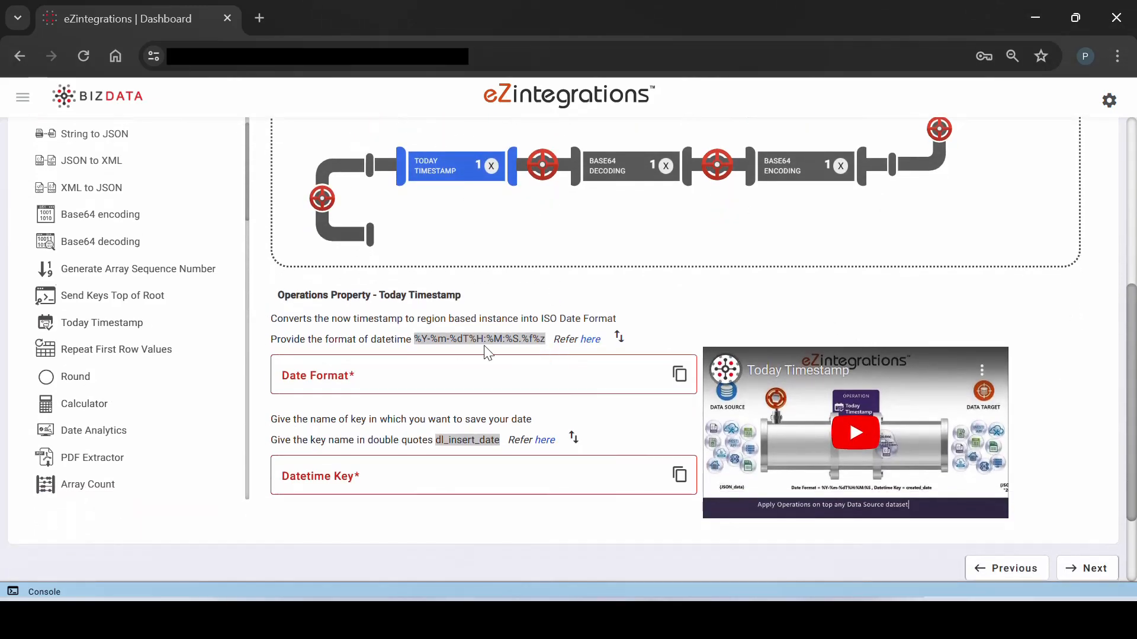
mouse_move(618, 337)
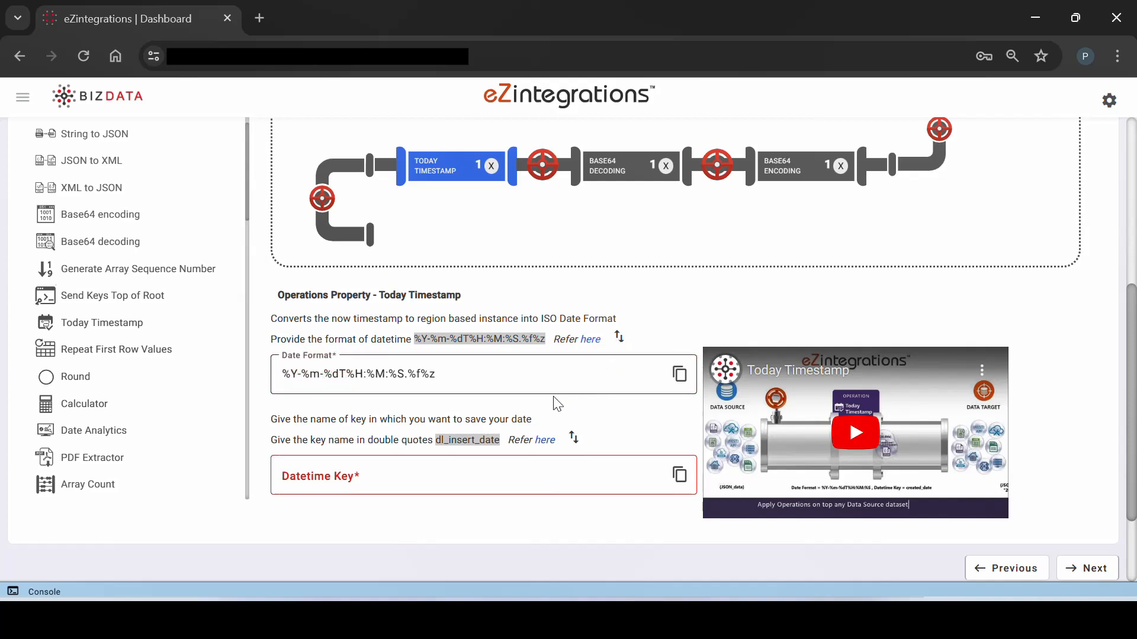
mouse_move(572, 438)
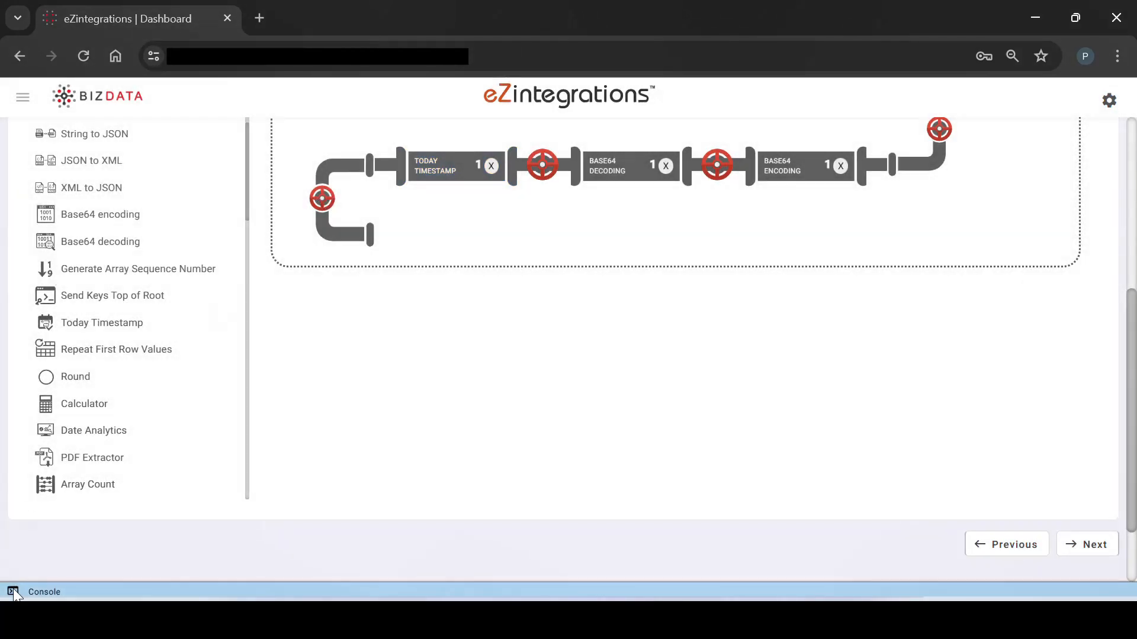
left_click(44, 592)
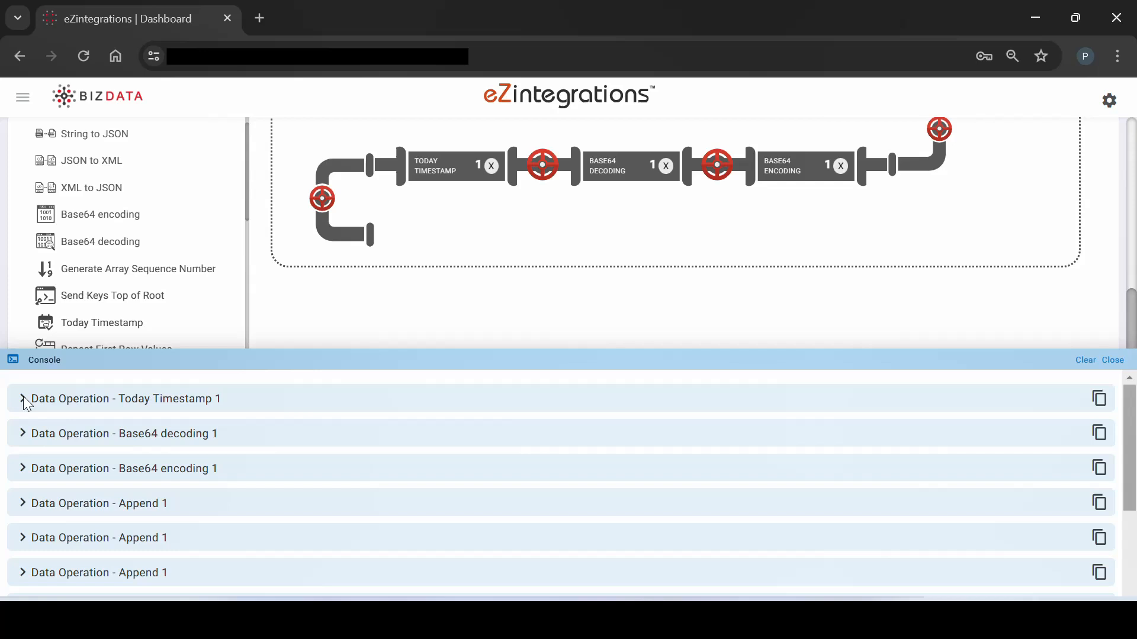
left_click(23, 399)
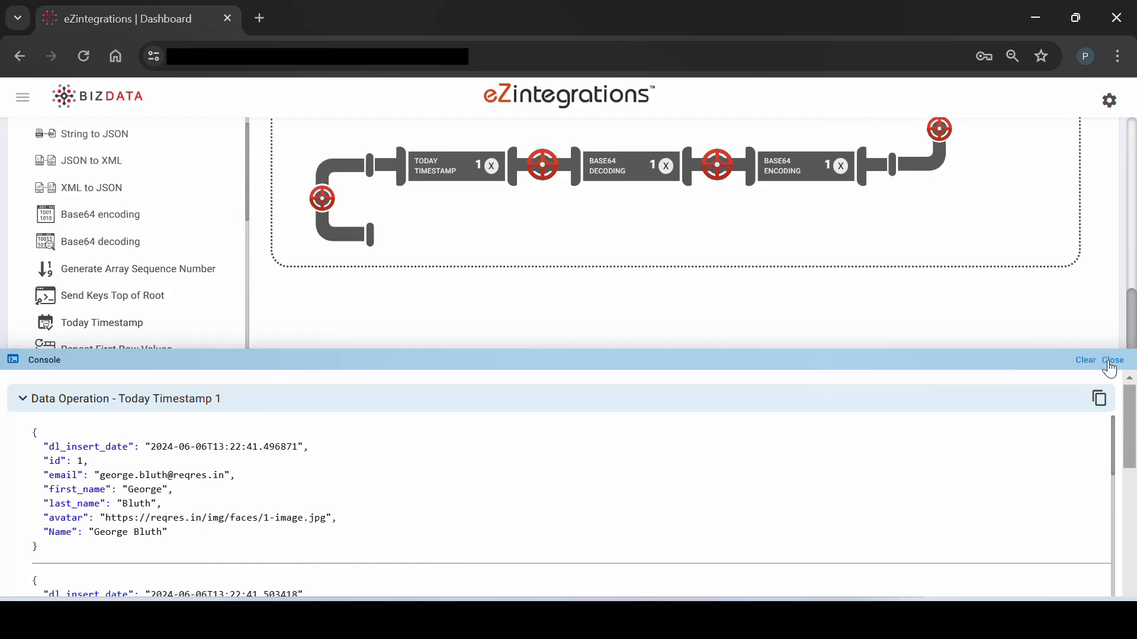
Fill the Date Analytics form with Date Field Key dl_insert_date and Fiscal Month Start 6
left_click(1112, 360)
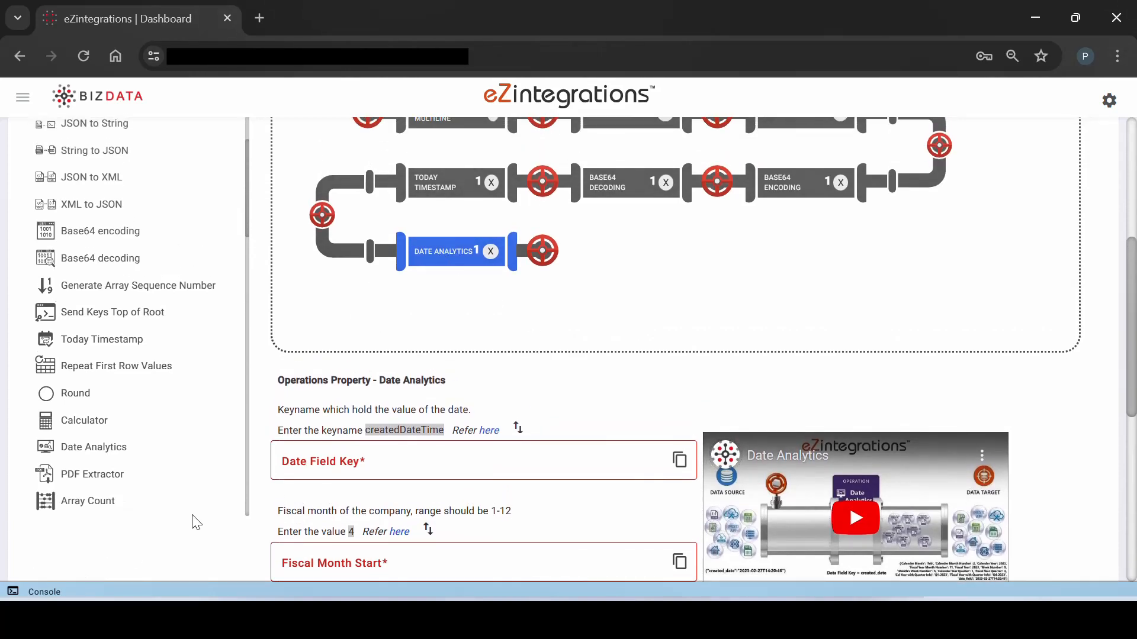
scroll("down", 3)
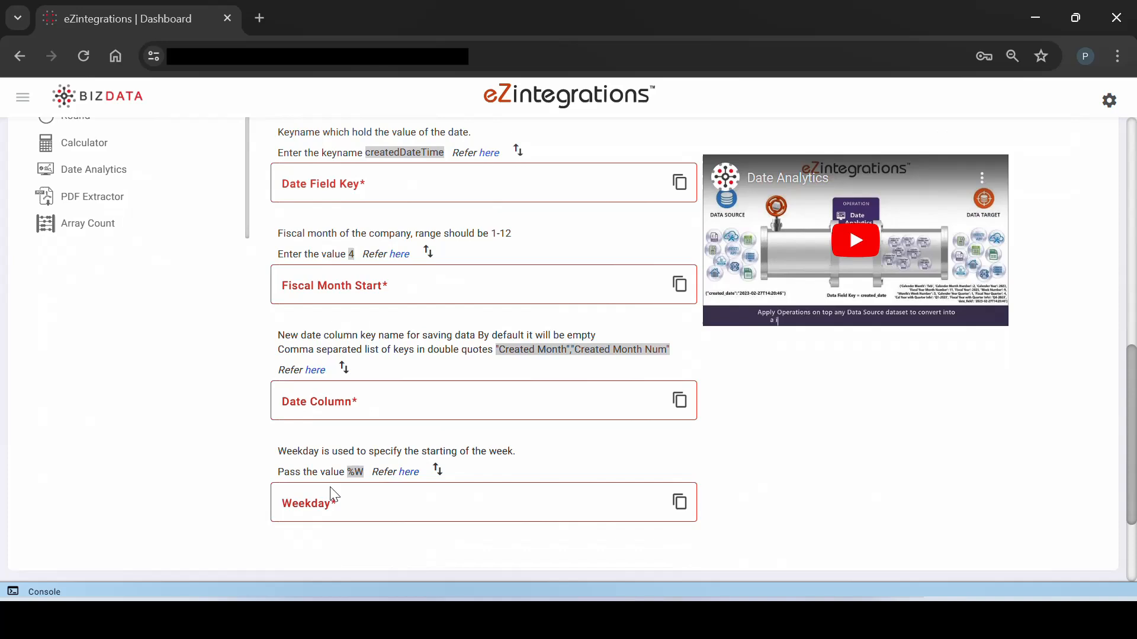
left_click(44, 591)
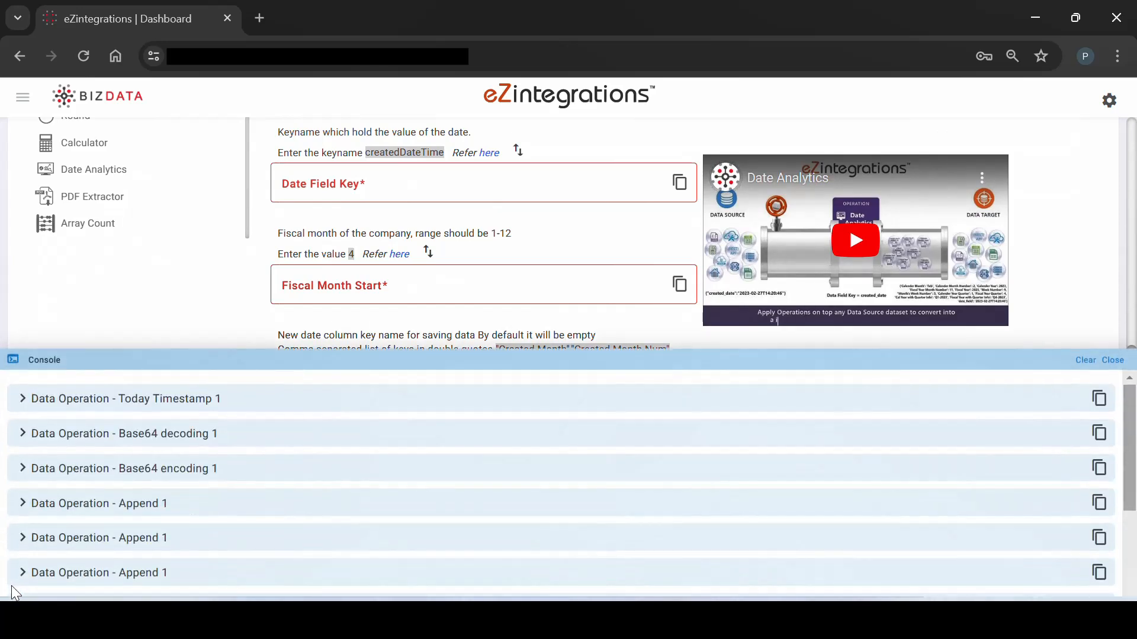
left_click(22, 398)
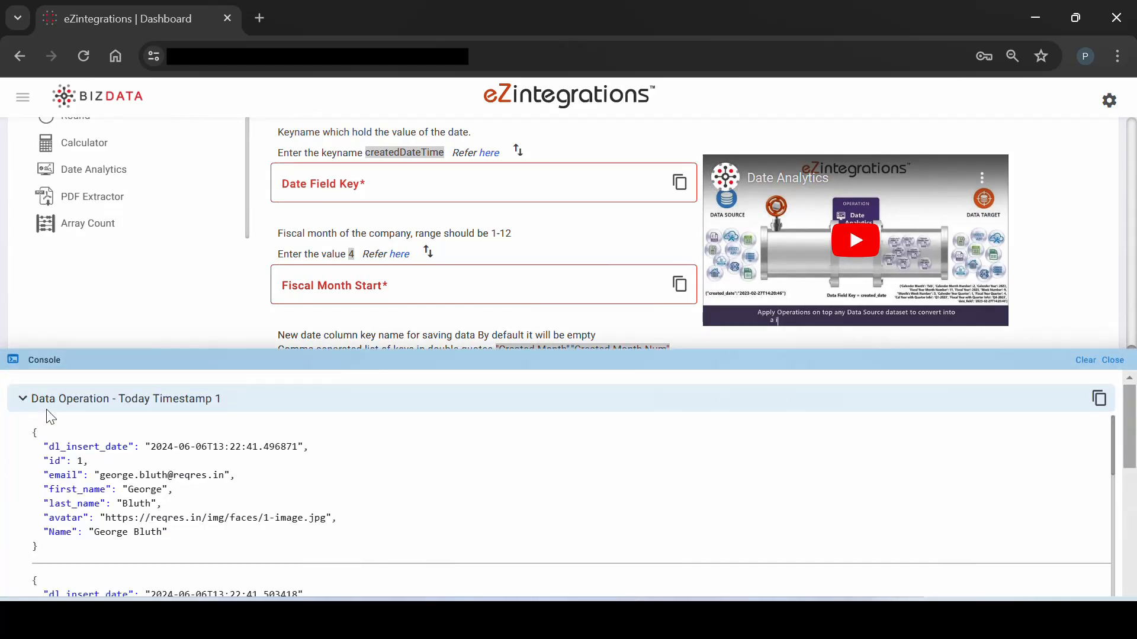
double_click(65, 447)
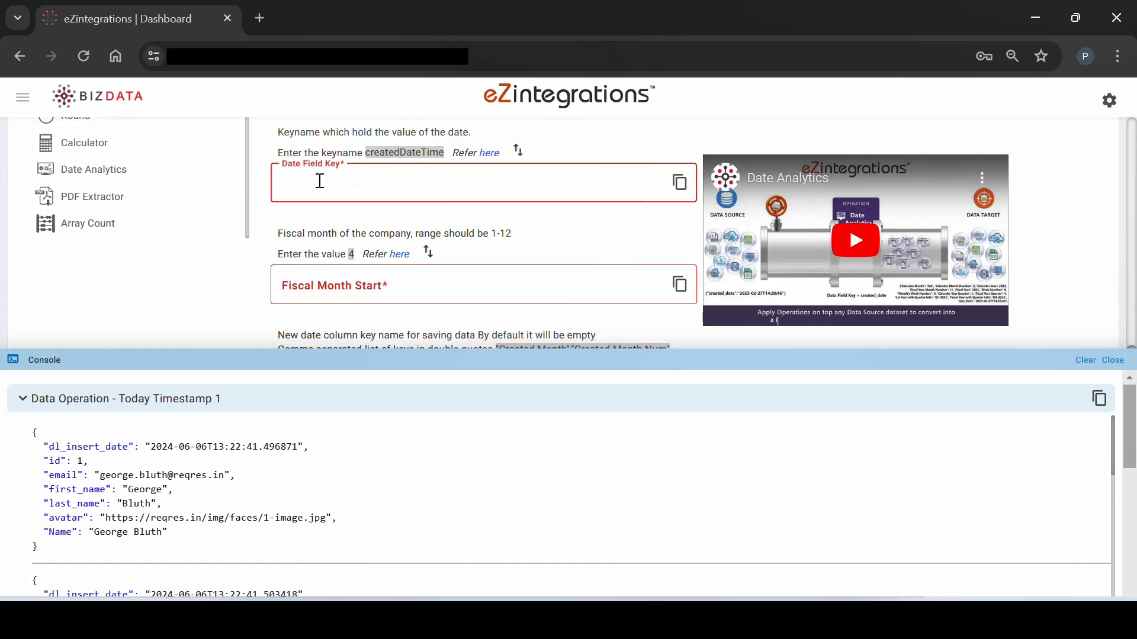
type("dl_insert_date")
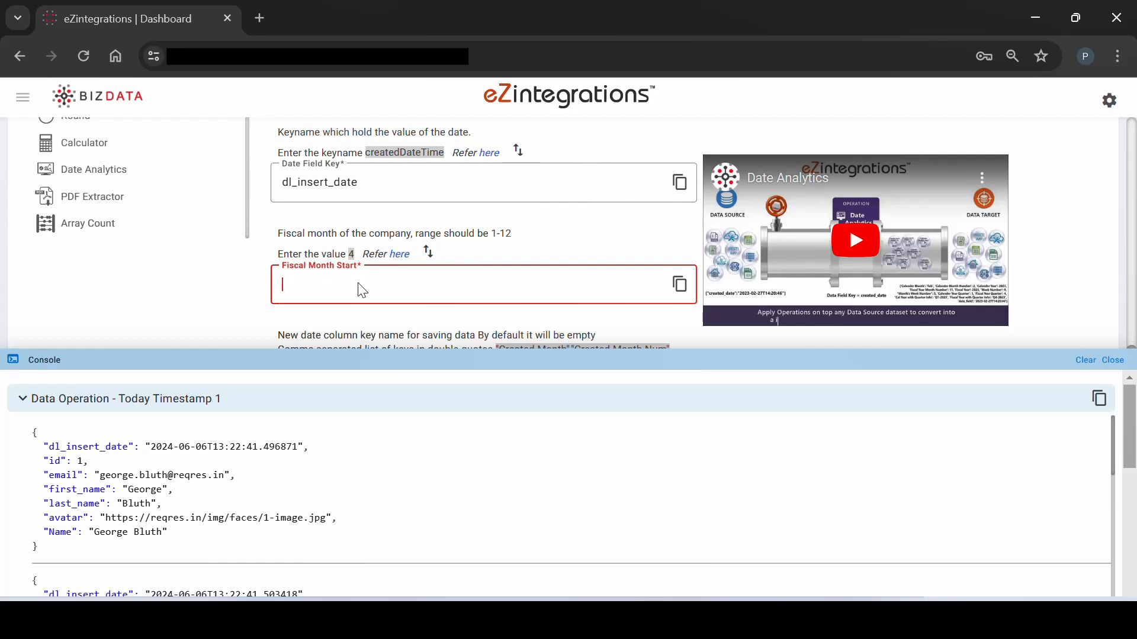
type("6")
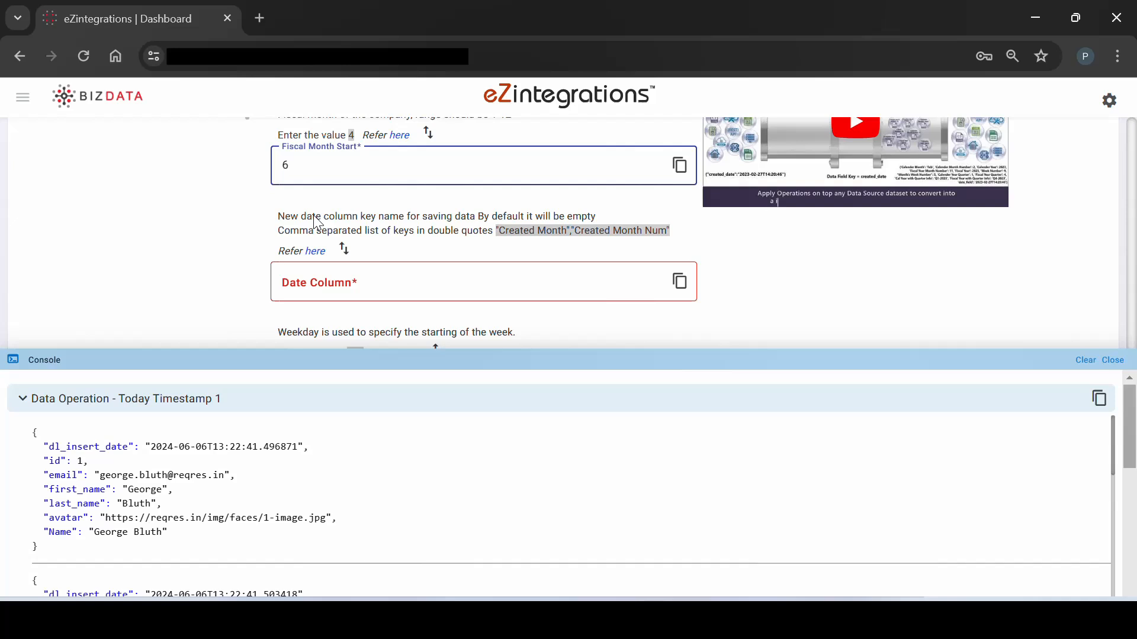
Set the Weekday format to %W and keep the Date Analytics step in the pipeline
scroll("up", 3)
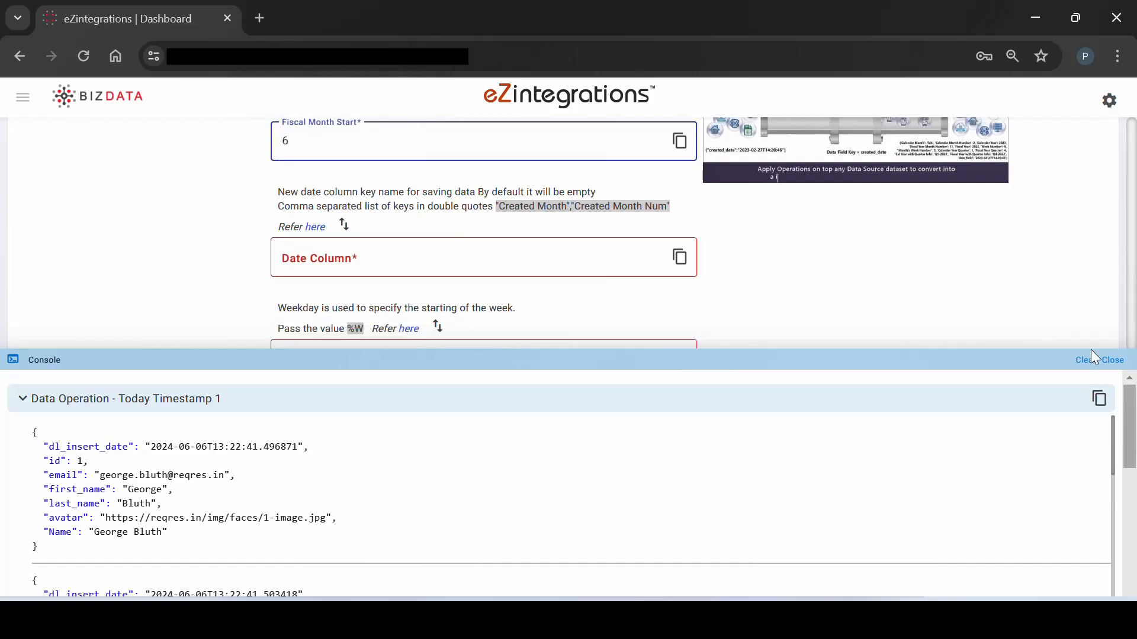
left_click(1113, 359)
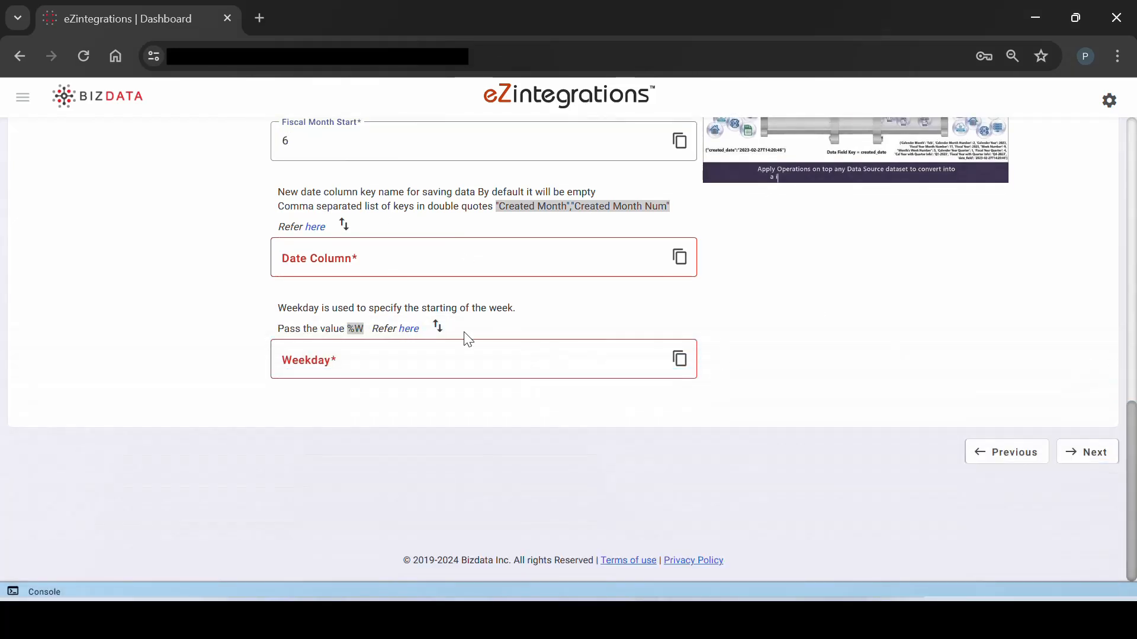
type("%W")
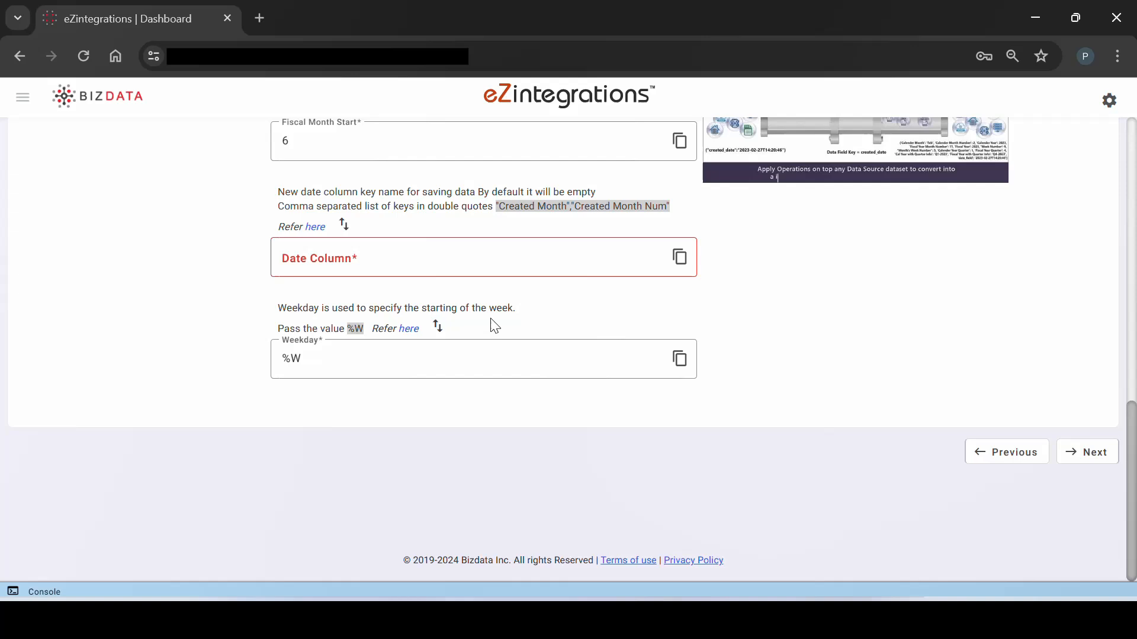
mouse_move(569, 296)
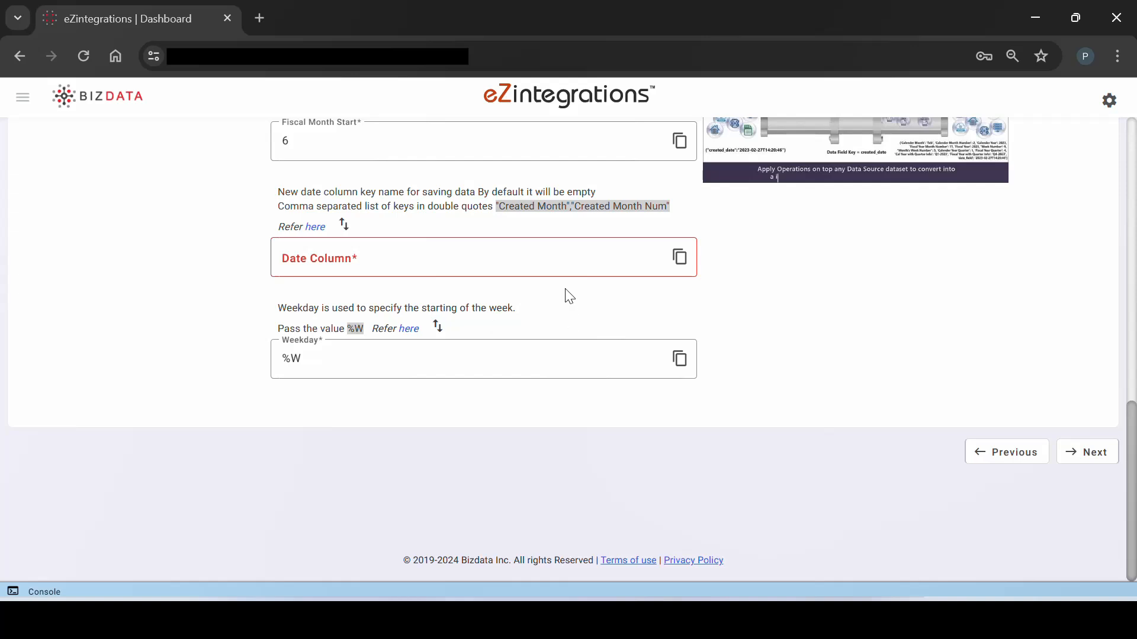
scroll("up", 3)
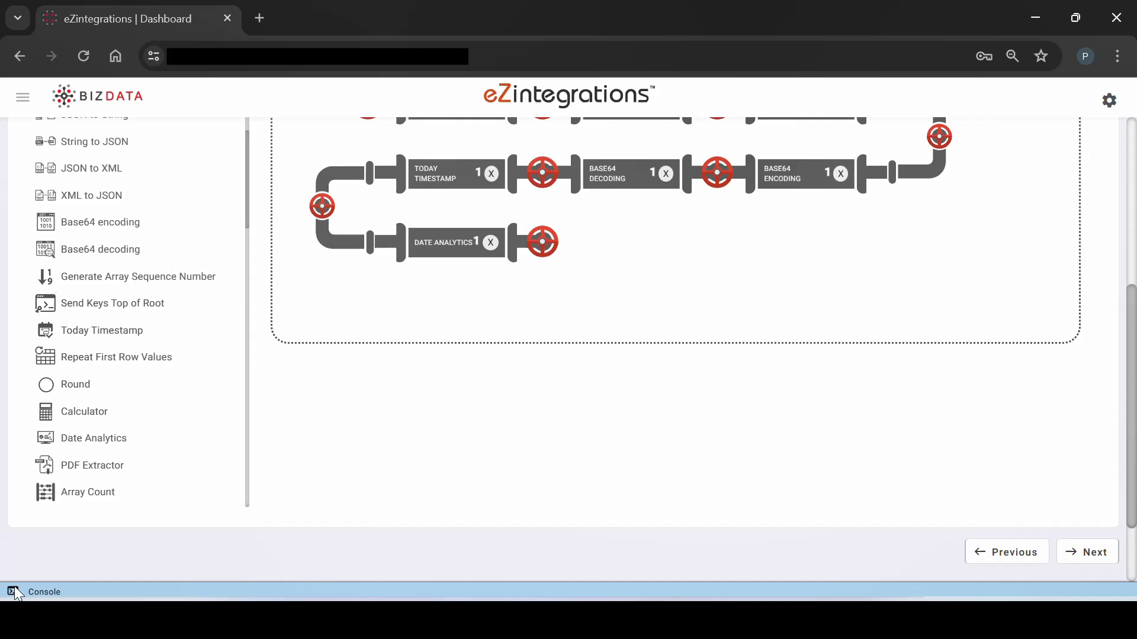
Highlight the calendar month/year and fiscal month/year results in the Date Analytics 1 output
left_click(11, 592)
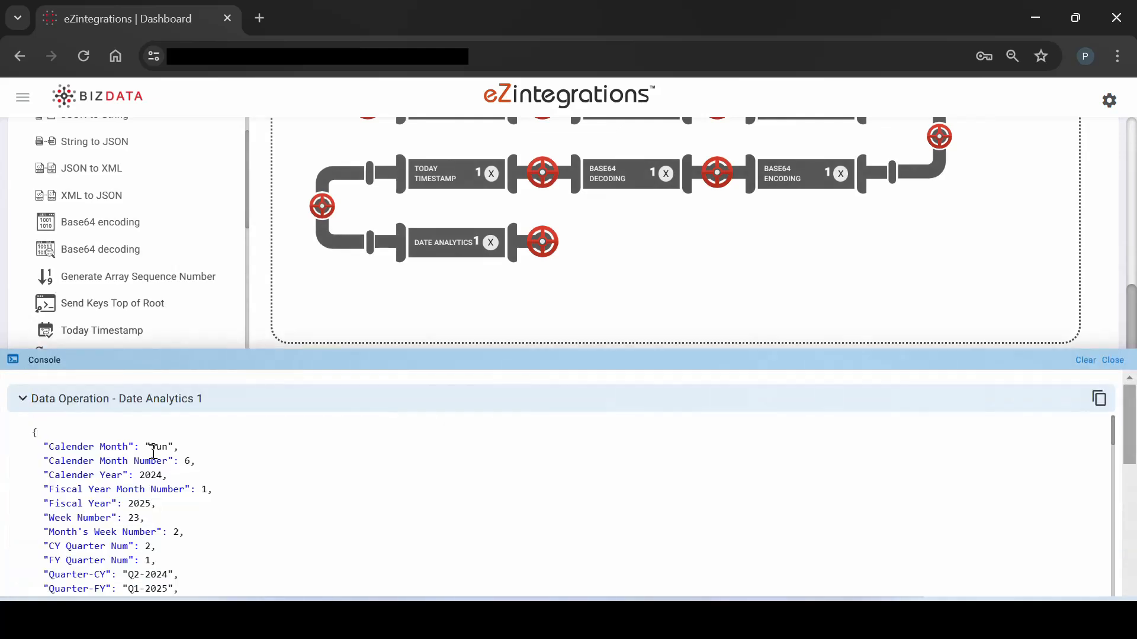
scroll("down", 3)
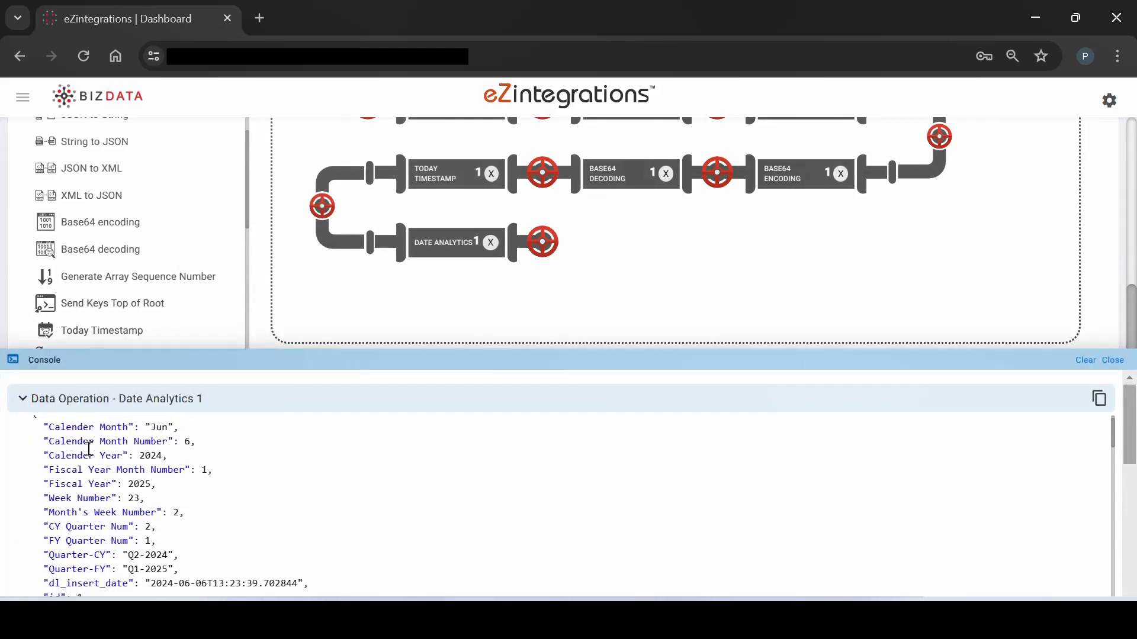
double_click(69, 427)
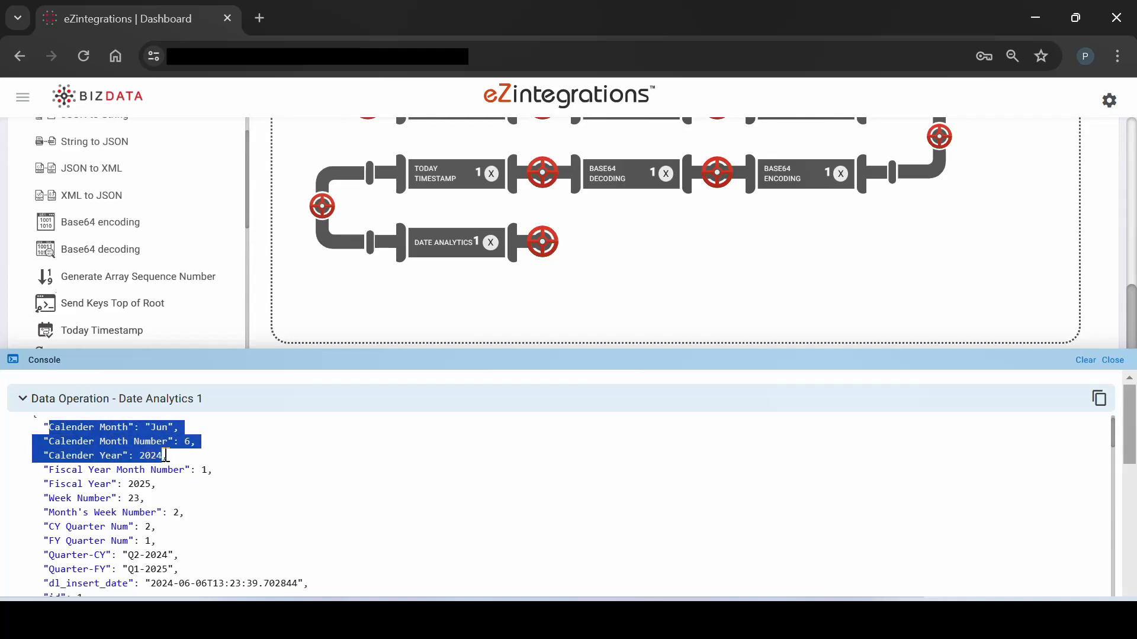
left_click(50, 469)
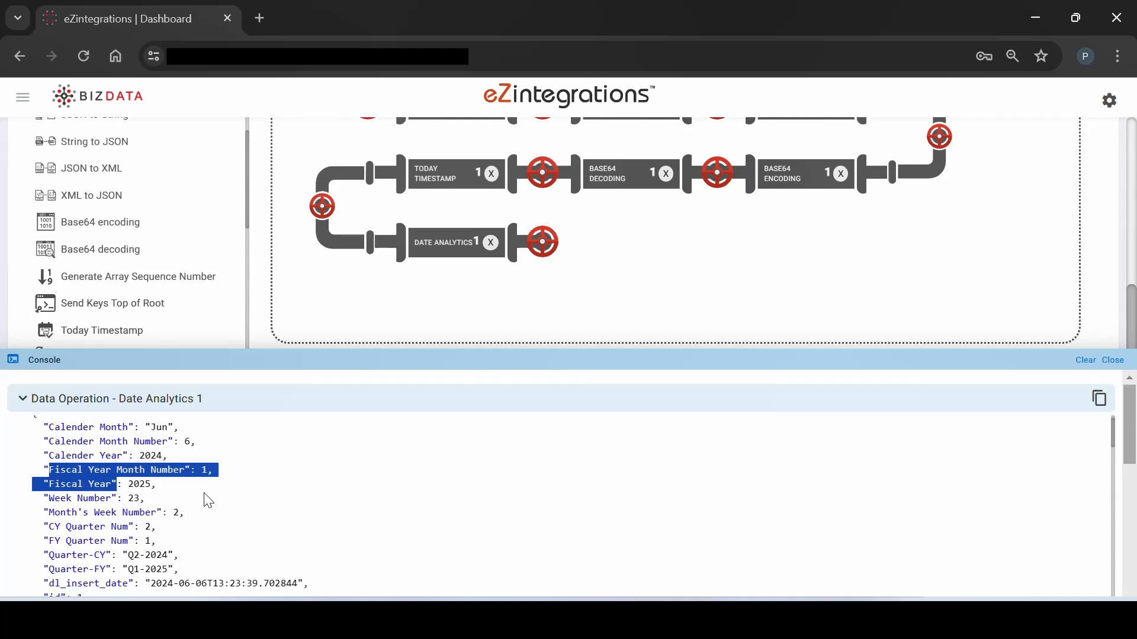
scroll("up", 3)
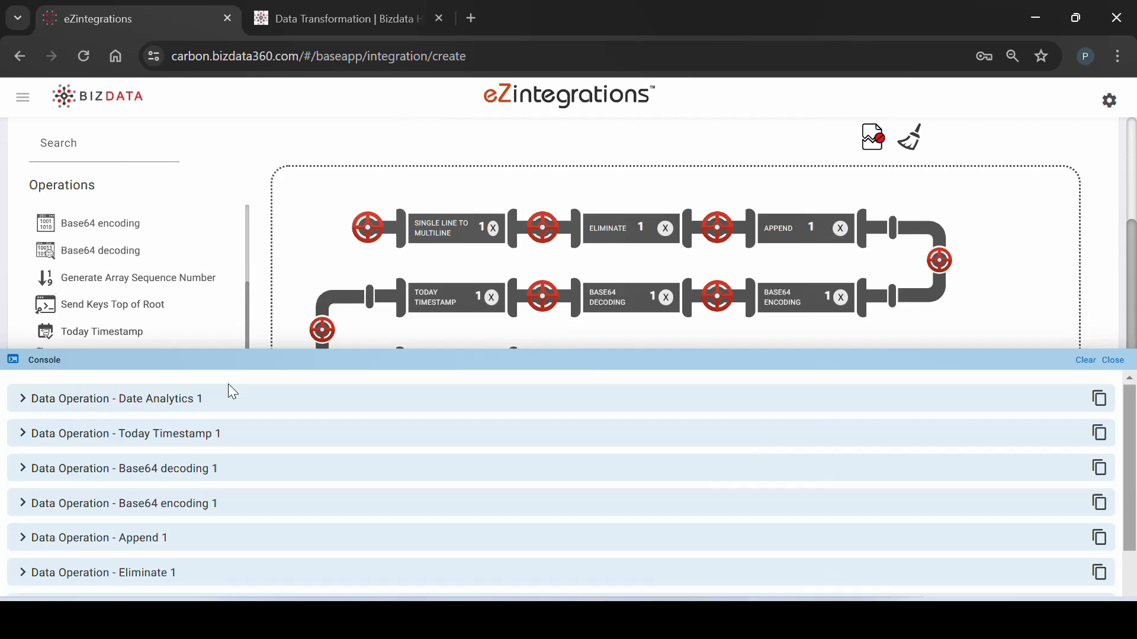
mouse_move(580, 403)
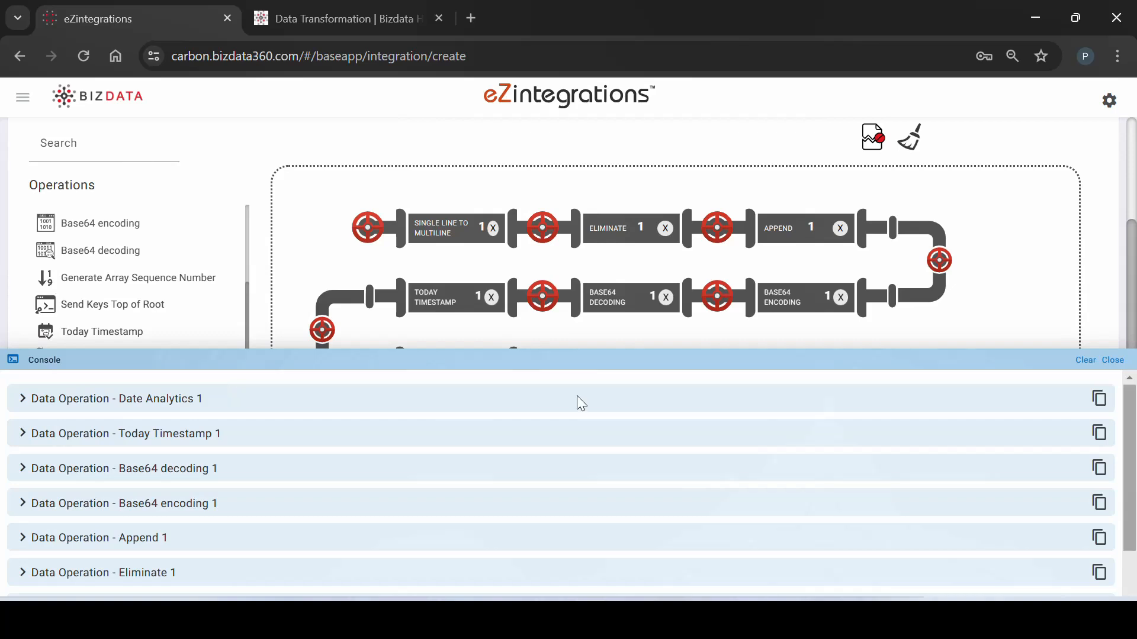
mouse_move(720, 423)
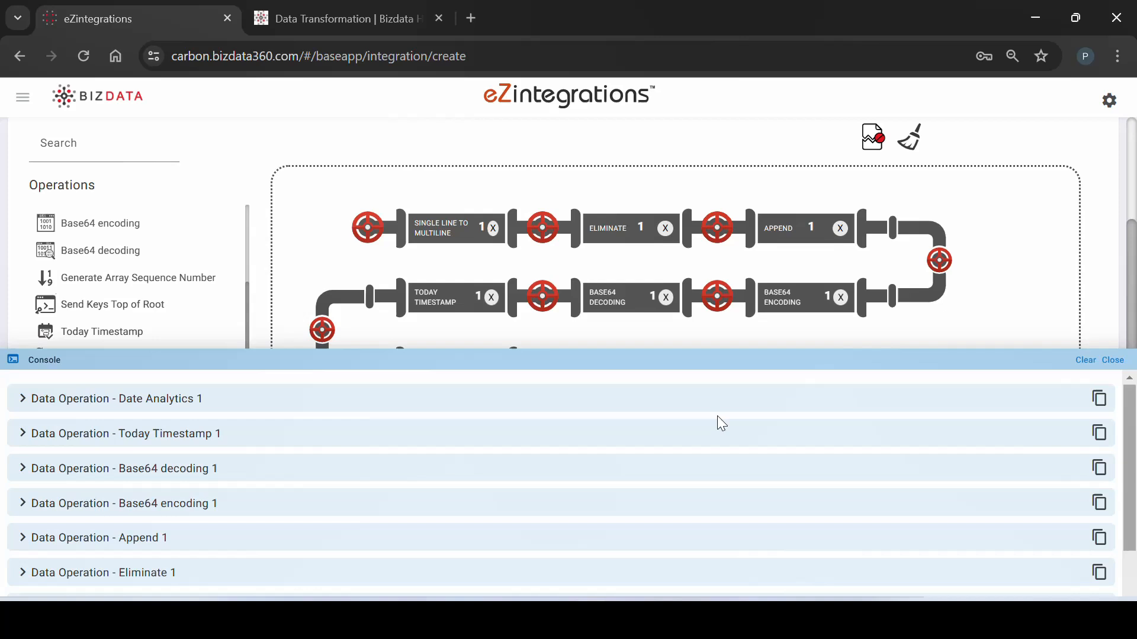
mouse_move(855, 405)
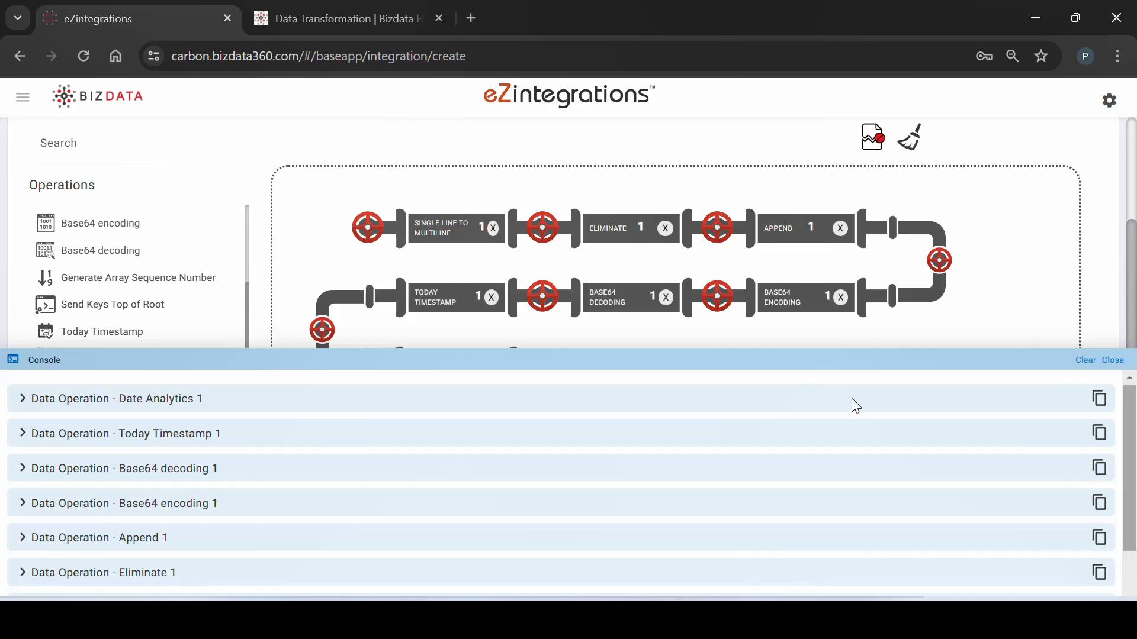
mouse_move(1060, 410)
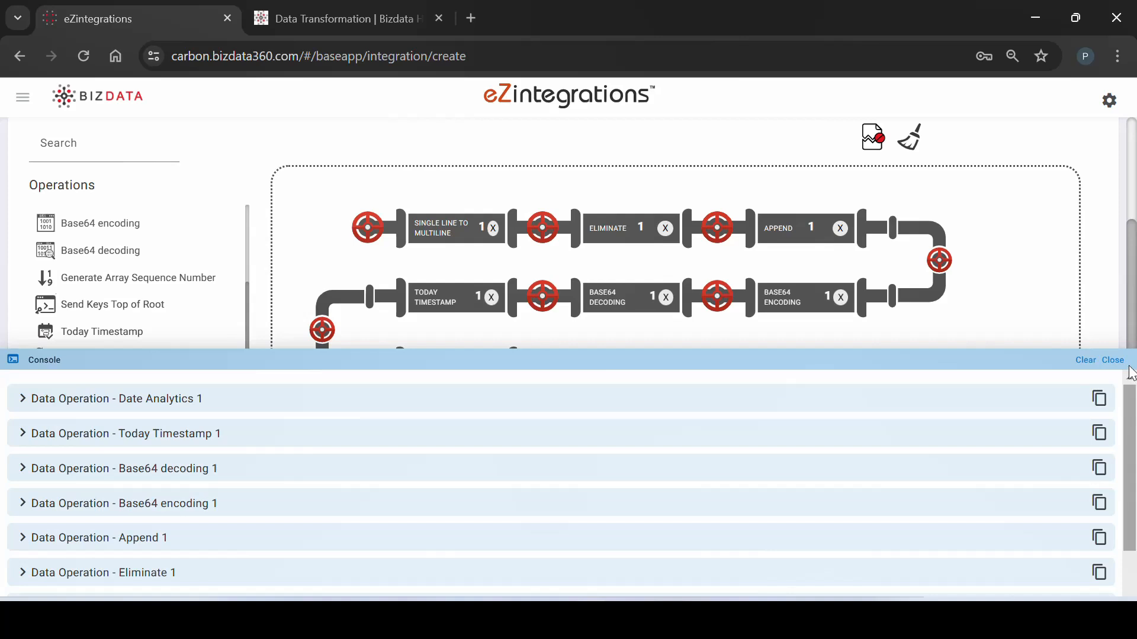
mouse_move(1122, 366)
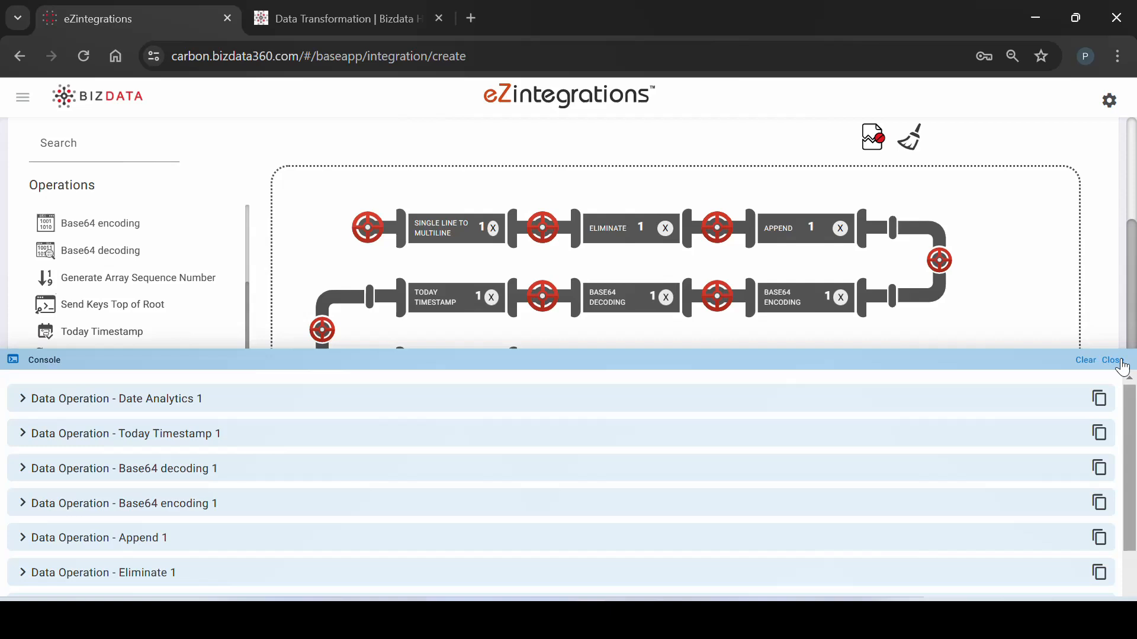
Close the Console after reviewing the collapsed list of all Data Operation outputs
left_click(1111, 360)
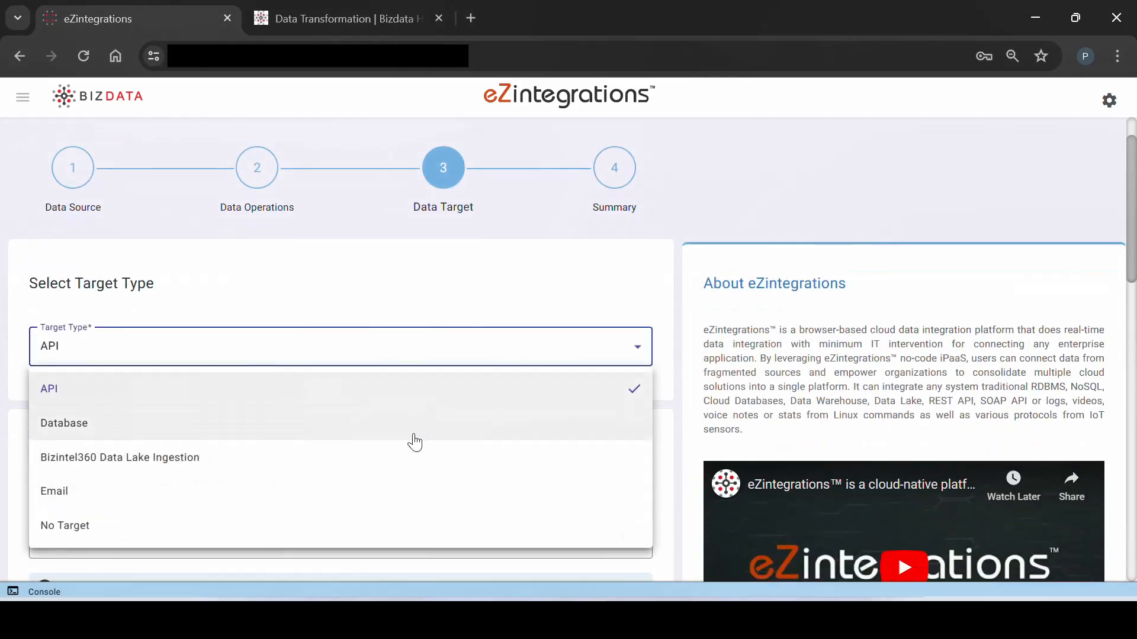
Target Bizintel360 Data Lake Ingestion into table listuser_data with Insert action and continue to Summary
left_click(120, 457)
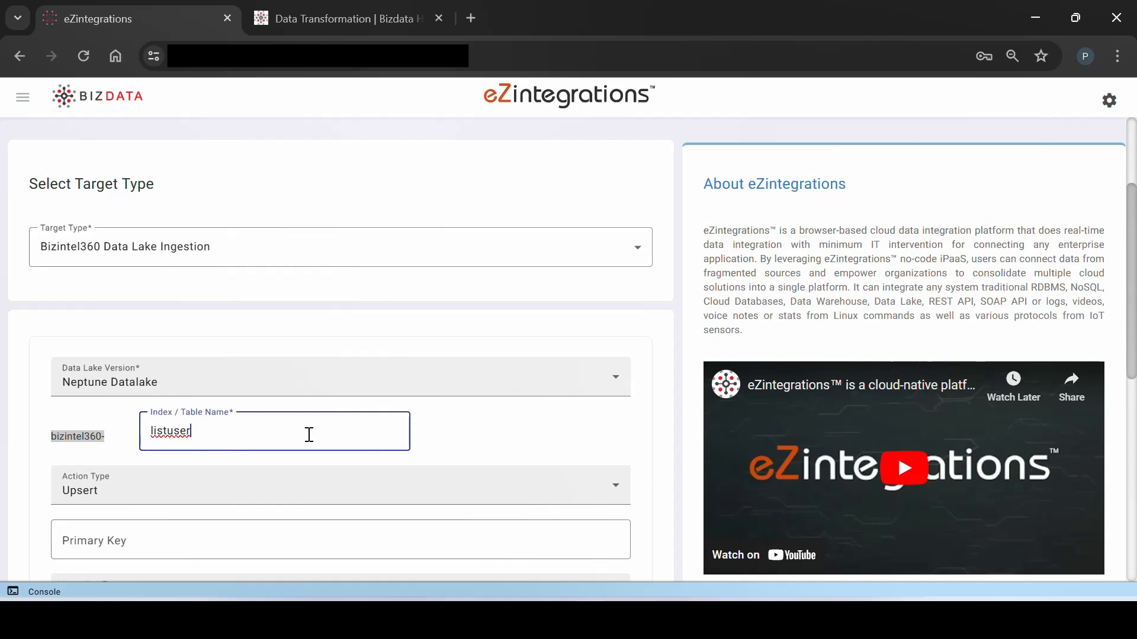
type("_data")
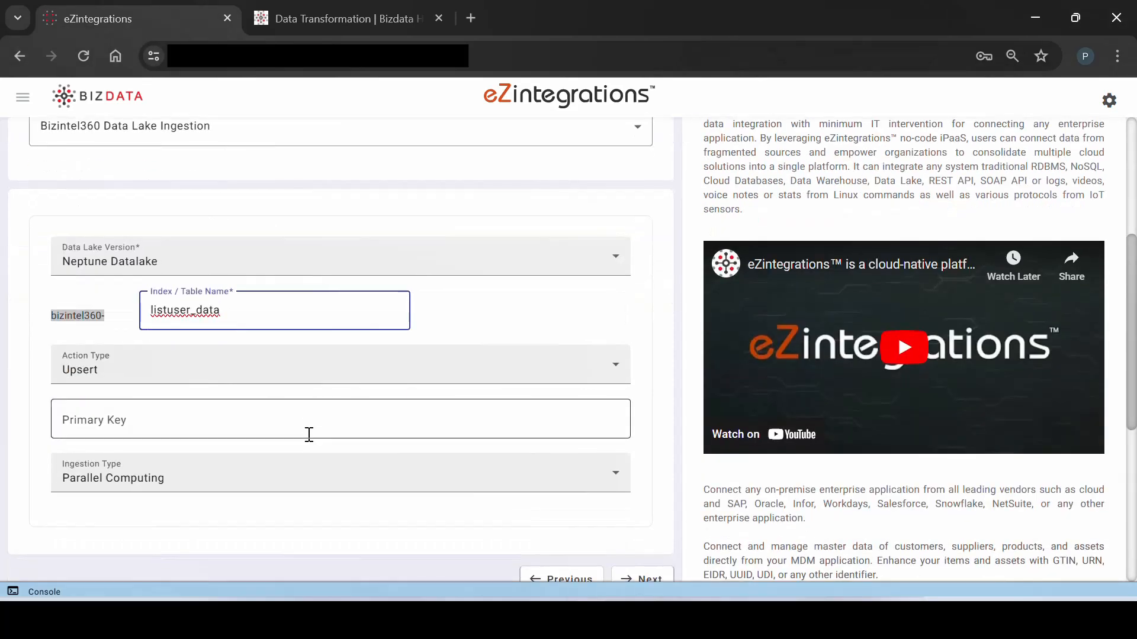
left_click(339, 364)
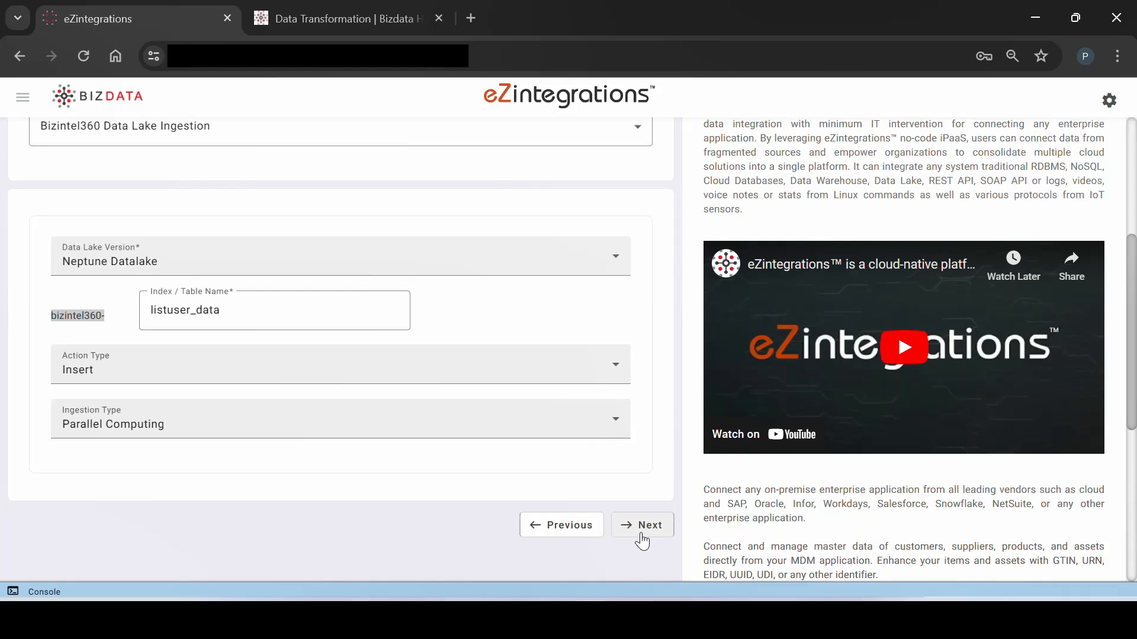
left_click(640, 526)
type("Inges")
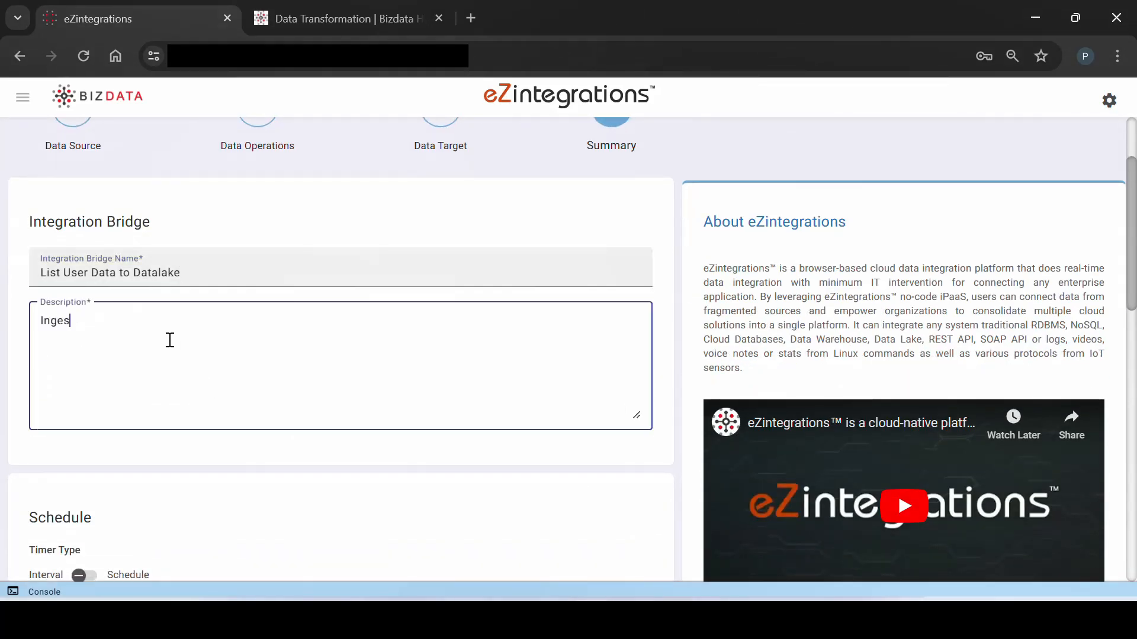
Enter the bridge description about ingesting the user list to the data lake and reach the Schedule section
type("ting user list to data")
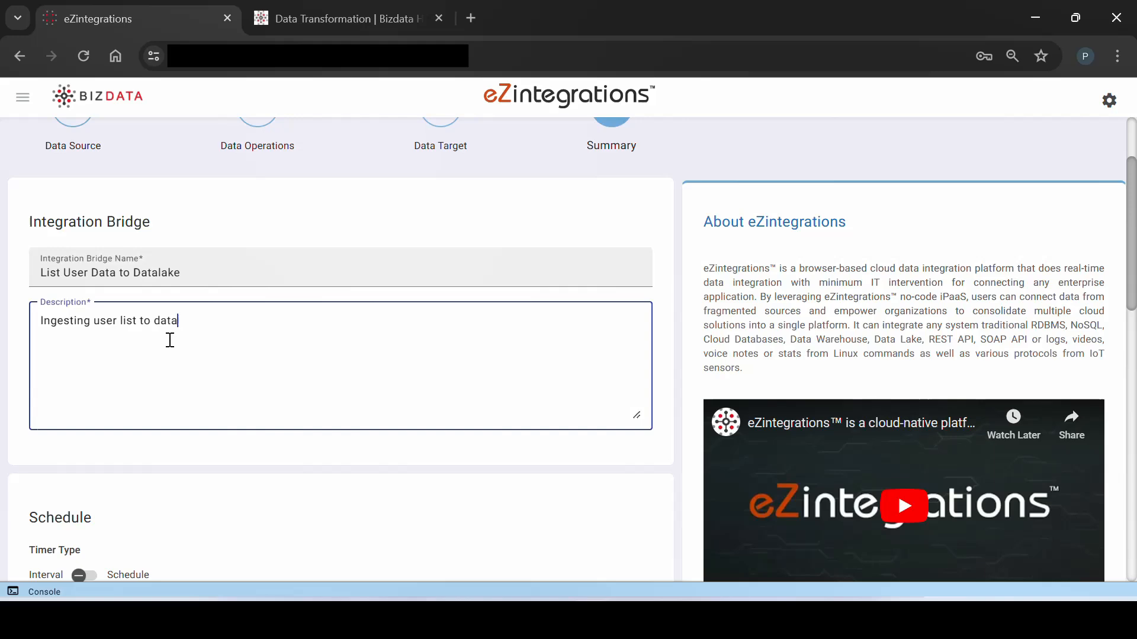
scroll("down", 3)
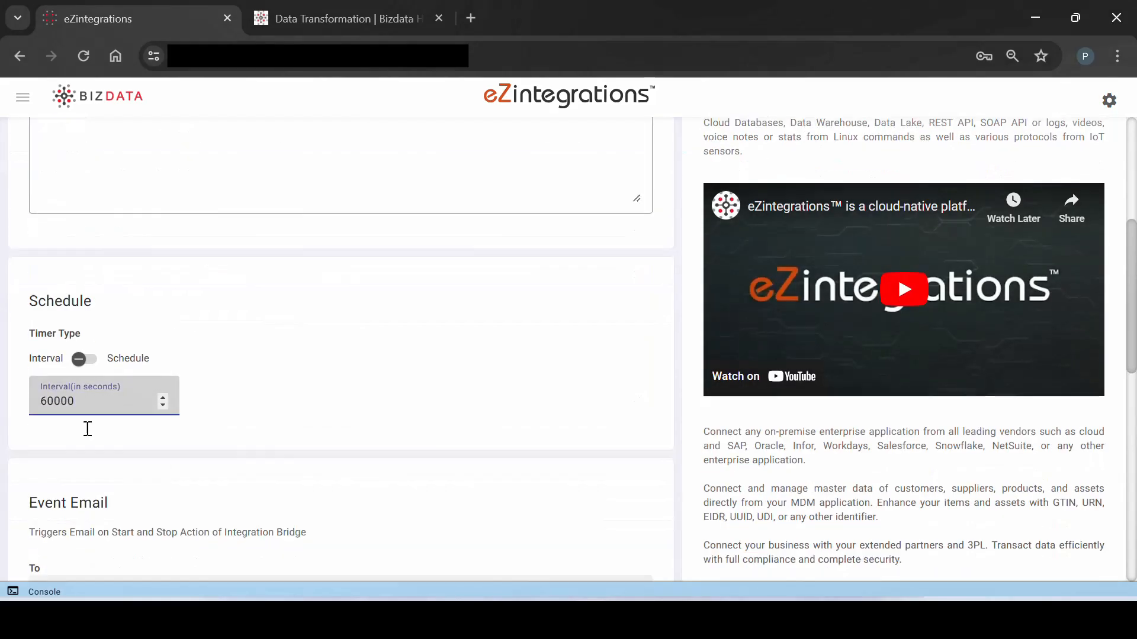